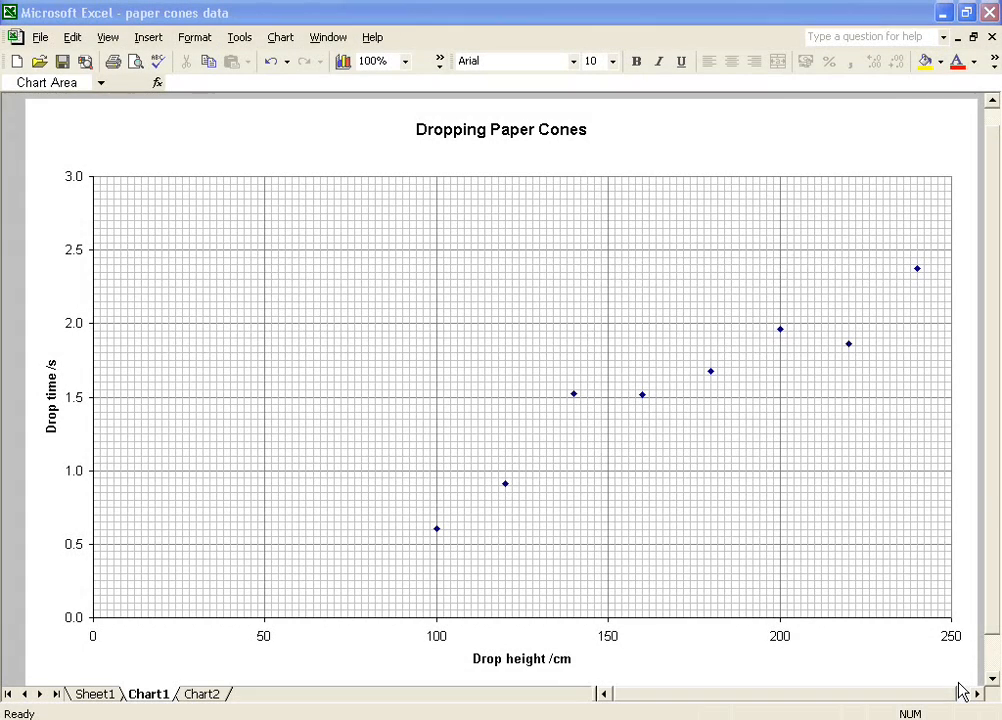
pyautogui.moveTo(948, 684)
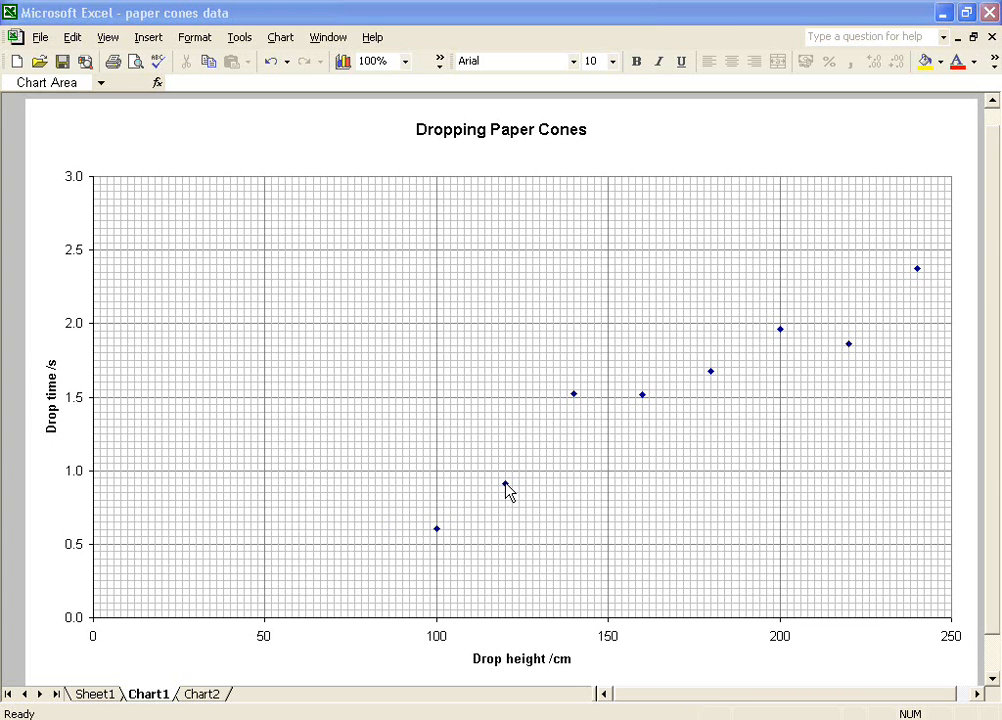
# Add a polynomial trendline to the drop-time data series on the chart
pyautogui.click(504, 490)
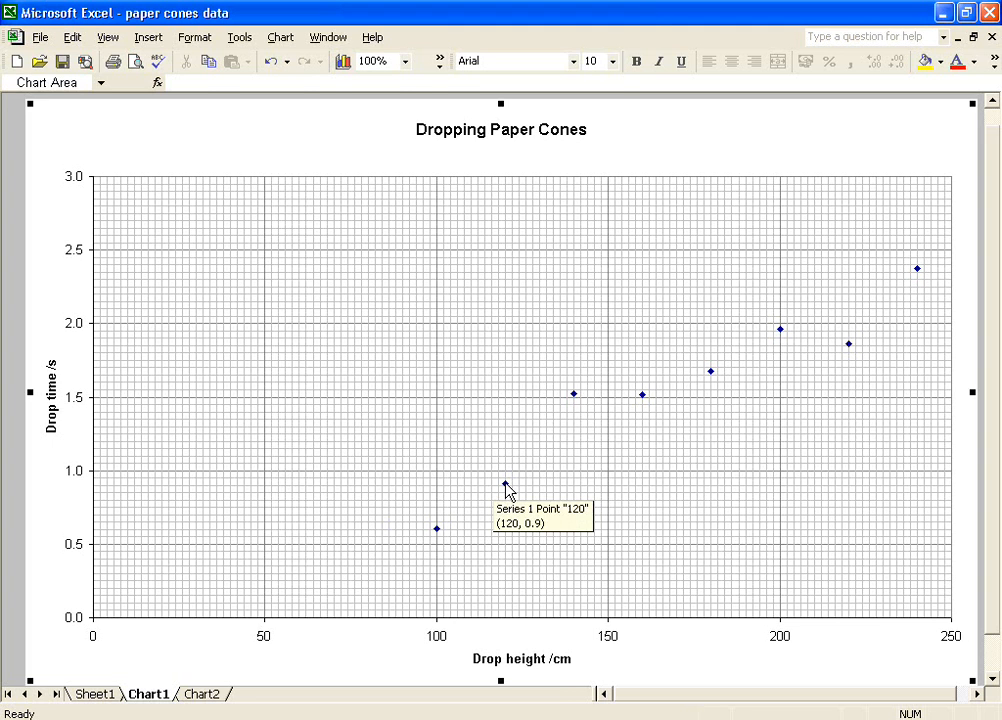
pyautogui.rightClick(504, 486)
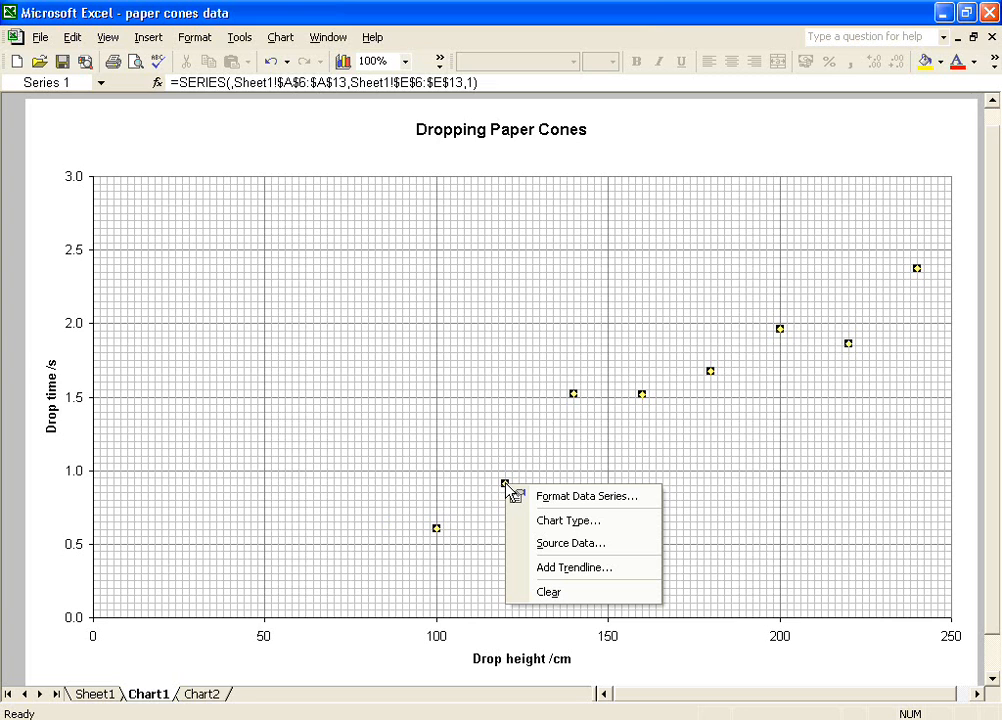
pyautogui.moveTo(590, 496)
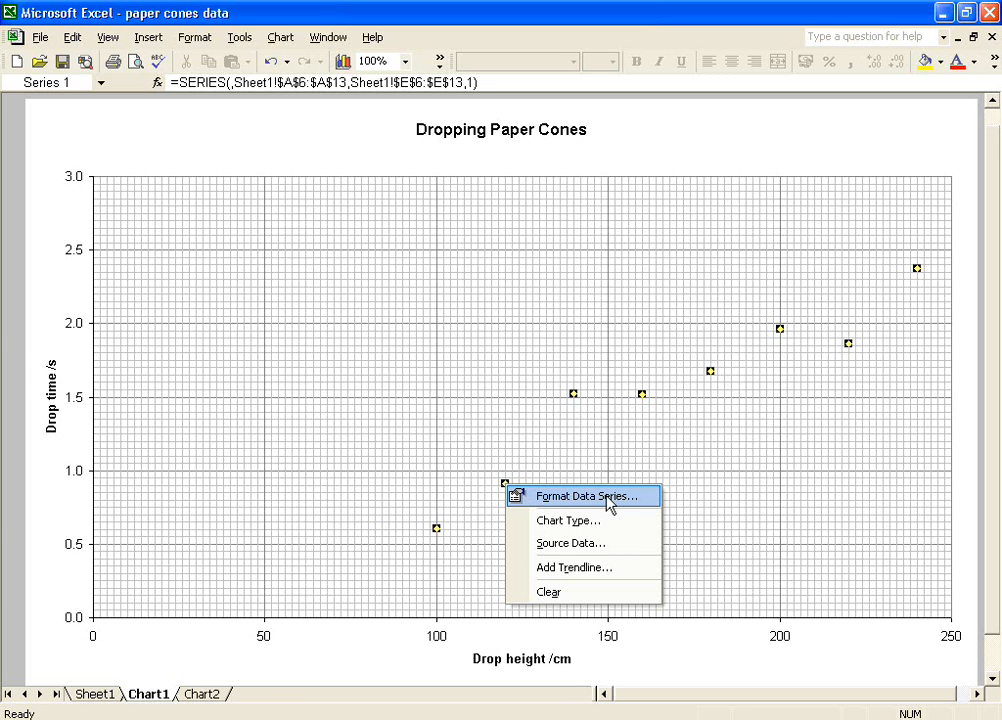
pyautogui.moveTo(612, 580)
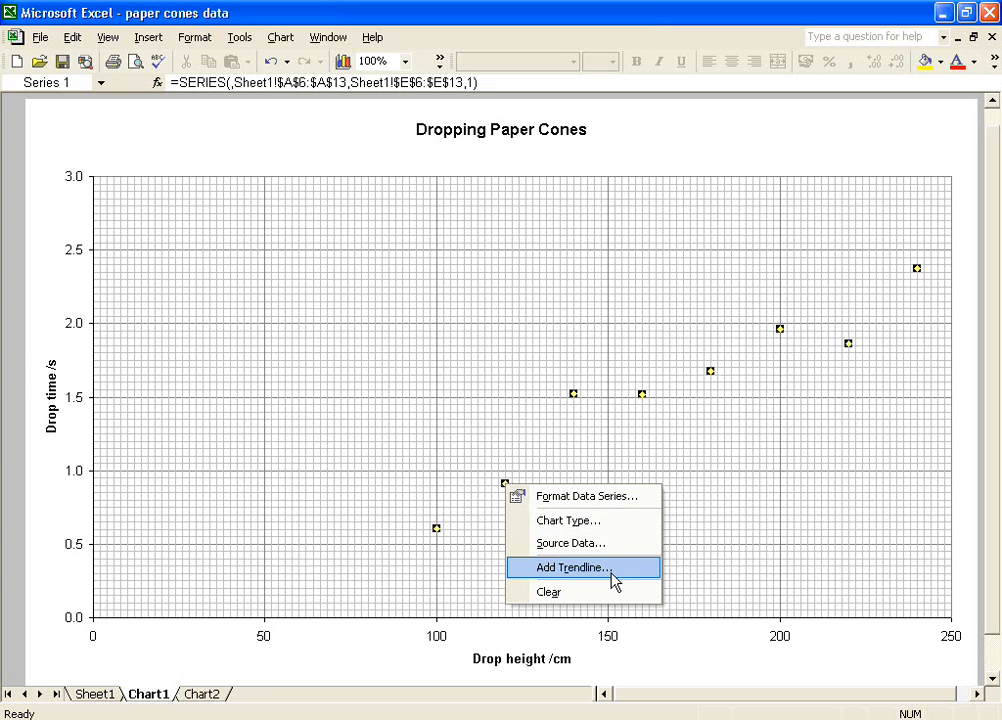
pyautogui.click(570, 568)
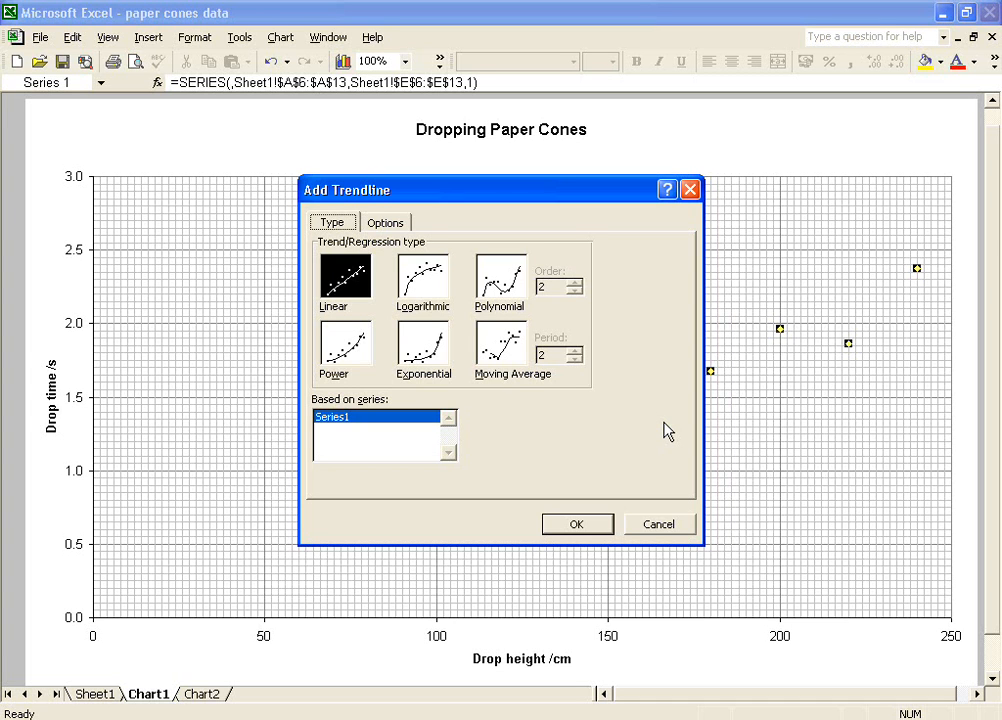
pyautogui.moveTo(648, 350)
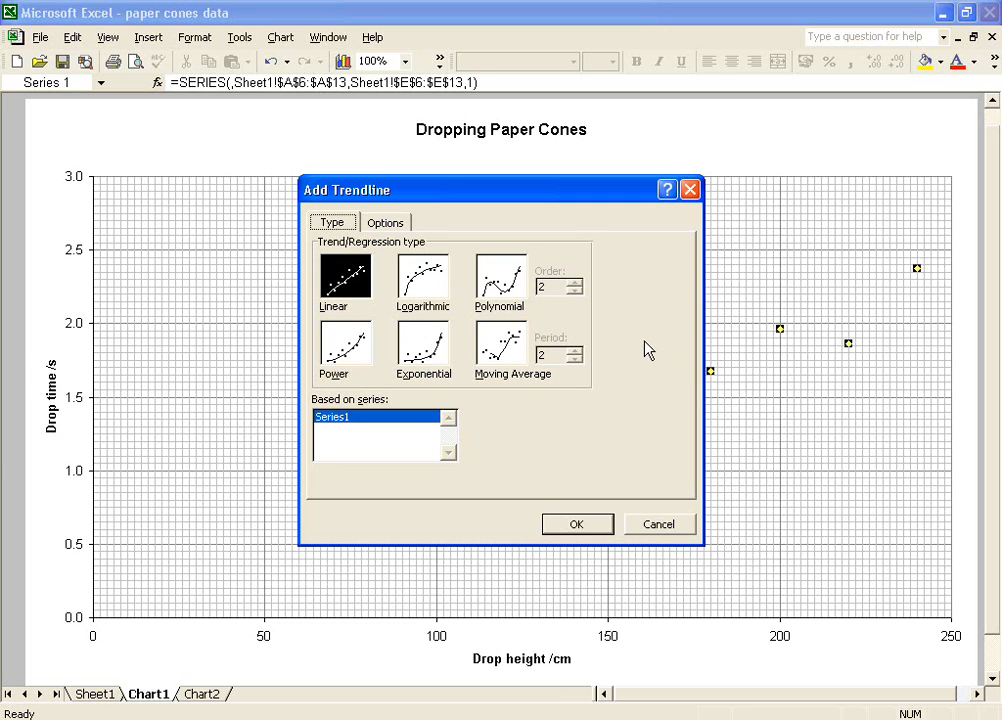
pyautogui.moveTo(530, 312)
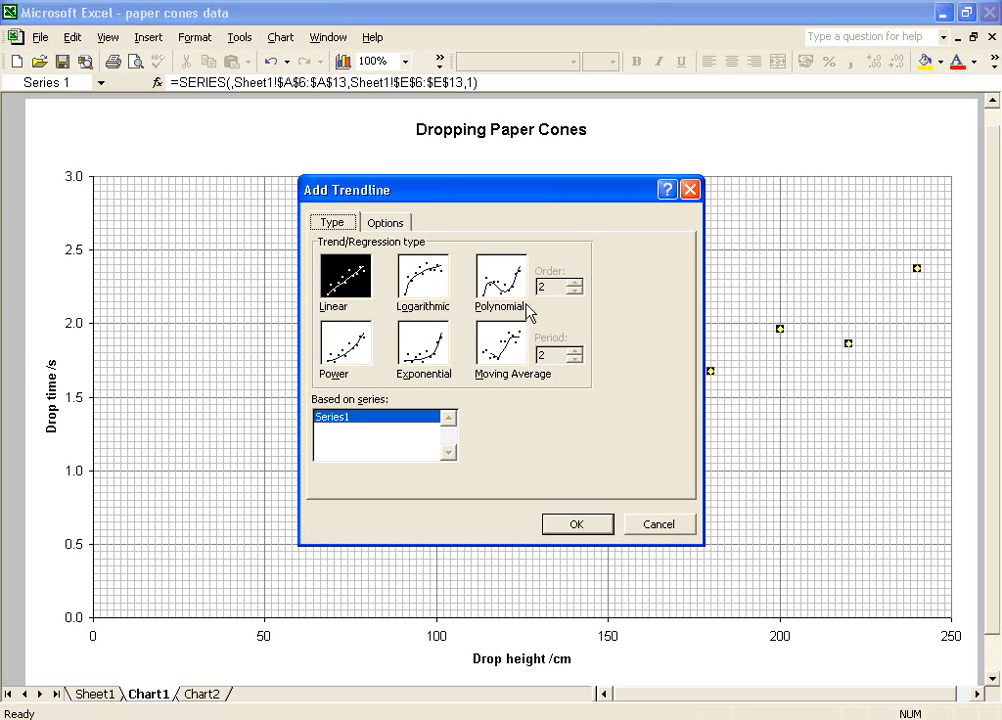
pyautogui.click(574, 284)
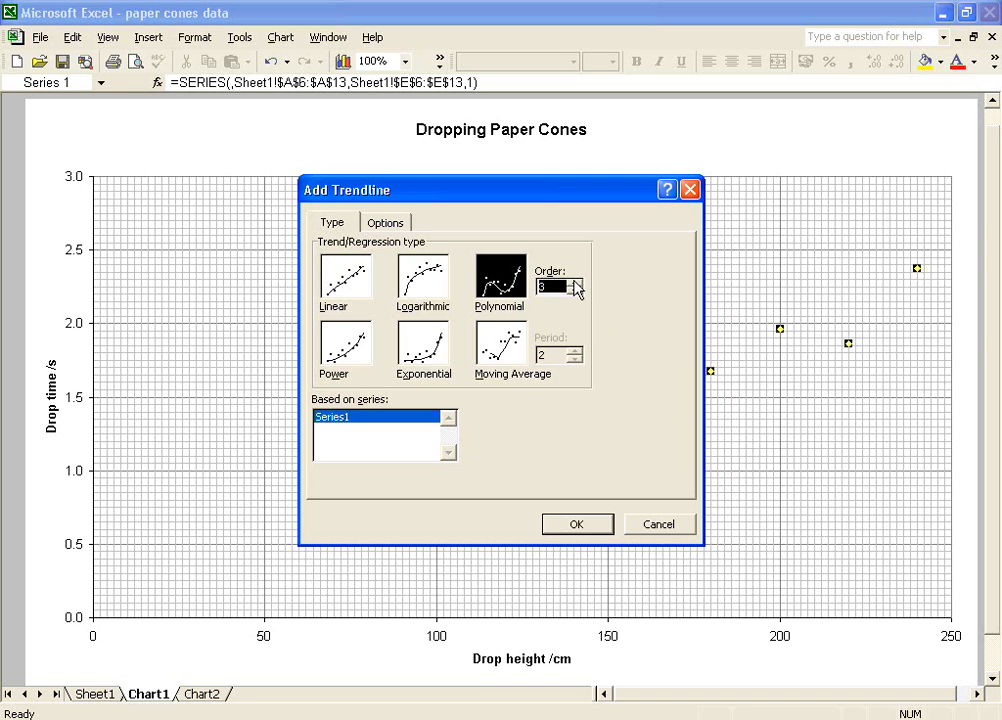
pyautogui.moveTo(576, 524)
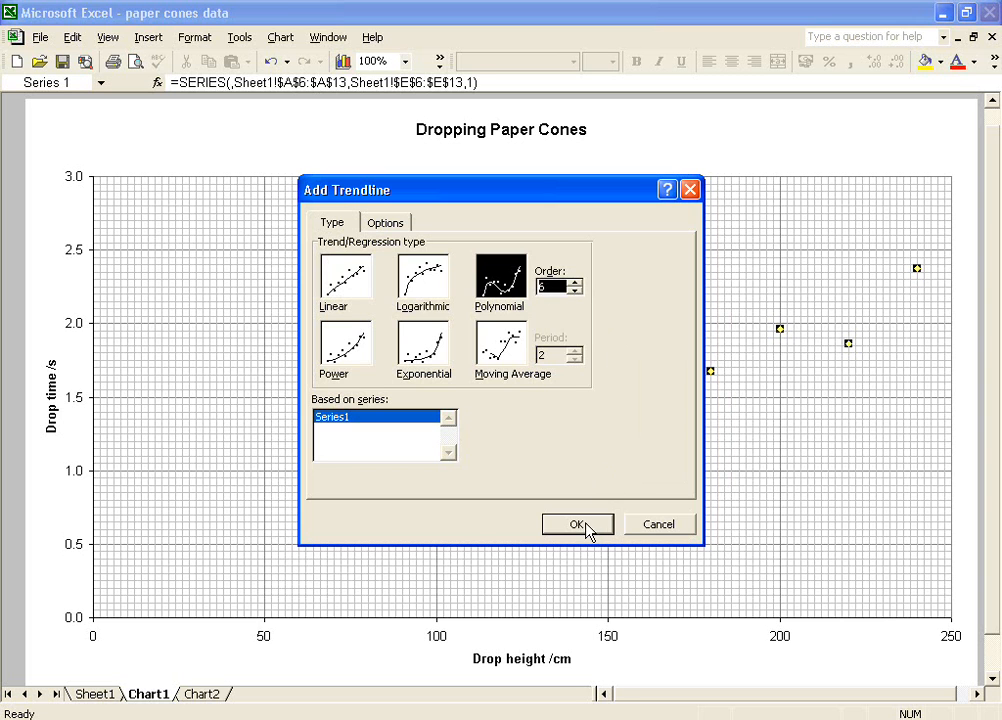
pyautogui.click(576, 524)
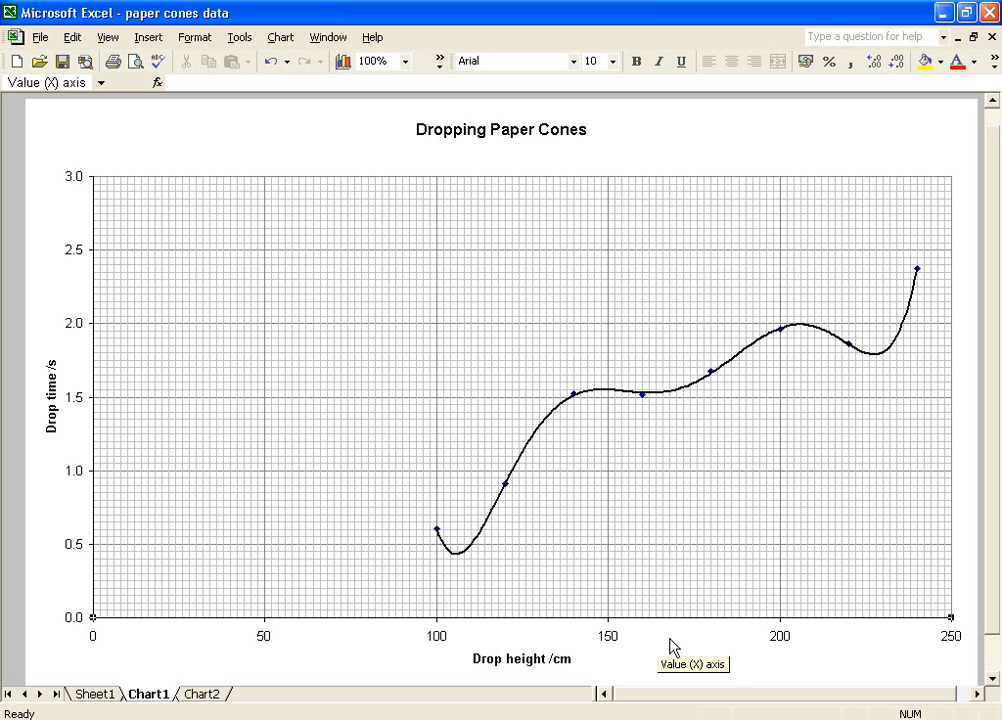
pyautogui.moveTo(686, 580)
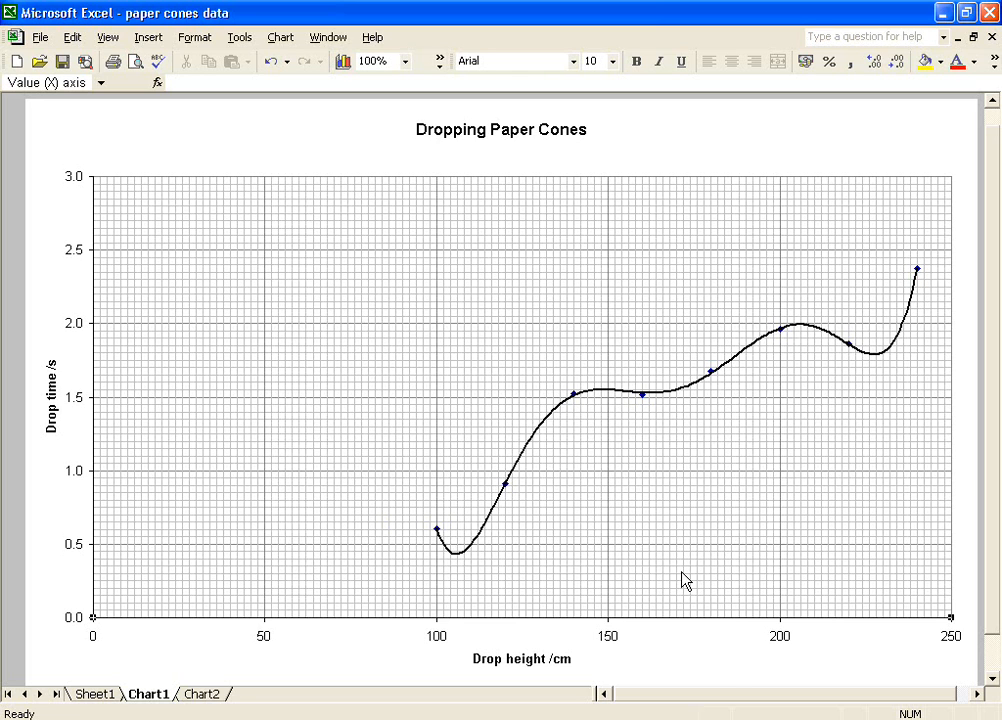
pyautogui.moveTo(538, 442)
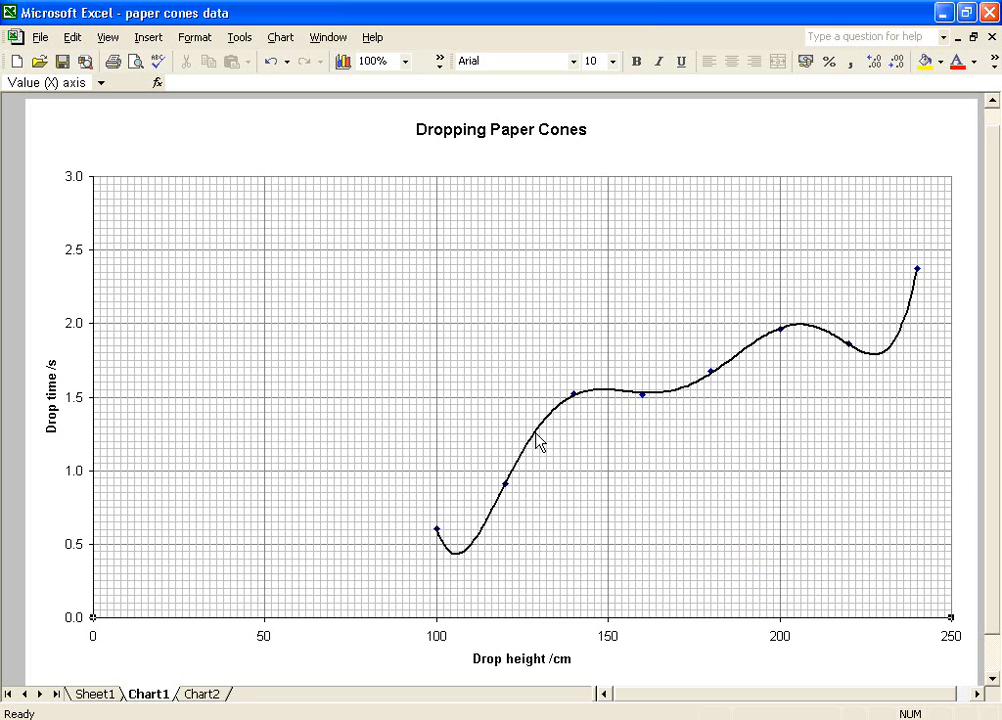
# Change the trendline type from polynomial to a straight linear fit
pyautogui.rightClick(536, 444)
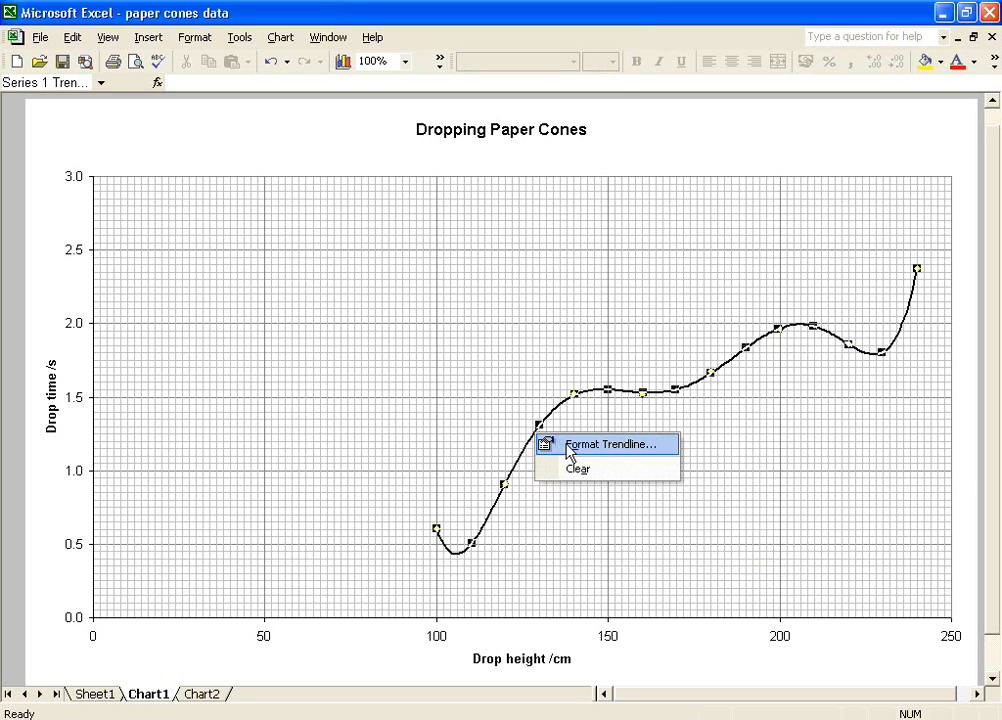
pyautogui.click(612, 444)
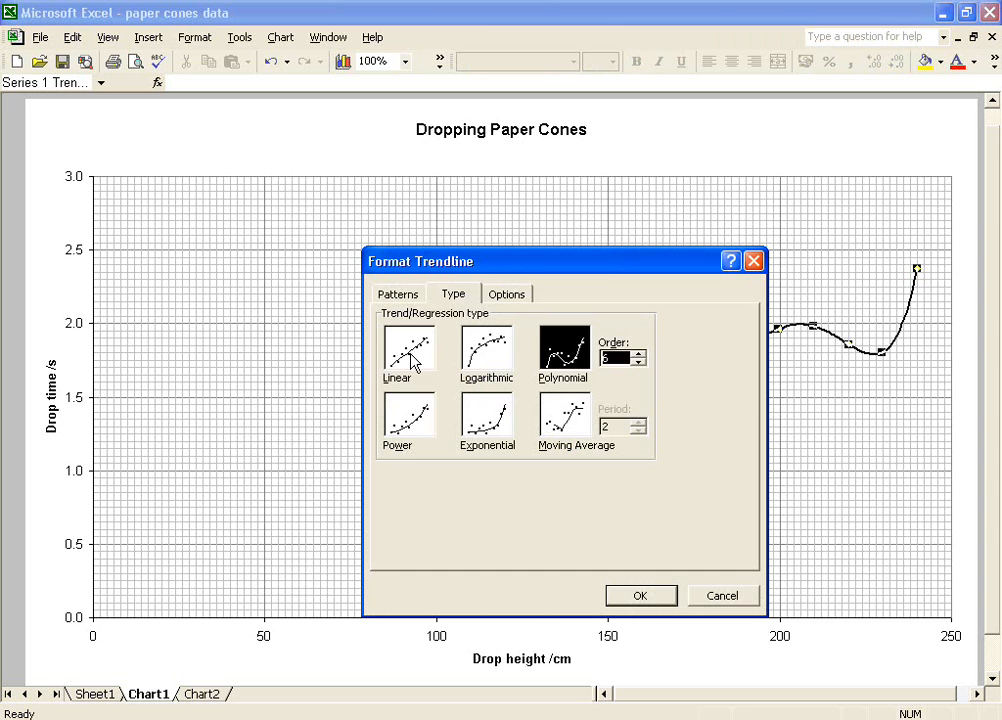
pyautogui.click(640, 596)
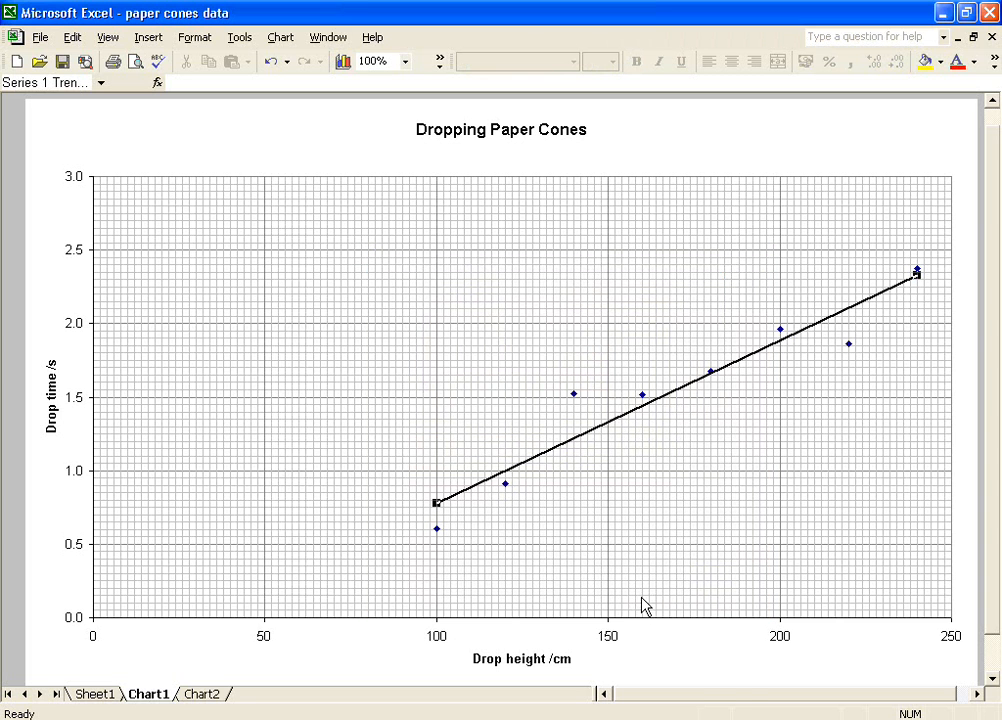
pyautogui.moveTo(704, 662)
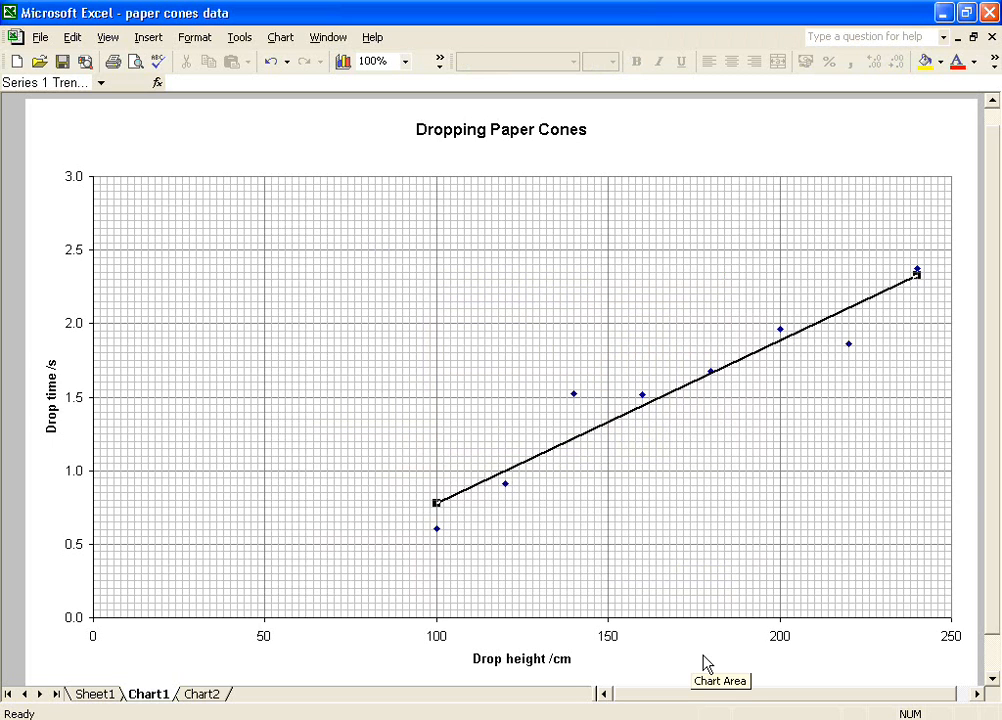
pyautogui.moveTo(700, 658)
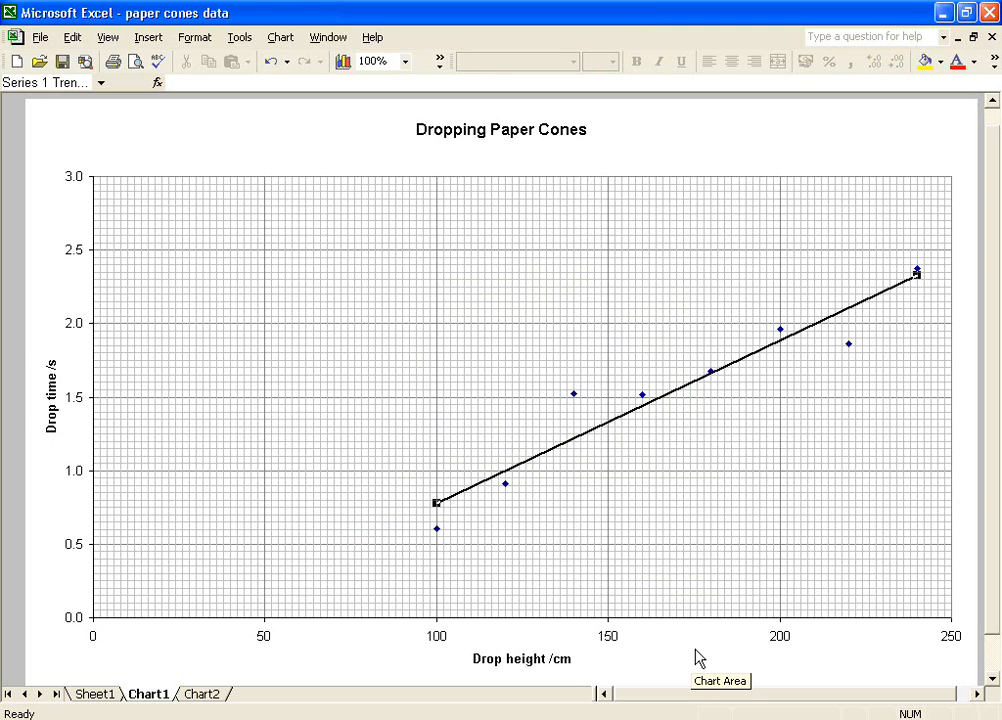
pyautogui.moveTo(690, 656)
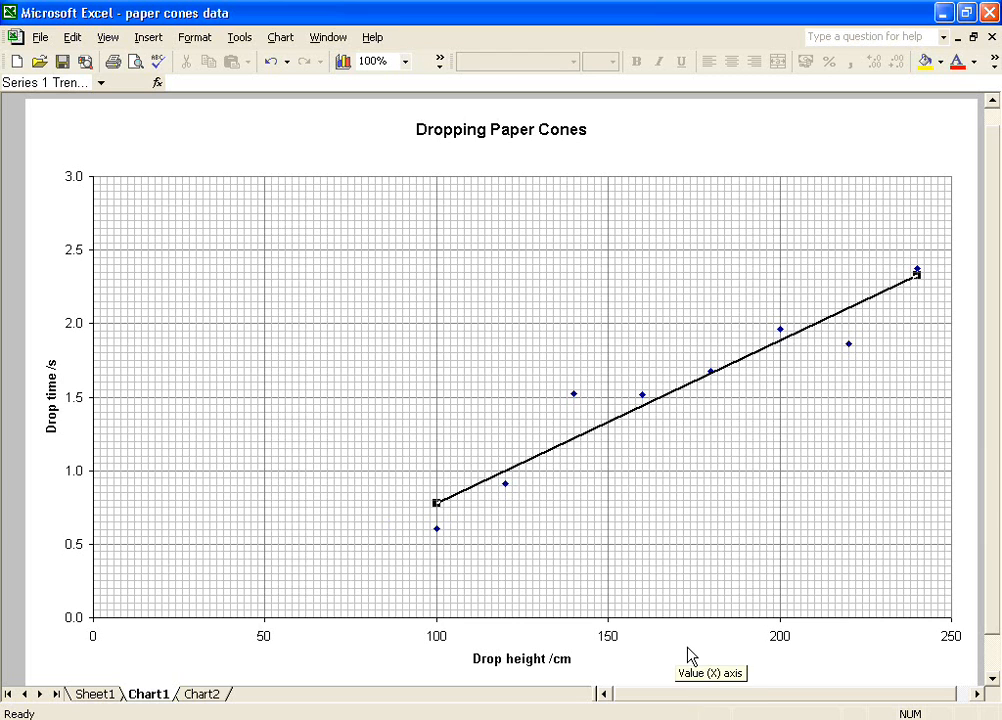
pyautogui.moveTo(680, 480)
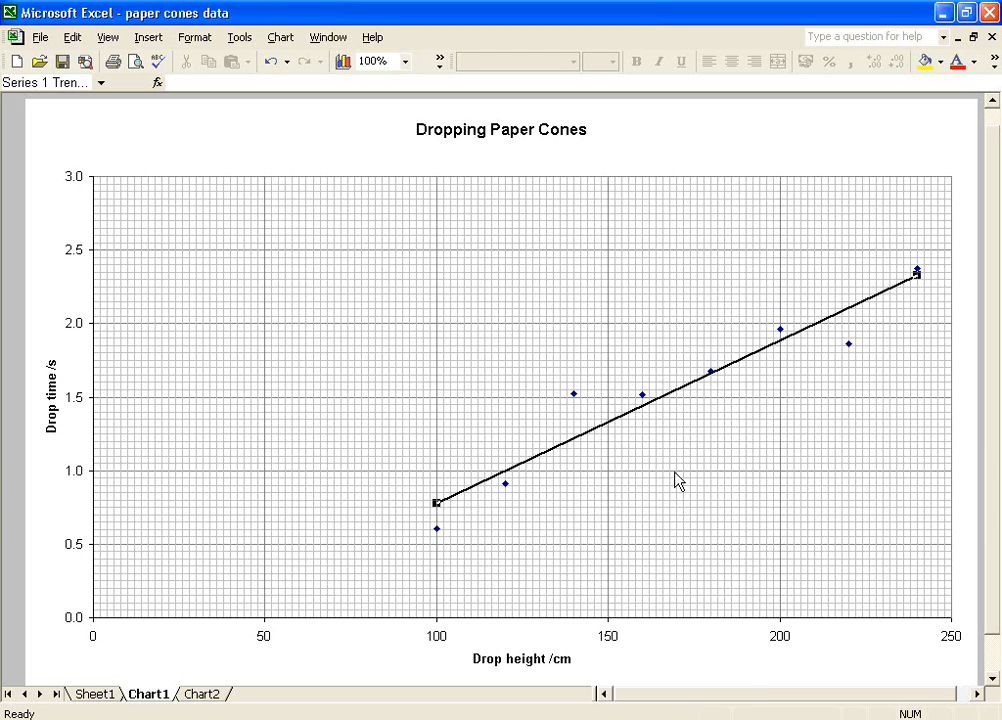
pyautogui.moveTo(616, 424)
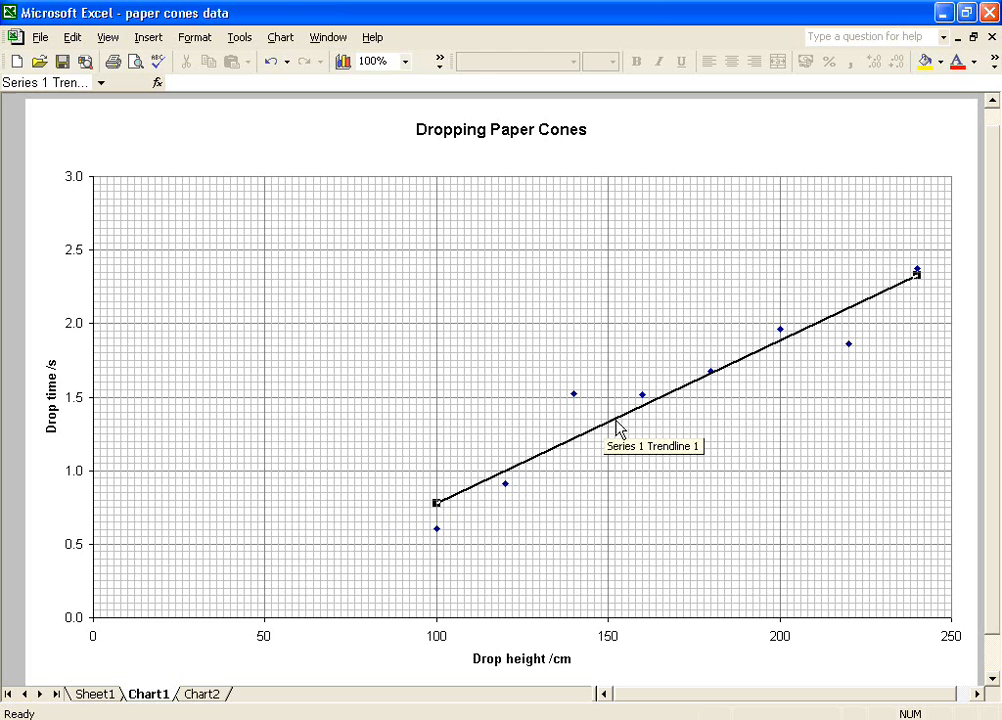
# Reach the trendline's Options settings, moving the dialog clear of the chart
pyautogui.rightClick(618, 428)
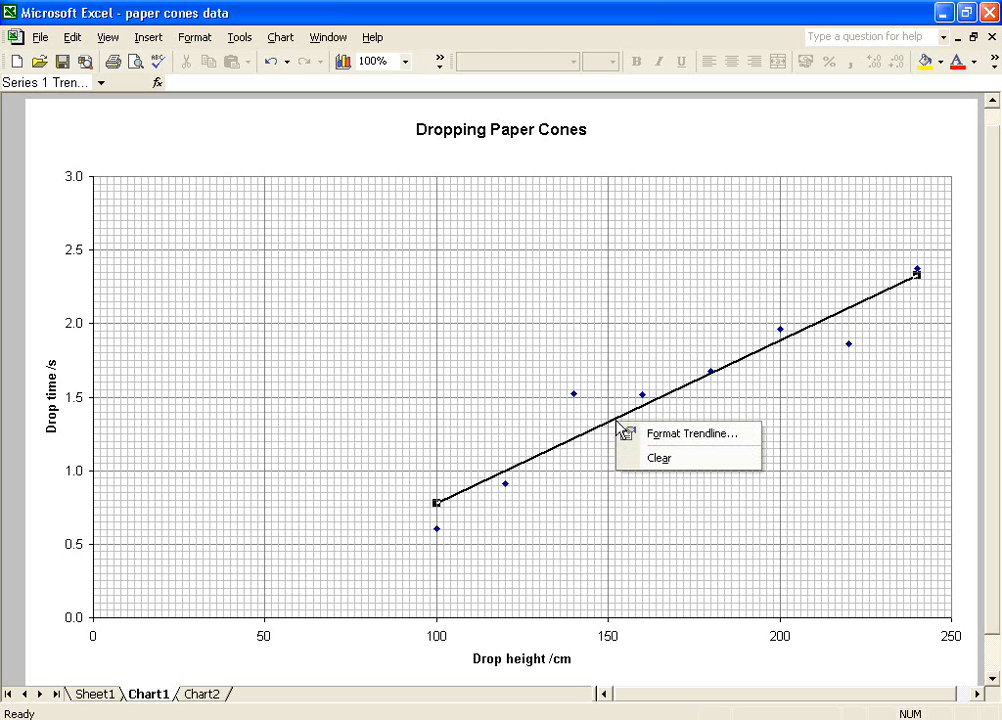
pyautogui.moveTo(744, 442)
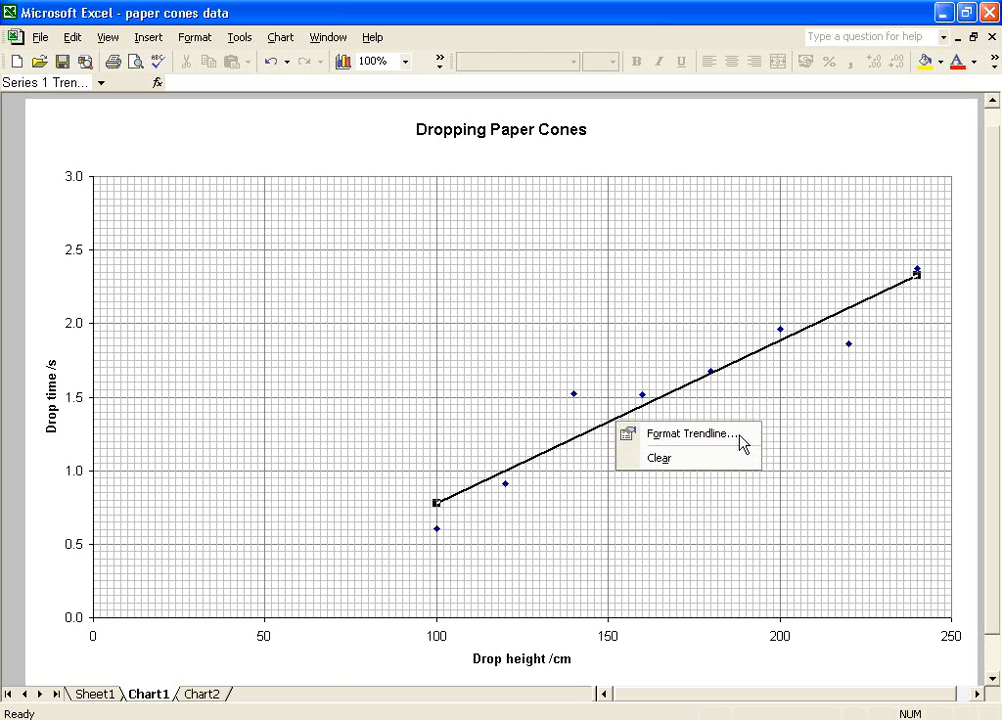
pyautogui.click(692, 432)
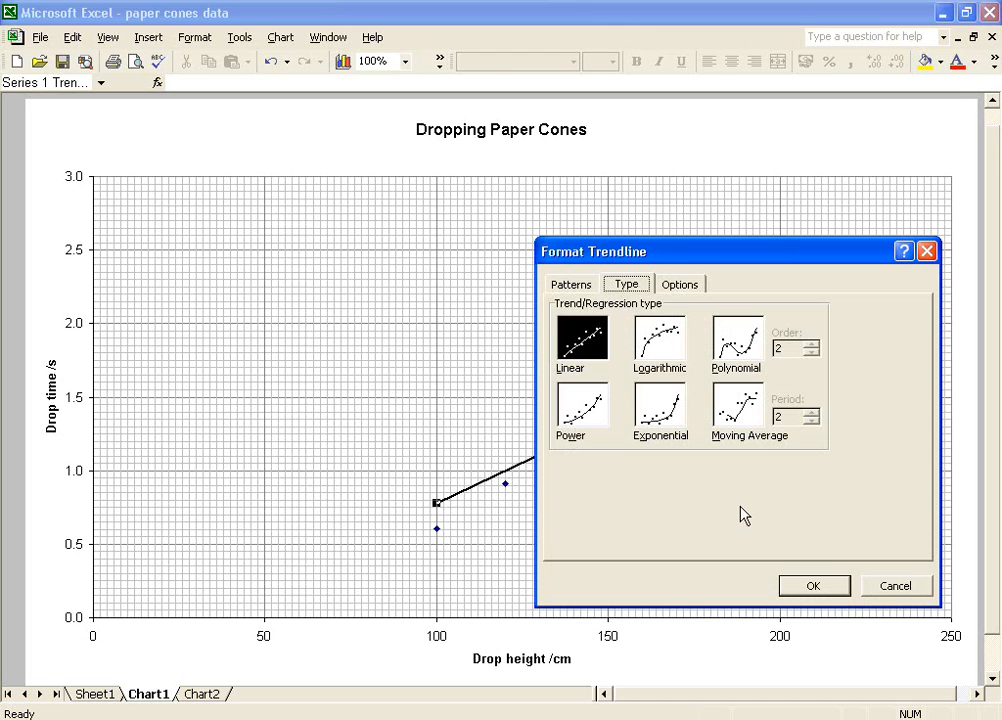
pyautogui.moveTo(680, 418)
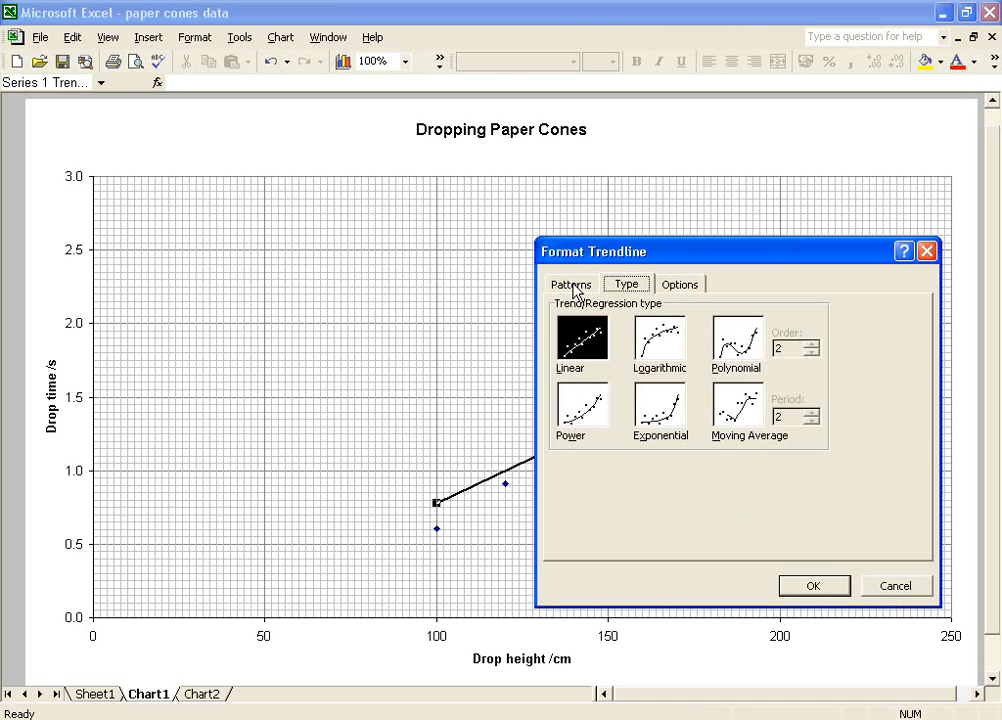
pyautogui.click(572, 284)
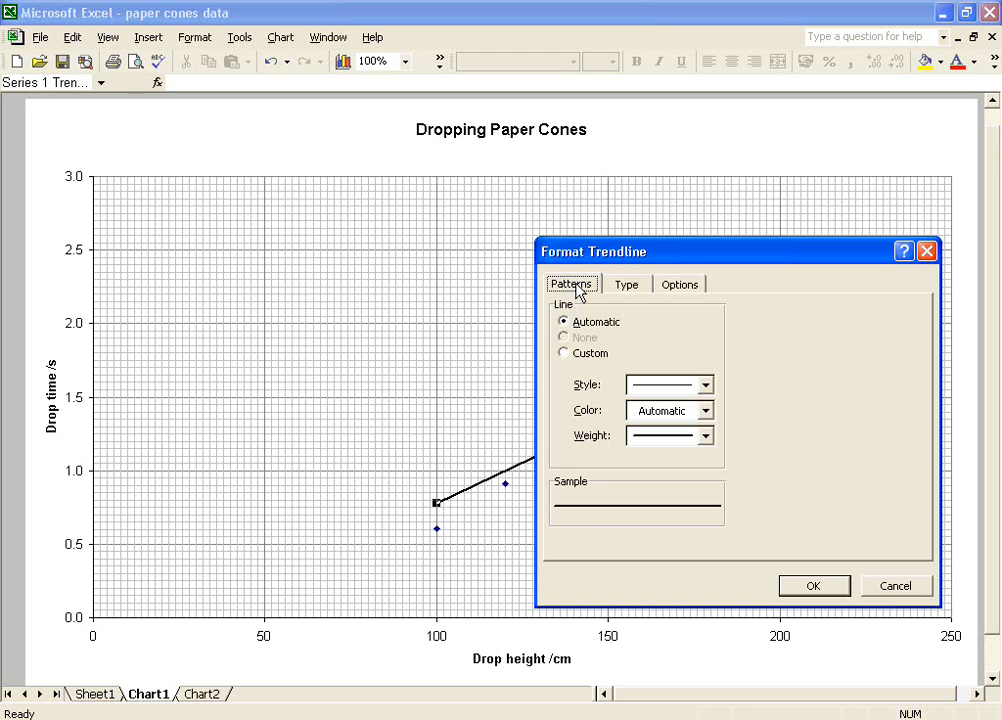
pyautogui.click(624, 284)
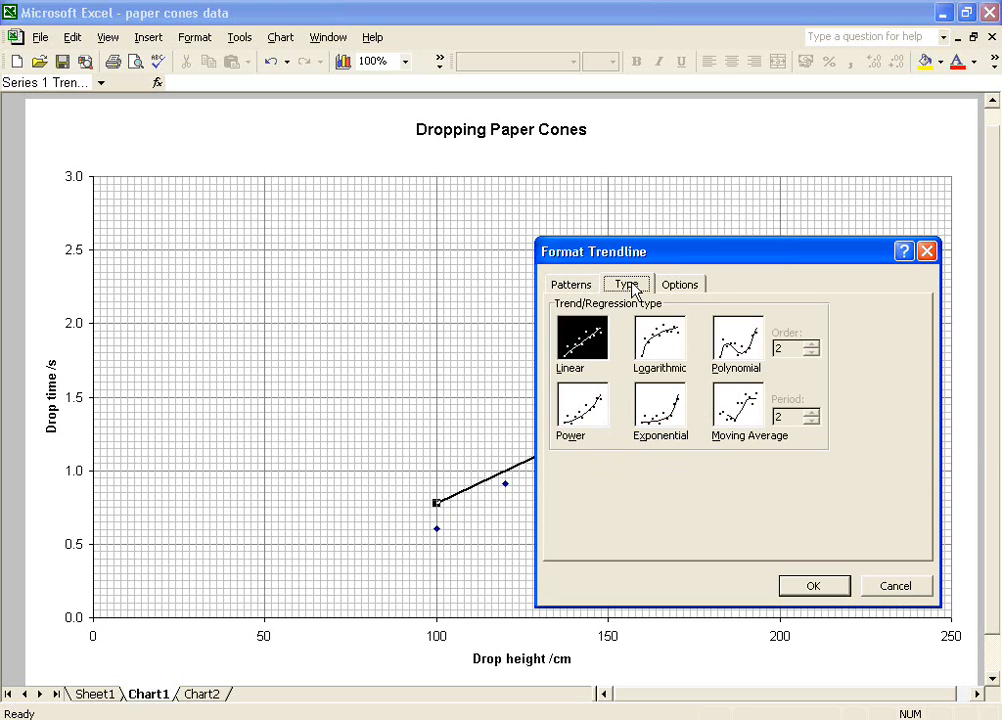
pyautogui.moveTo(676, 292)
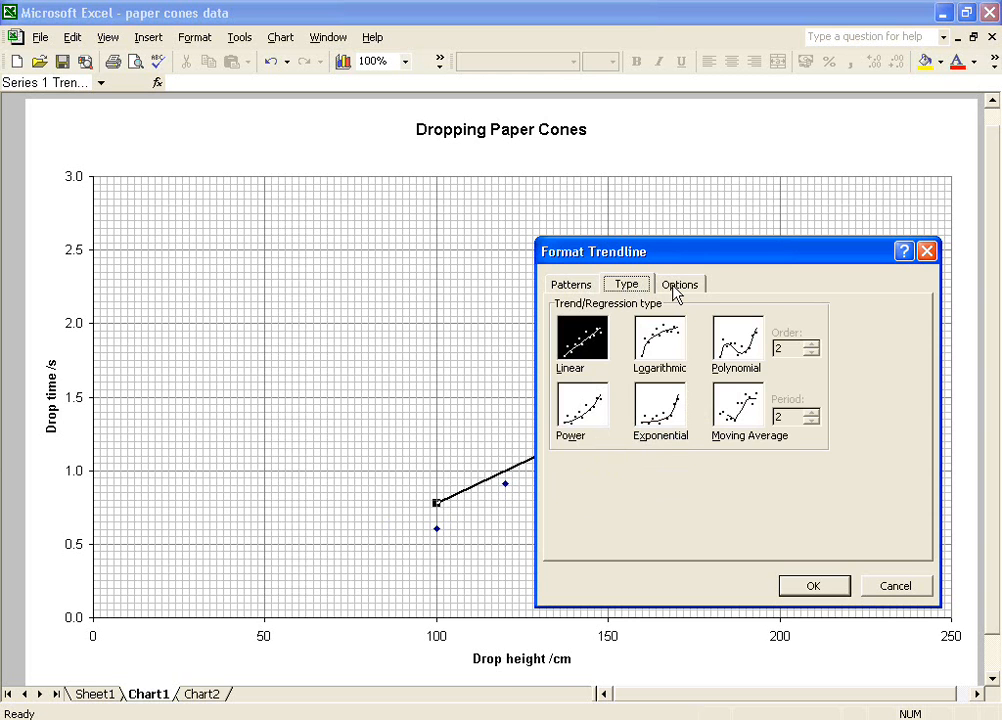
pyautogui.click(680, 284)
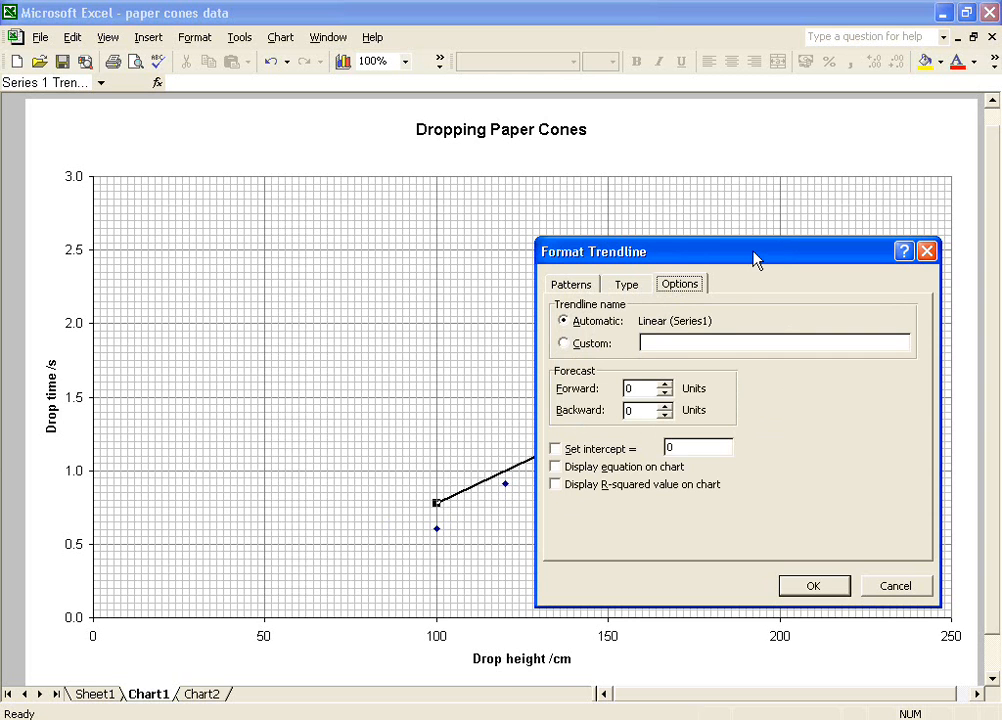
pyautogui.moveTo(752, 252); pyautogui.dragTo(312, 130)
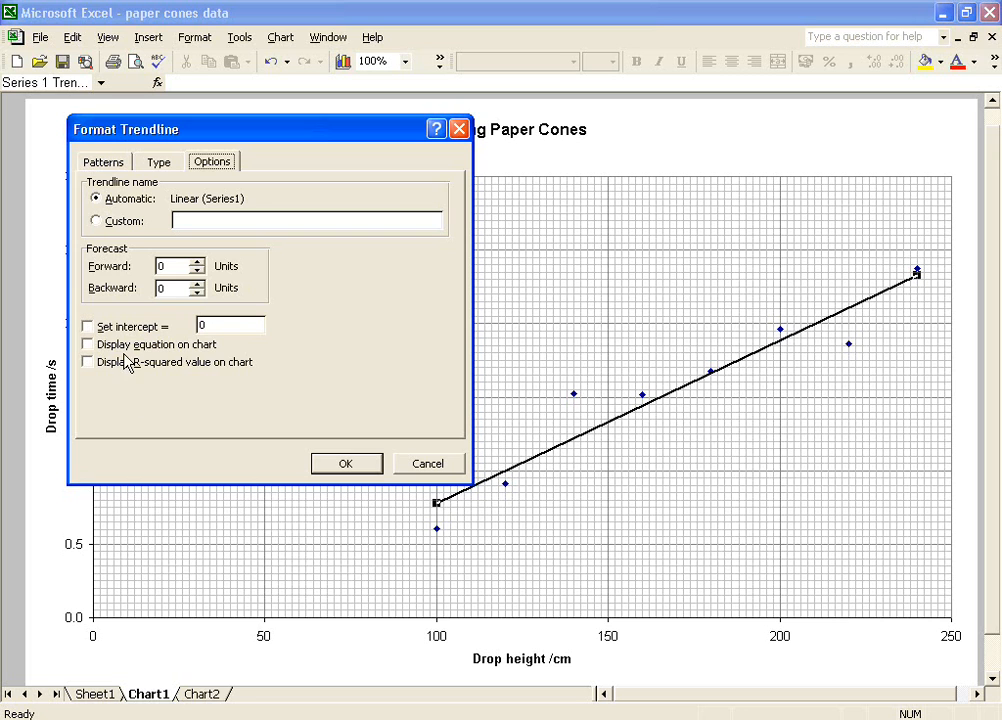
pyautogui.moveTo(90, 350)
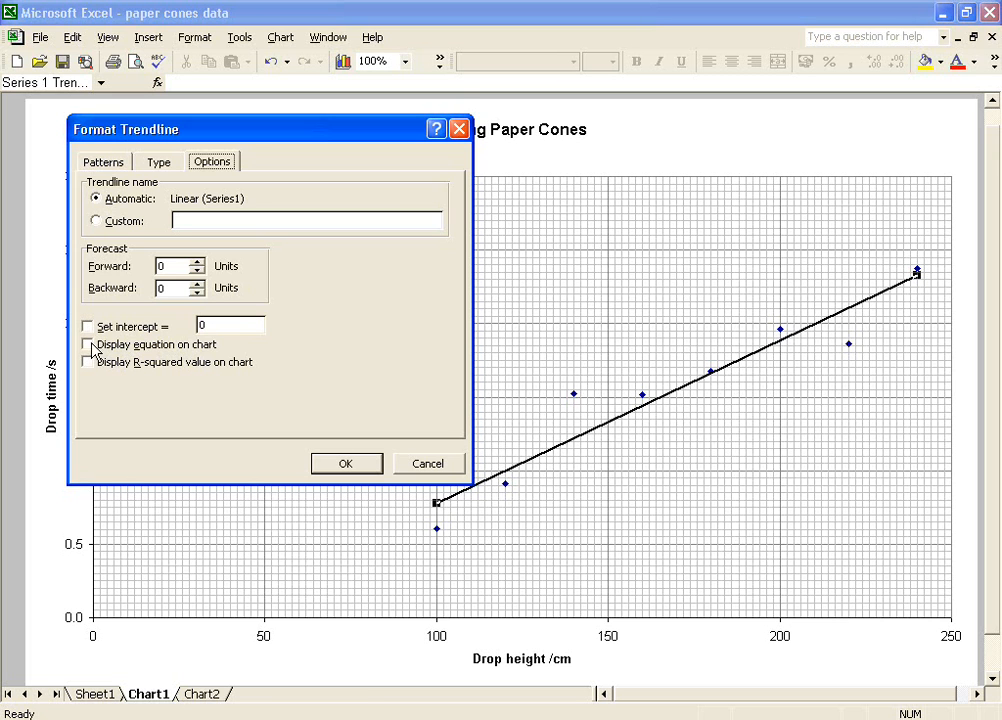
# Enable 'Display equation on chart' so y = 0.0111x - 0.3321 appears
pyautogui.click(88, 344)
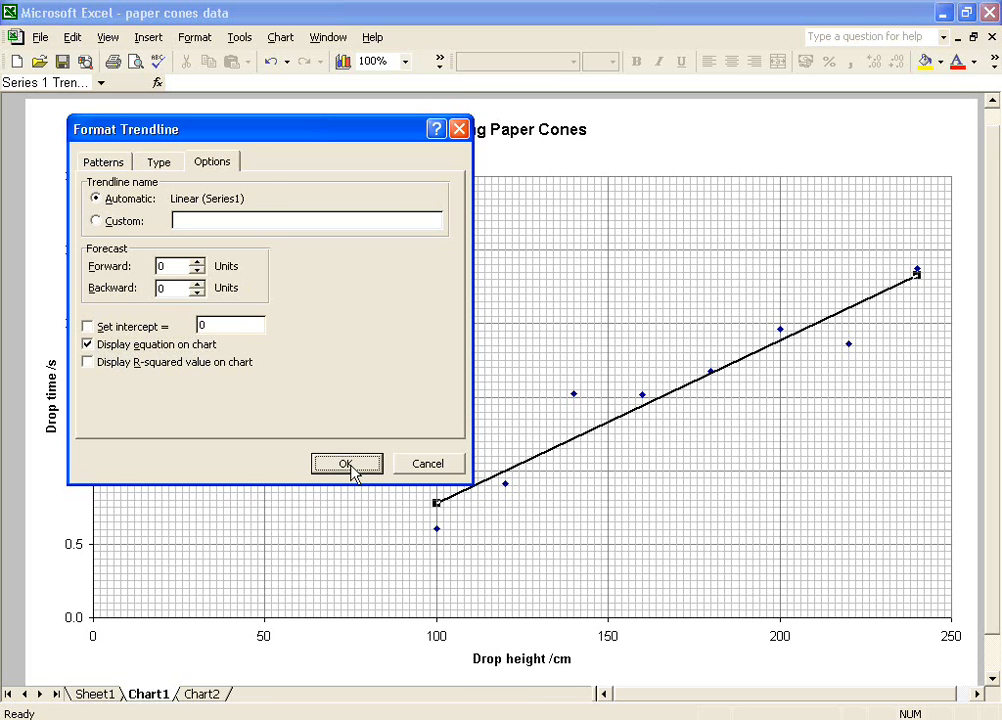
pyautogui.click(348, 464)
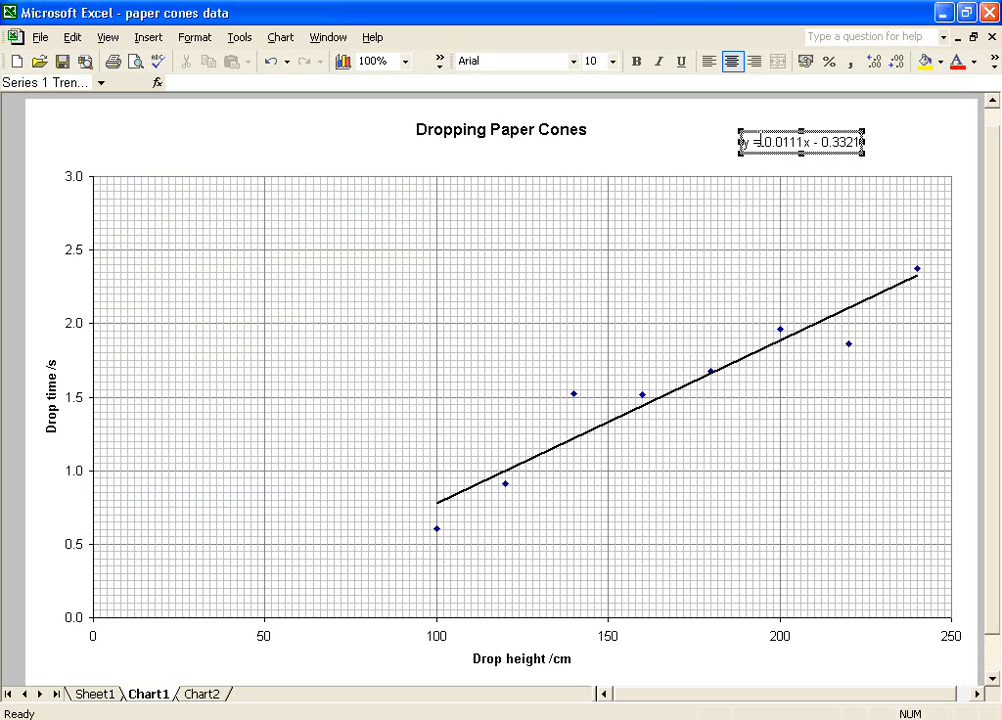
pyautogui.click(700, 164)
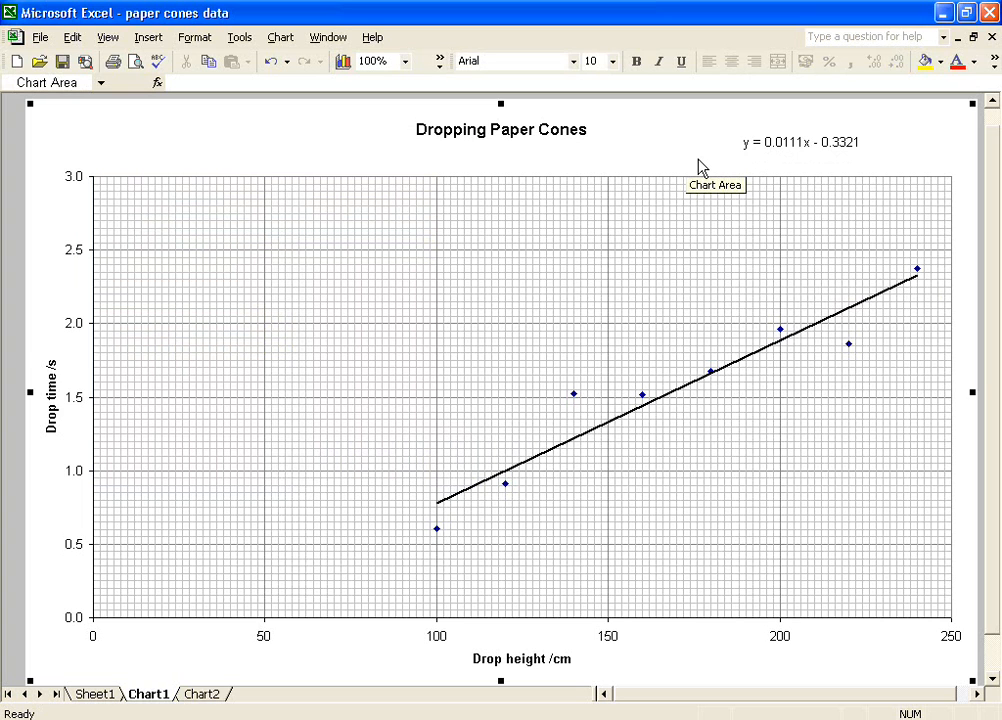
pyautogui.moveTo(724, 160)
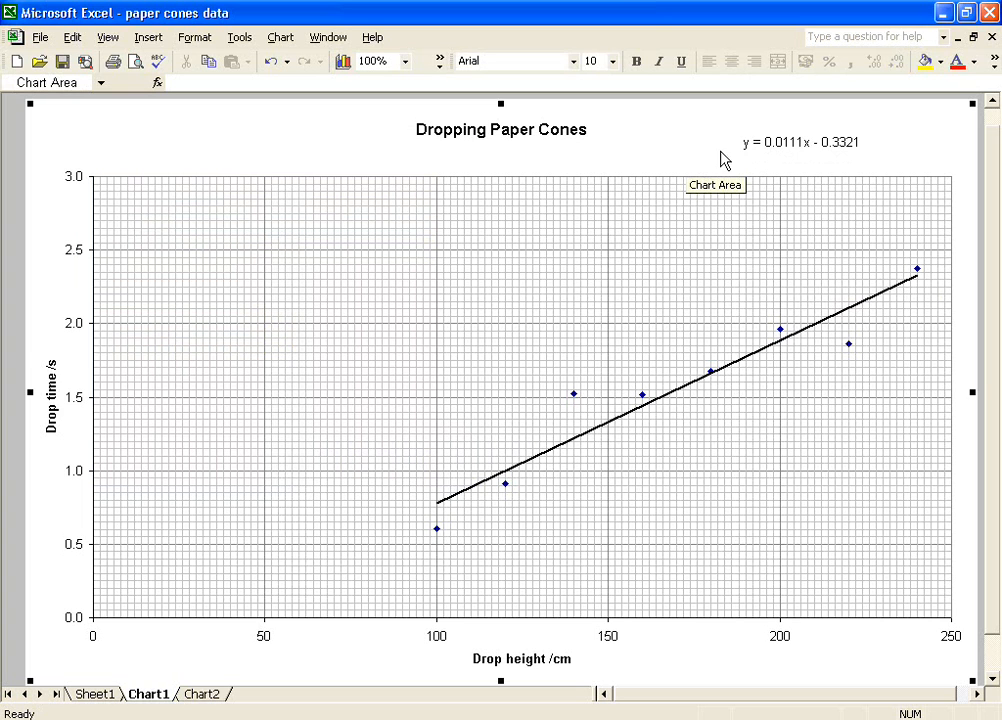
pyautogui.moveTo(778, 156)
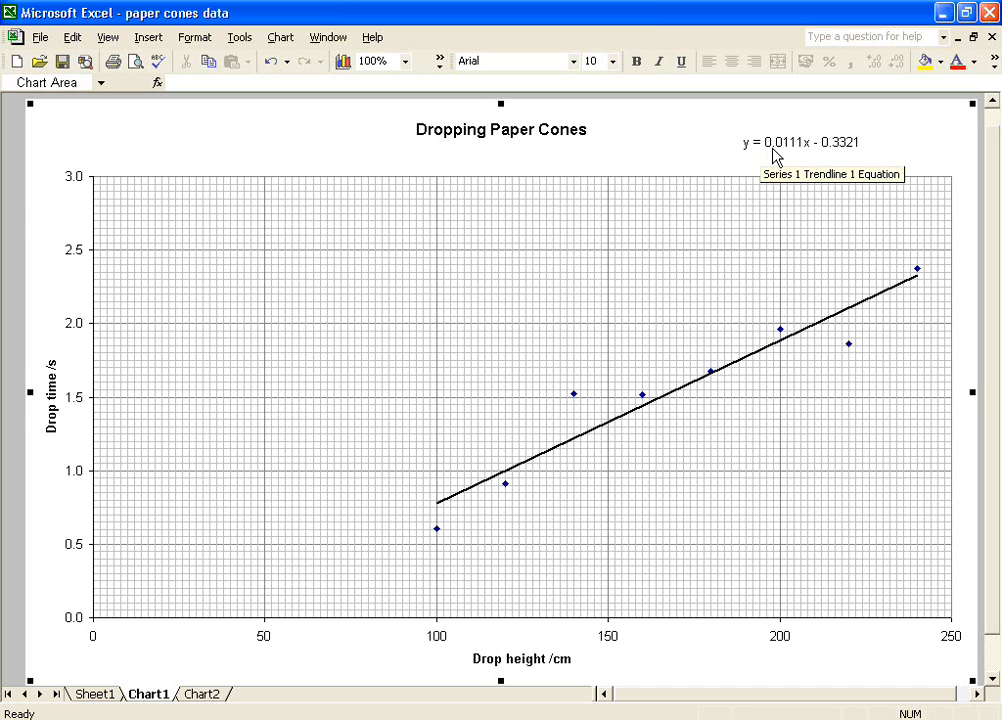
pyautogui.moveTo(712, 166)
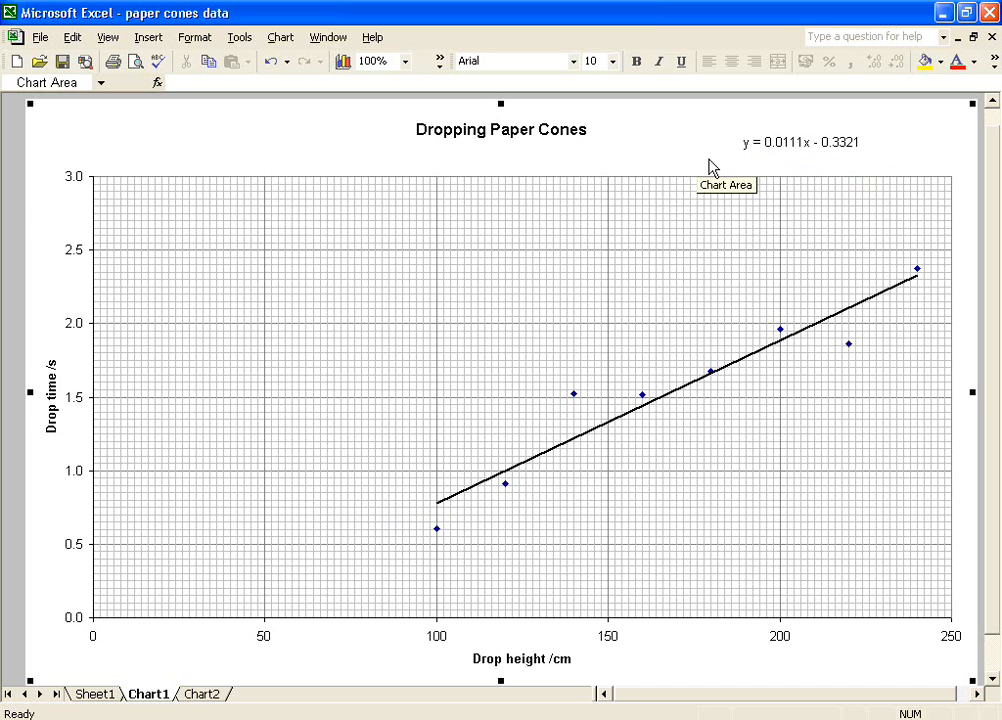
pyautogui.moveTo(700, 160)
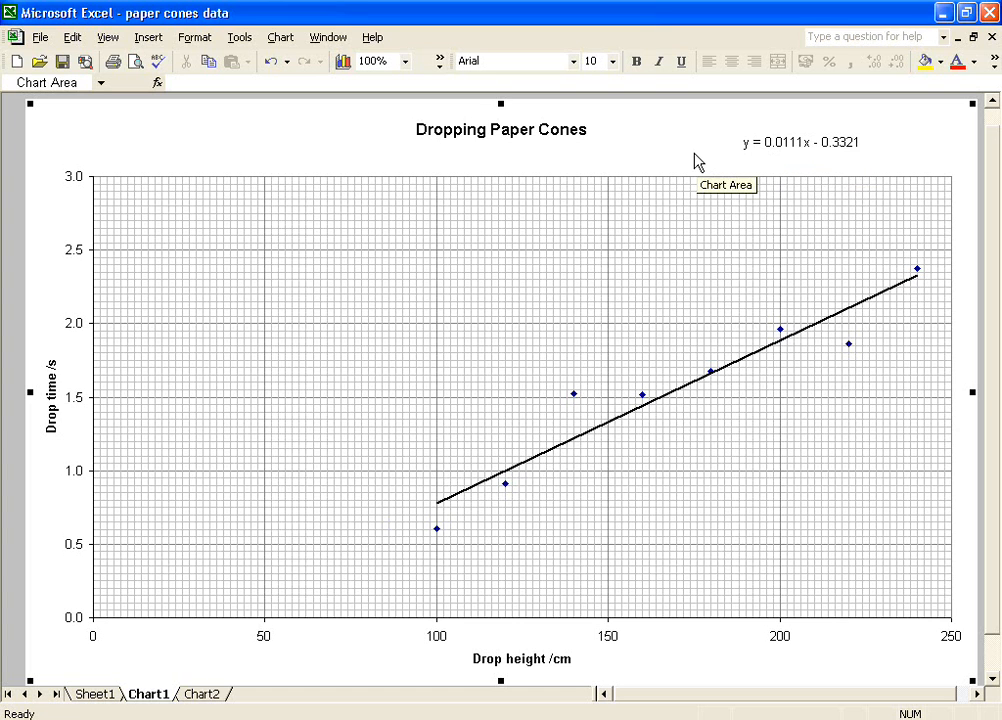
pyautogui.moveTo(678, 400)
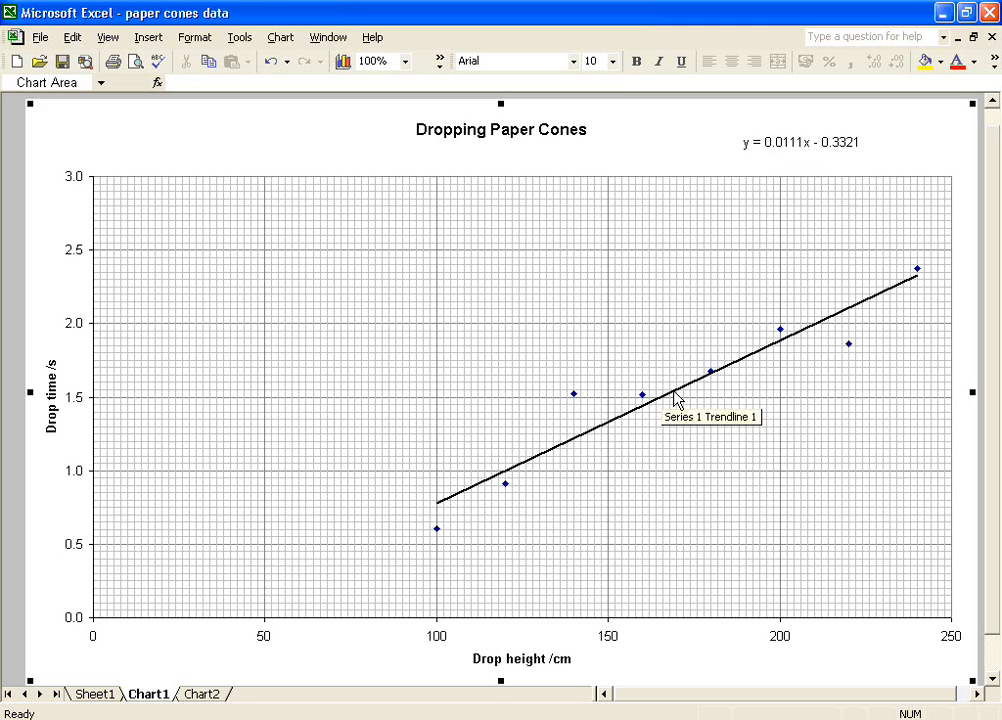
# Set the trendline intercept to 0 so the equation reads y = 0.0093x
pyautogui.doubleClick(672, 396)
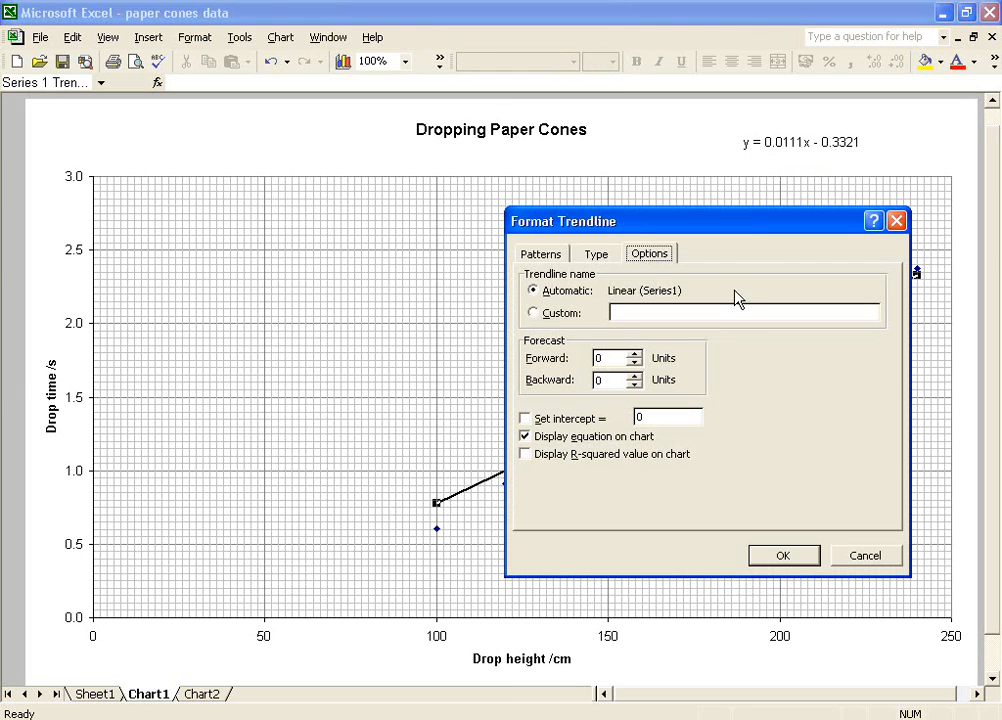
pyautogui.moveTo(744, 232)
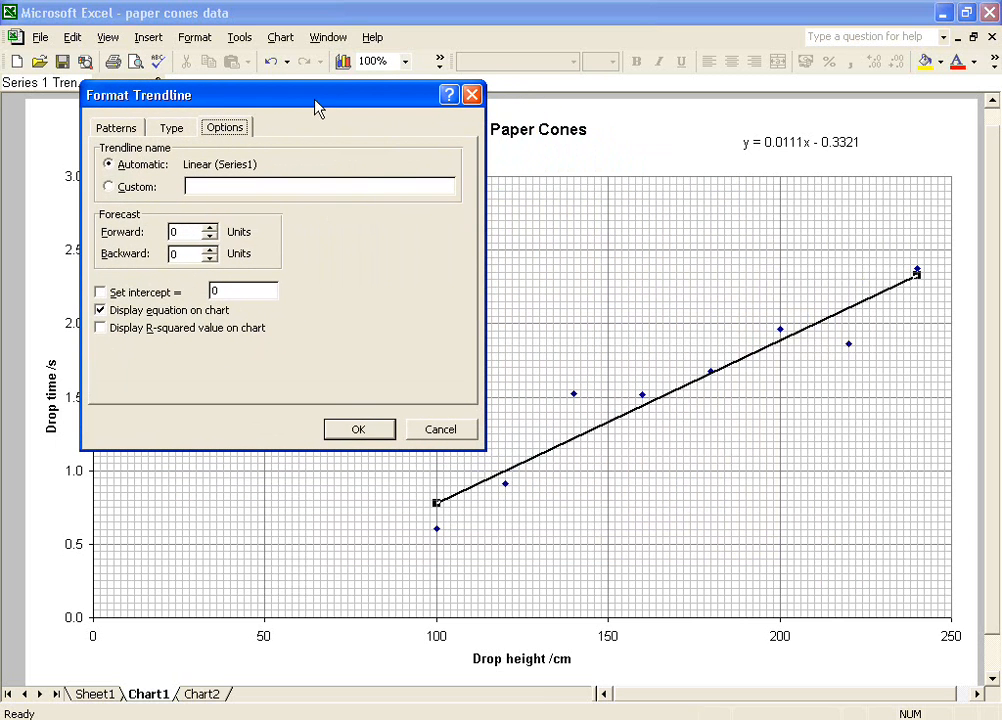
pyautogui.moveTo(380, 272)
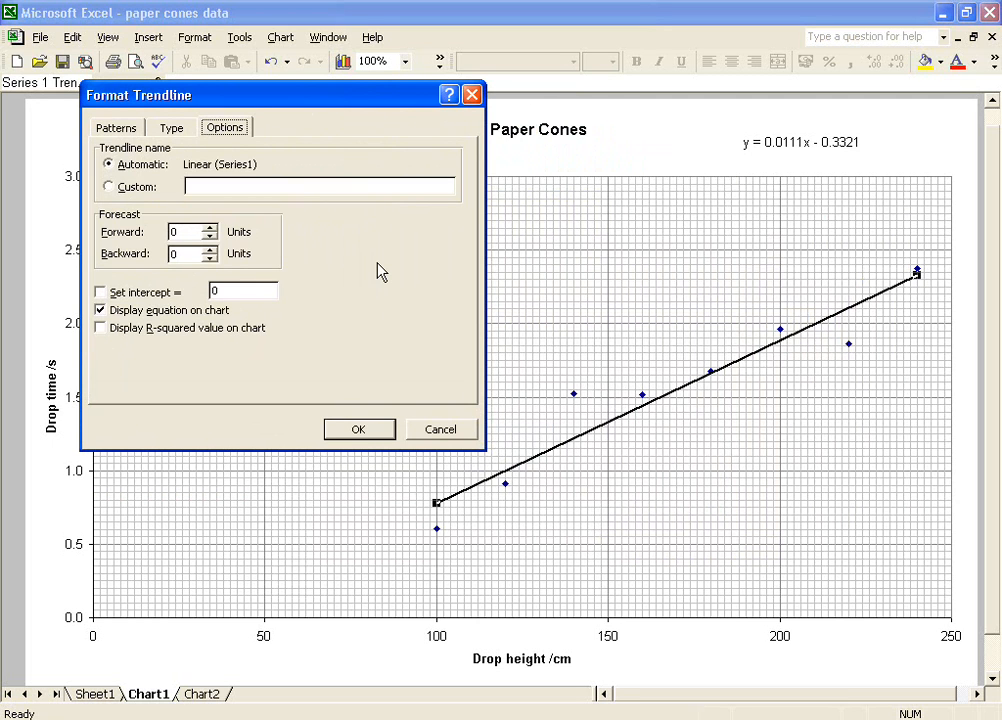
pyautogui.moveTo(344, 306)
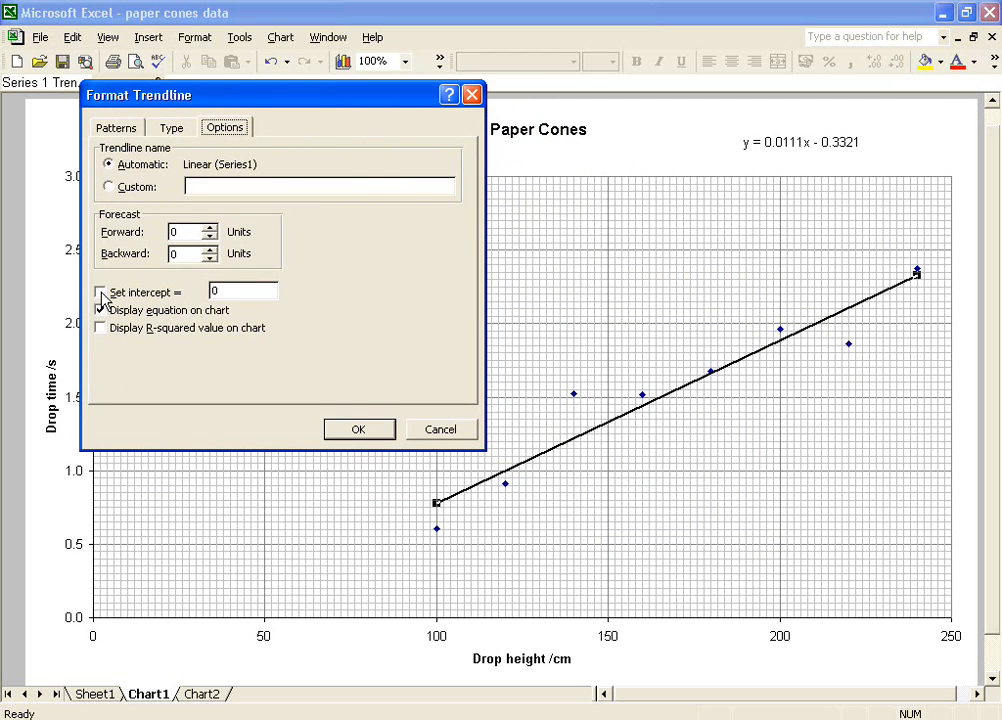
pyautogui.click(100, 292)
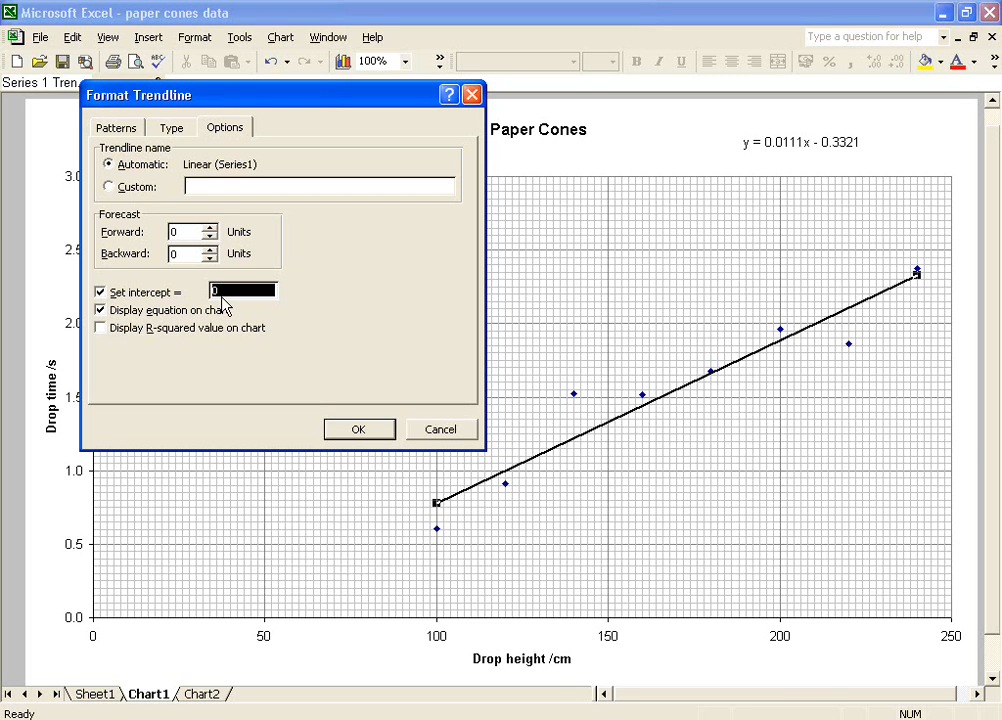
pyautogui.moveTo(244, 328)
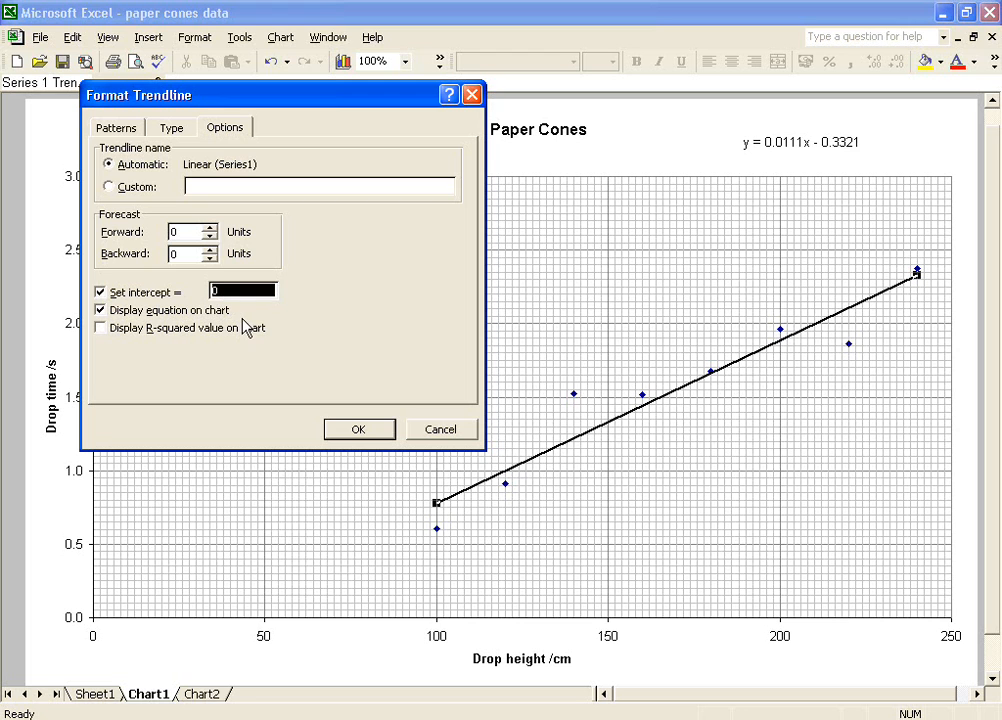
pyautogui.moveTo(262, 332)
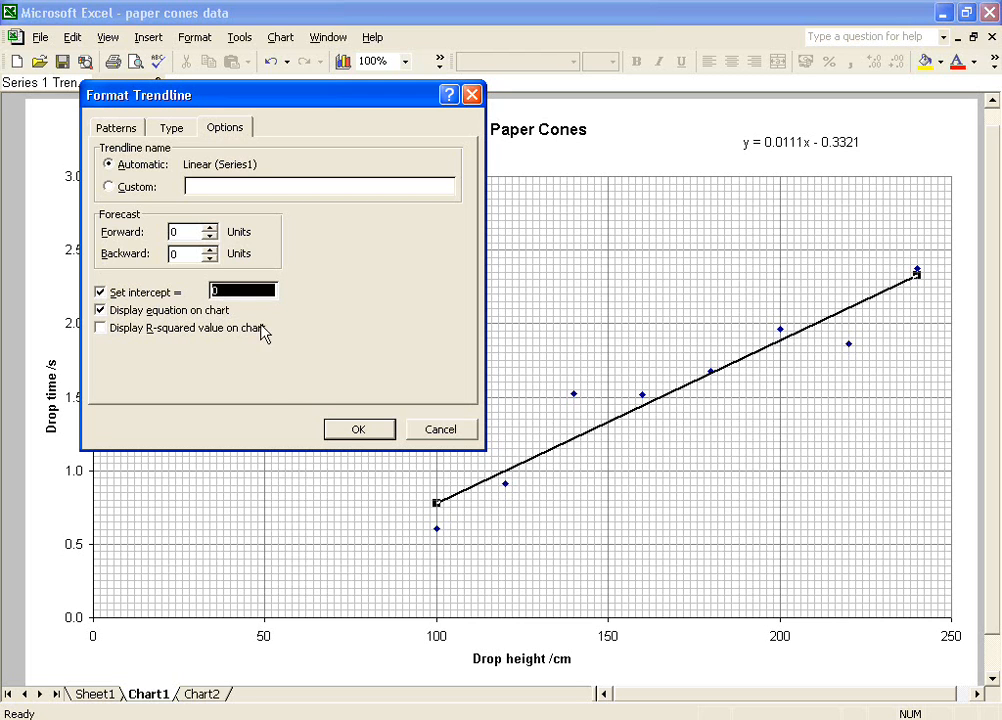
pyautogui.click(360, 428)
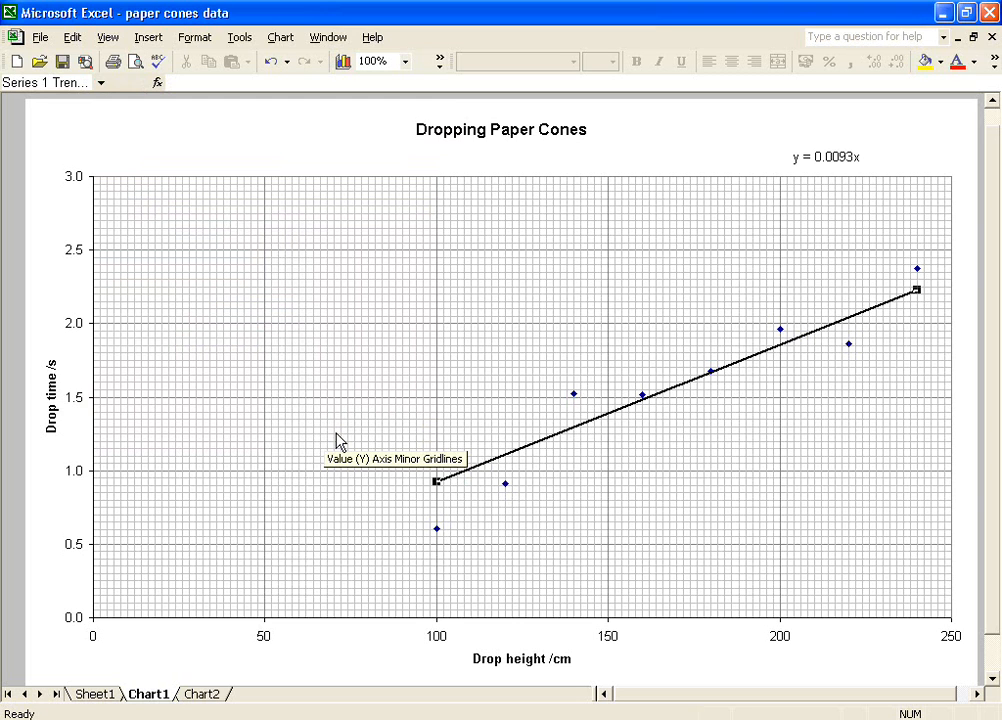
# Set the trendline's Forecast Backward to 100 so it reaches the origin
pyautogui.rightClick(596, 428)
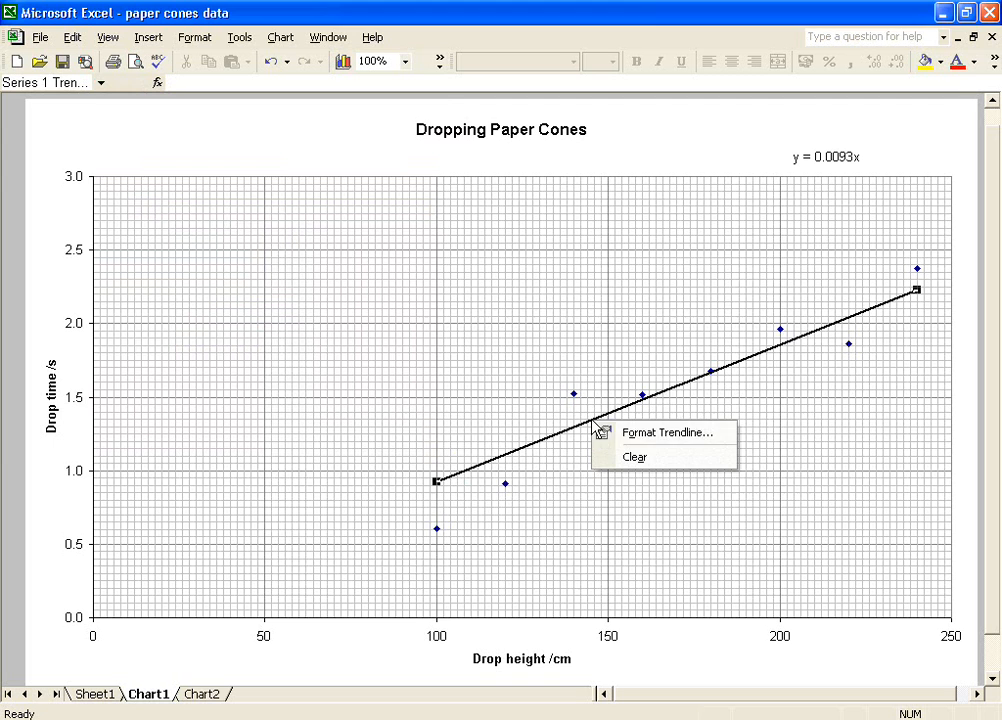
pyautogui.click(666, 432)
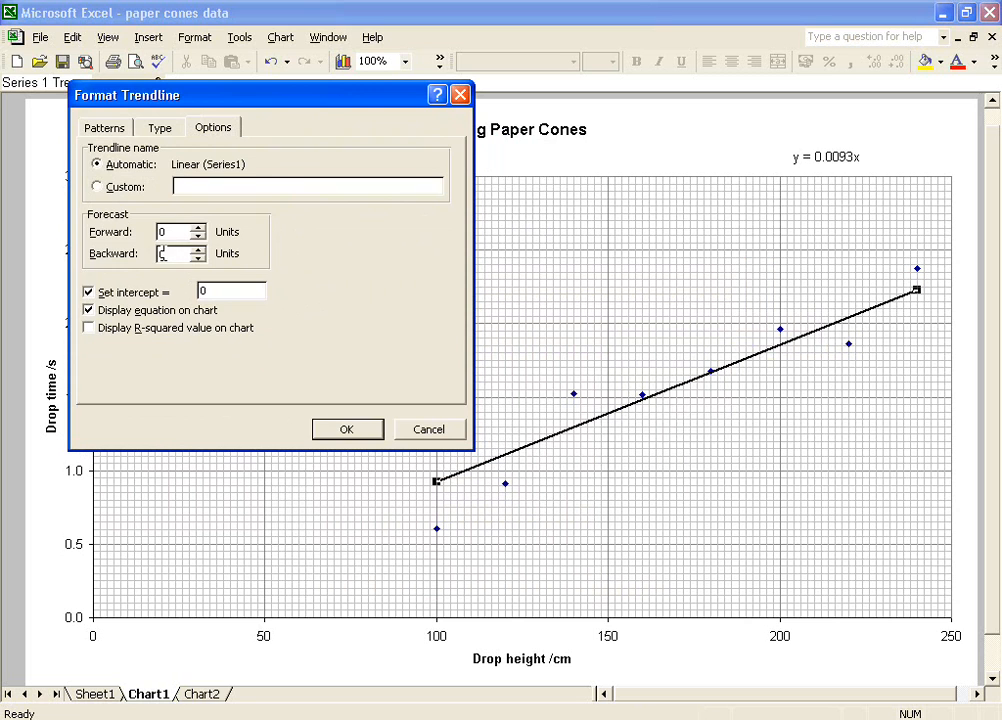
pyautogui.tripleClick(176, 252)
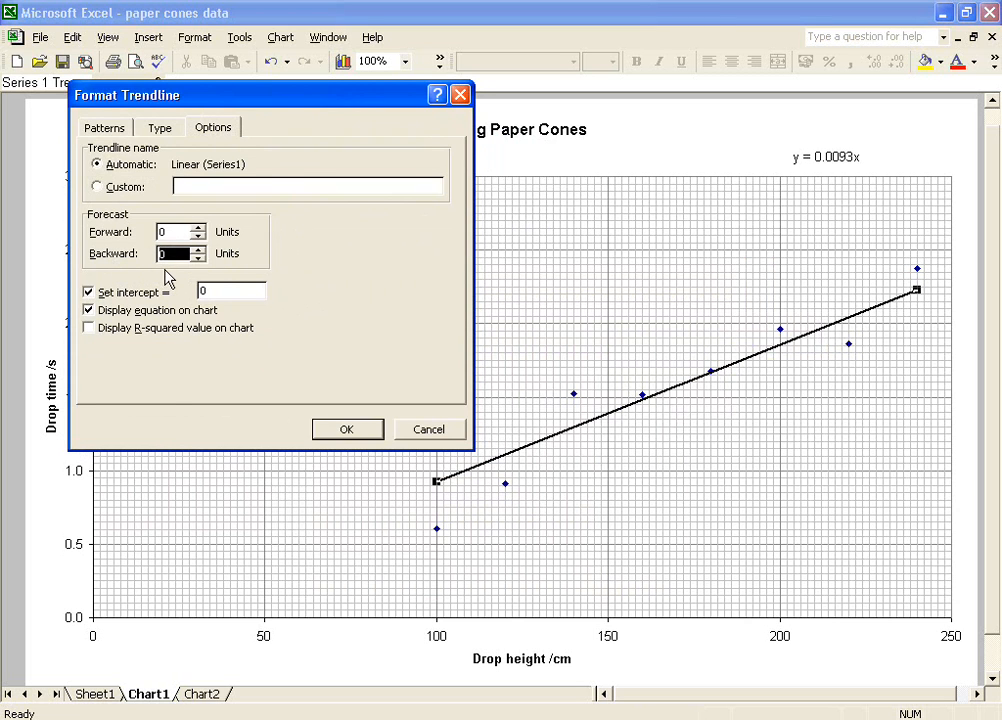
pyautogui.moveTo(224, 268)
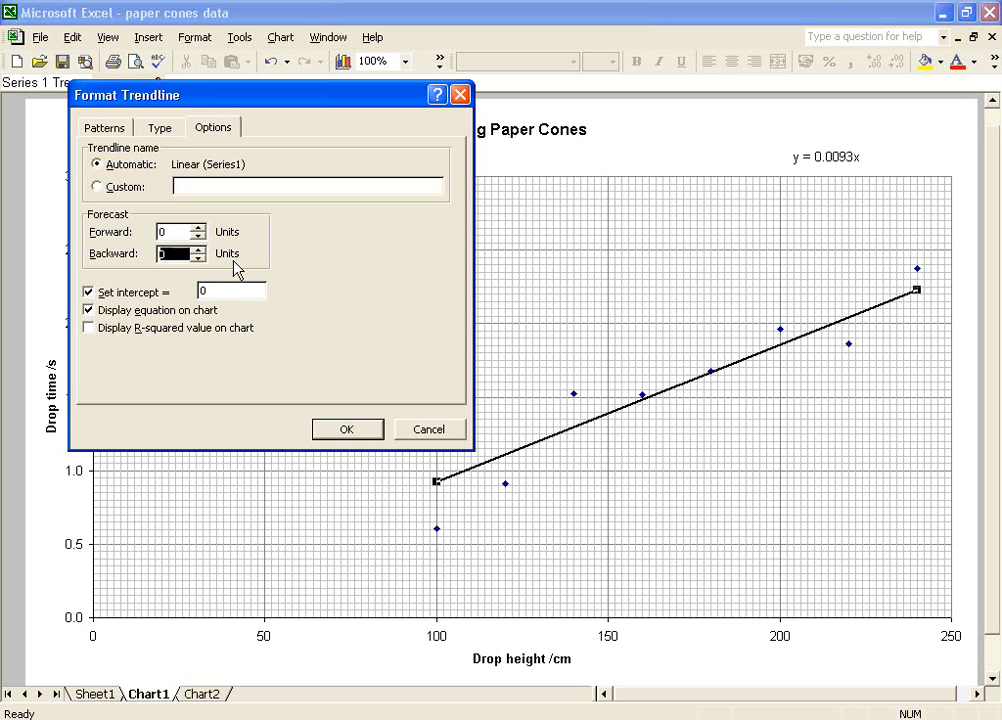
pyautogui.moveTo(440, 540)
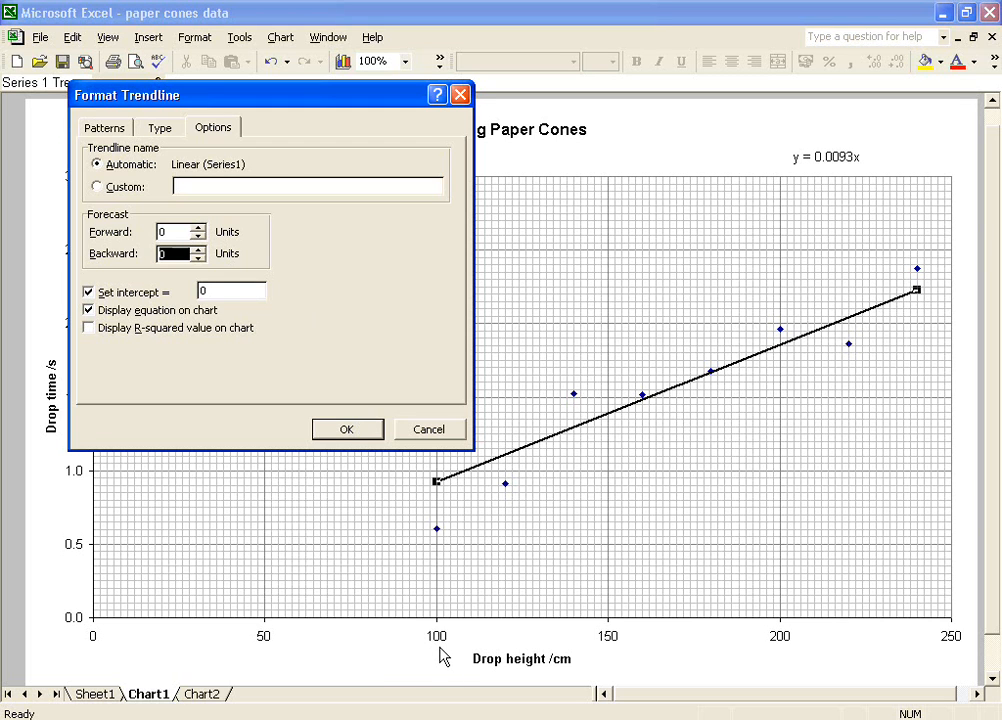
pyautogui.moveTo(4, 290)
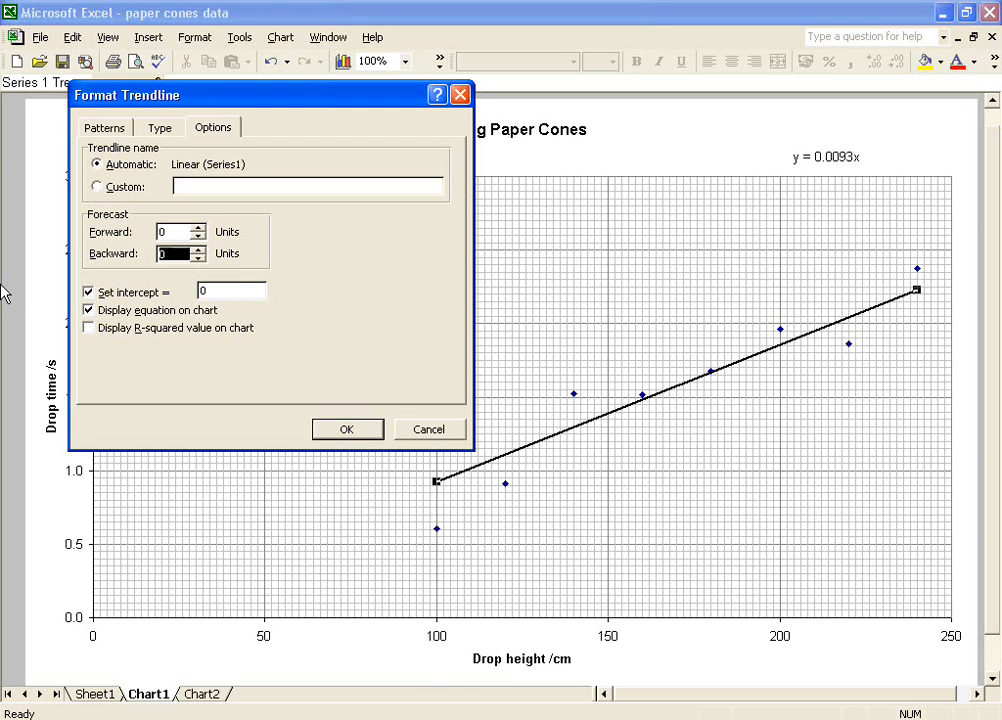
pyautogui.click(348, 428)
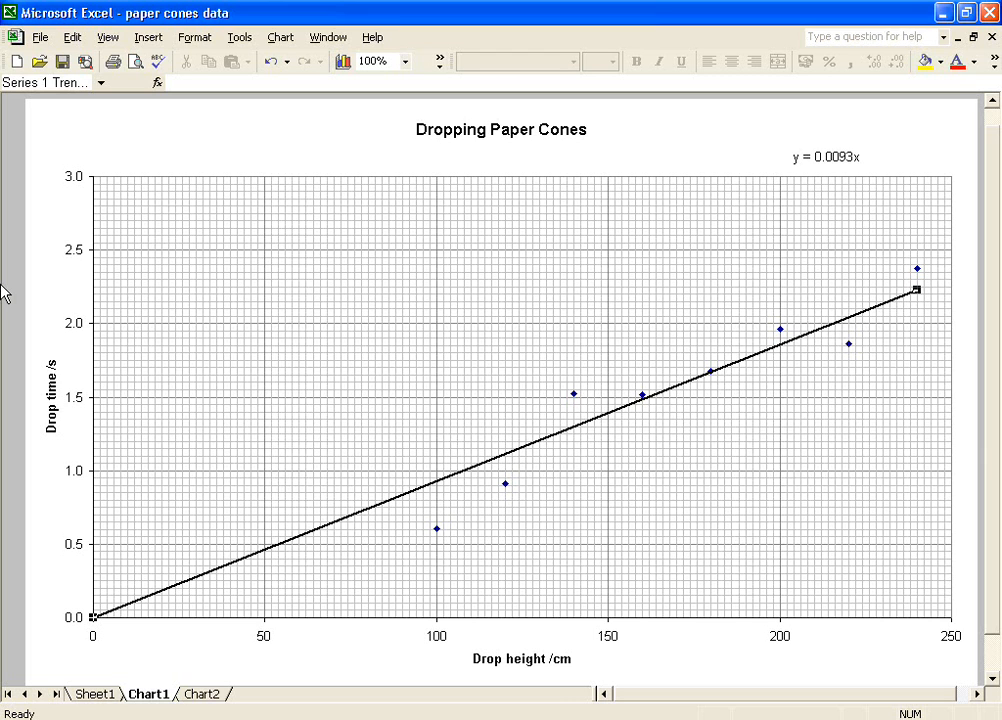
pyautogui.moveTo(564, 440)
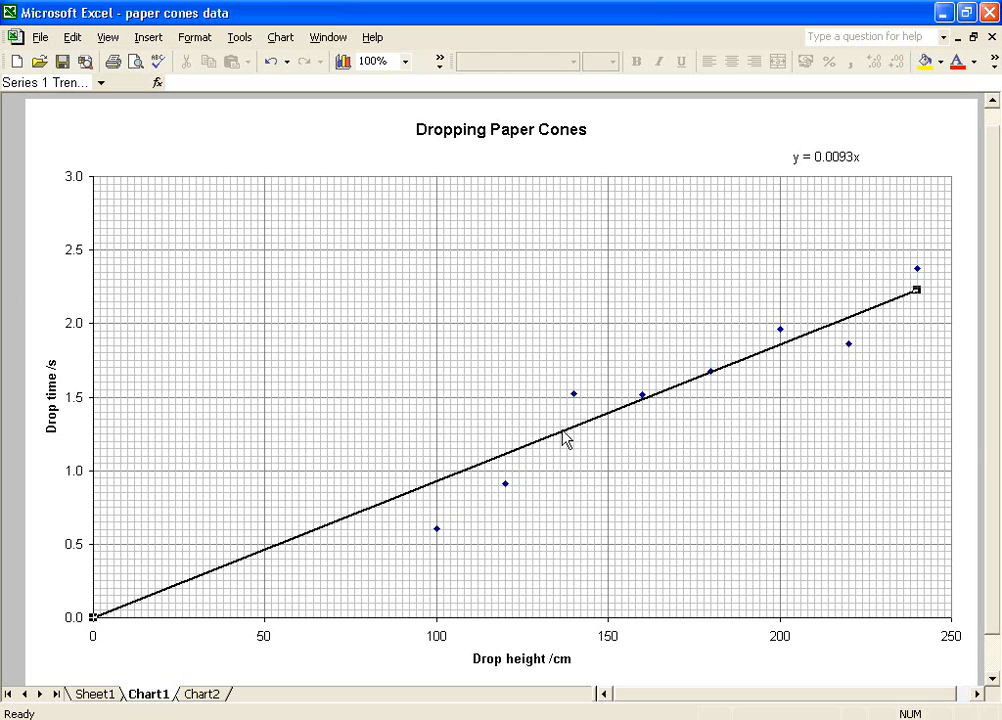
# Untick 'Set intercept = 0' so the trendline returns to y = 0.0111x - 0.3321
pyautogui.doubleClick(564, 440)
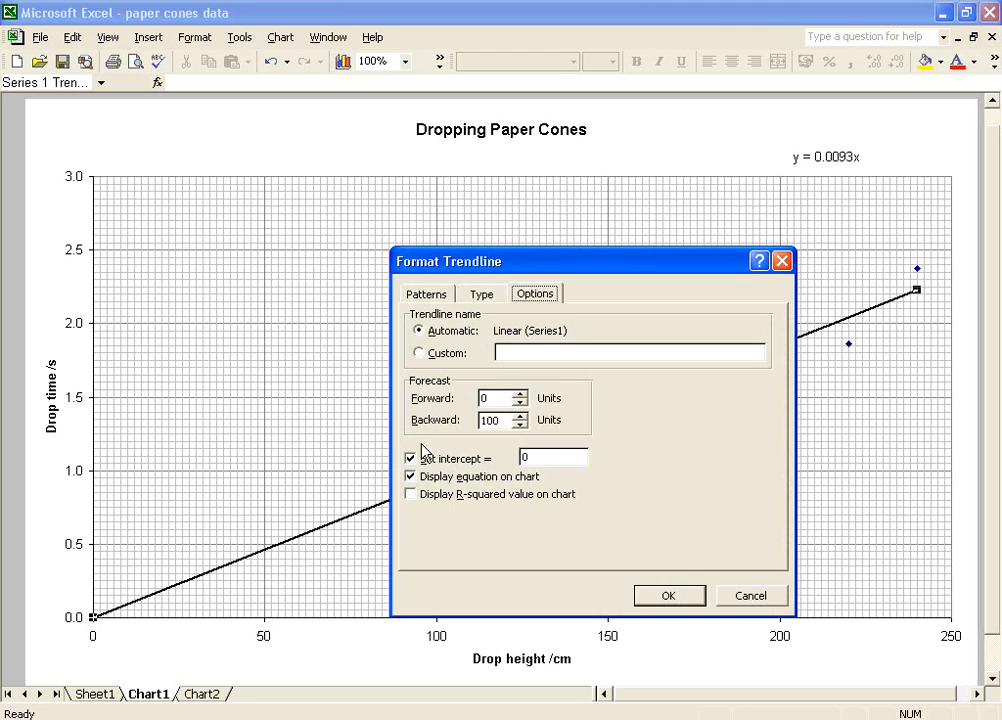
pyautogui.click(408, 458)
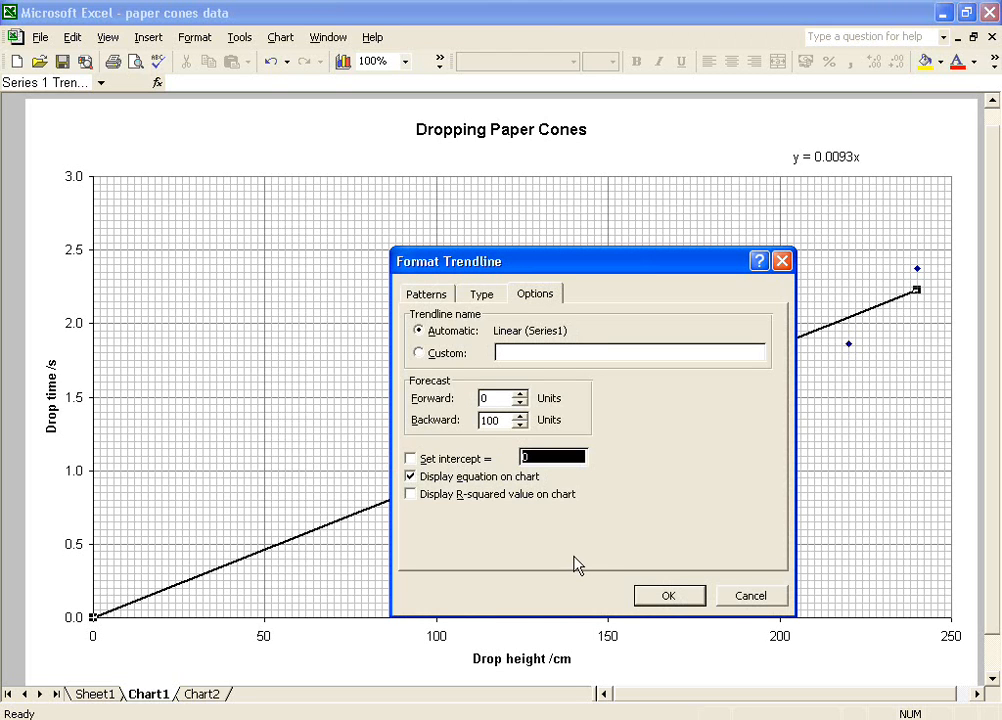
pyautogui.moveTo(640, 596)
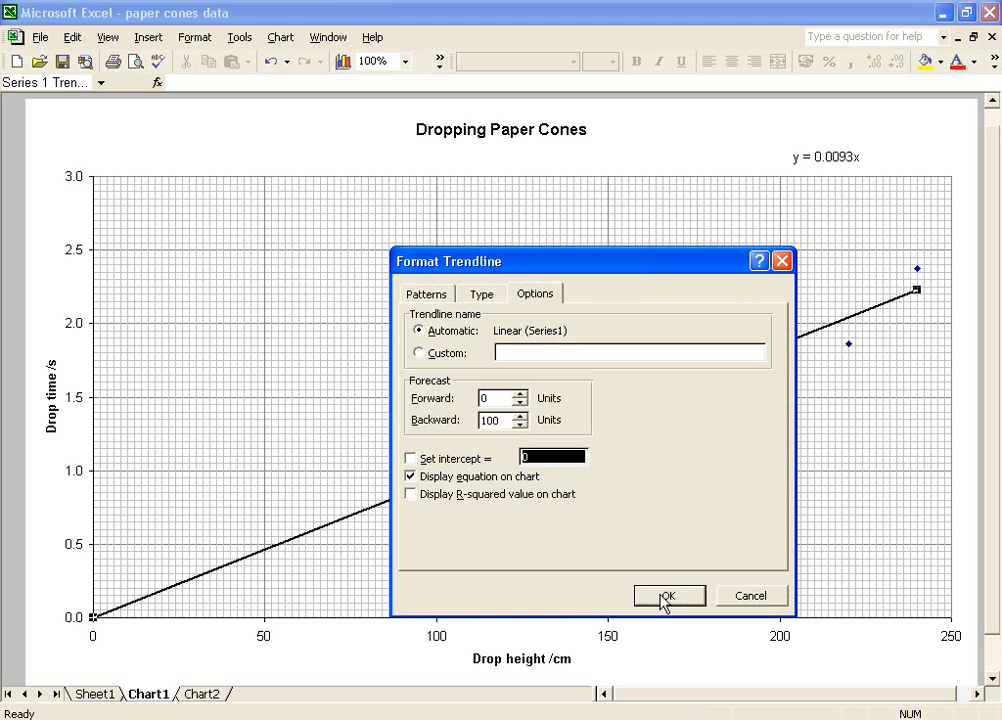
pyautogui.click(668, 596)
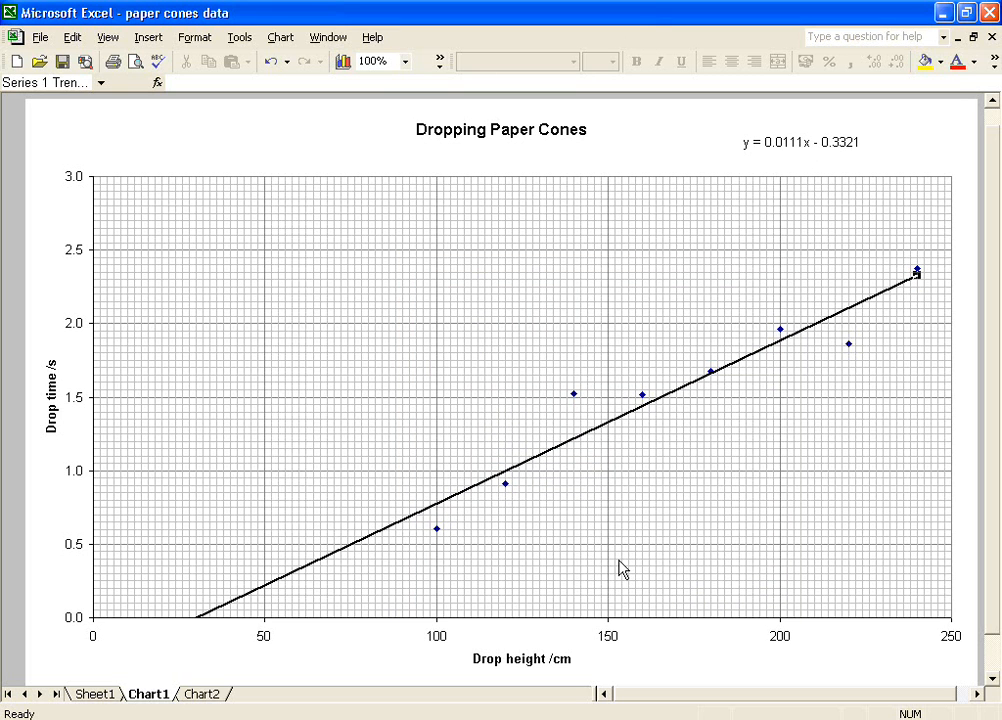
pyautogui.moveTo(660, 664)
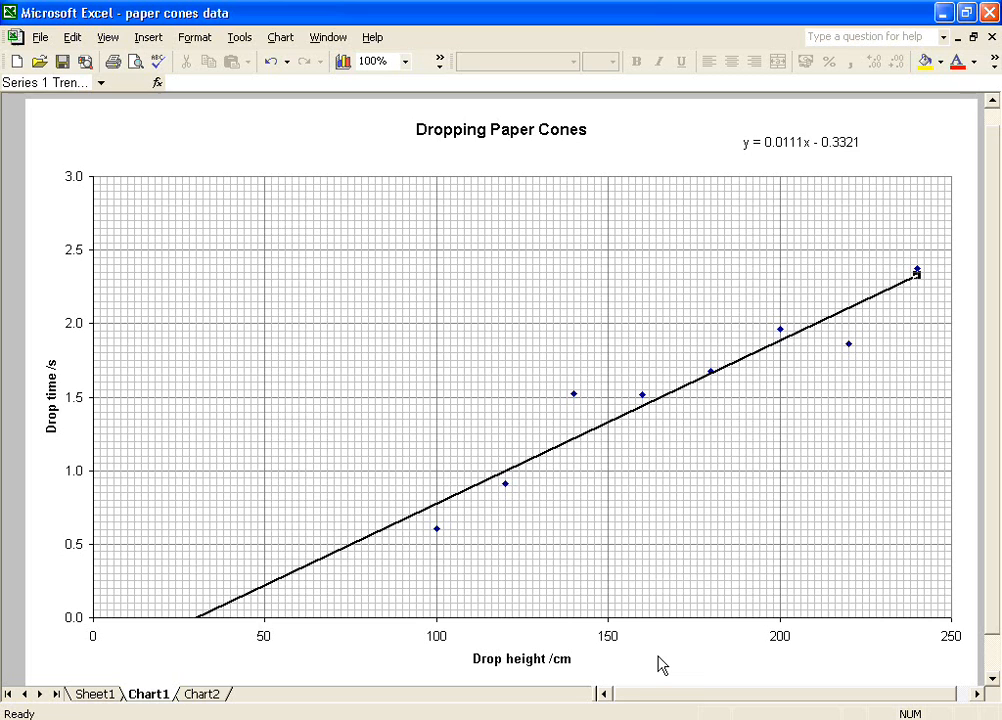
pyautogui.moveTo(660, 664)
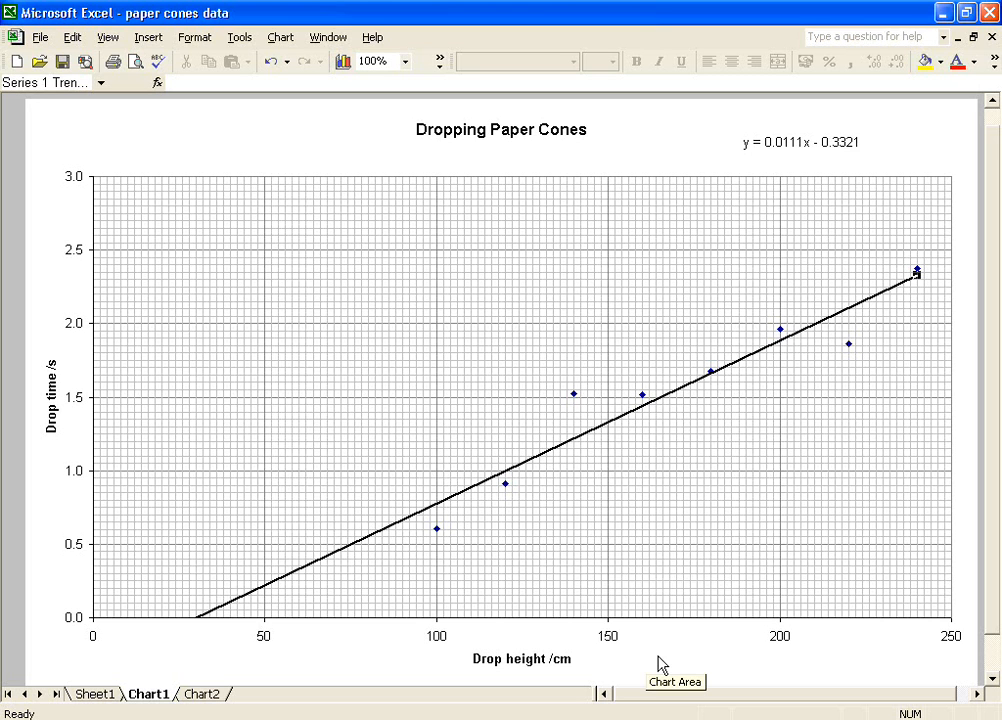
pyautogui.moveTo(668, 640)
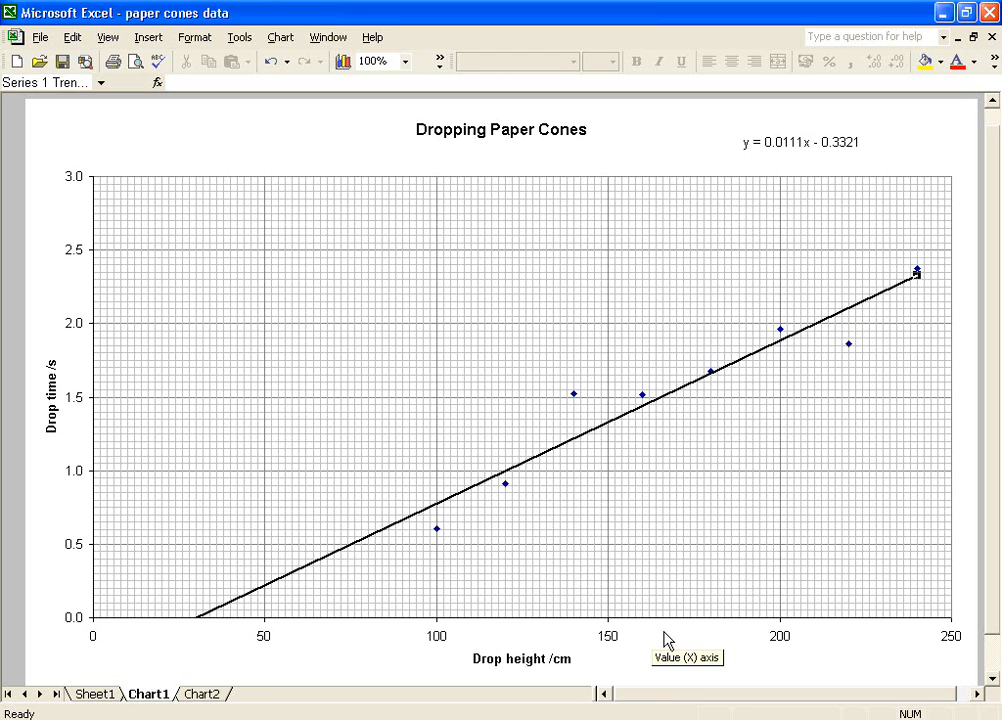
pyautogui.moveTo(668, 620)
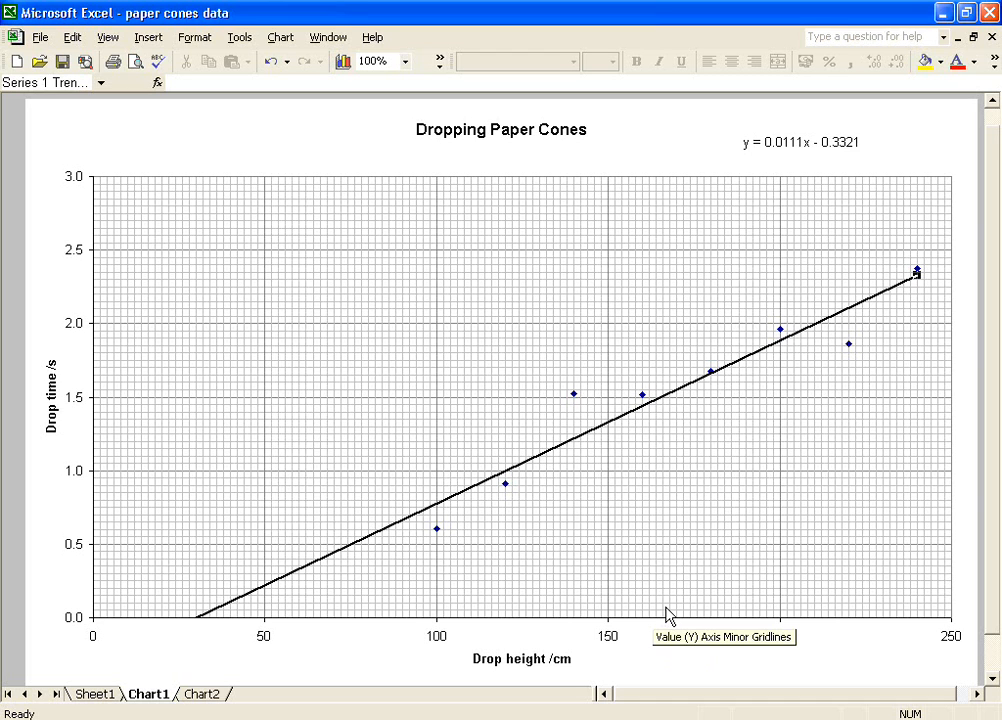
pyautogui.moveTo(576, 396)
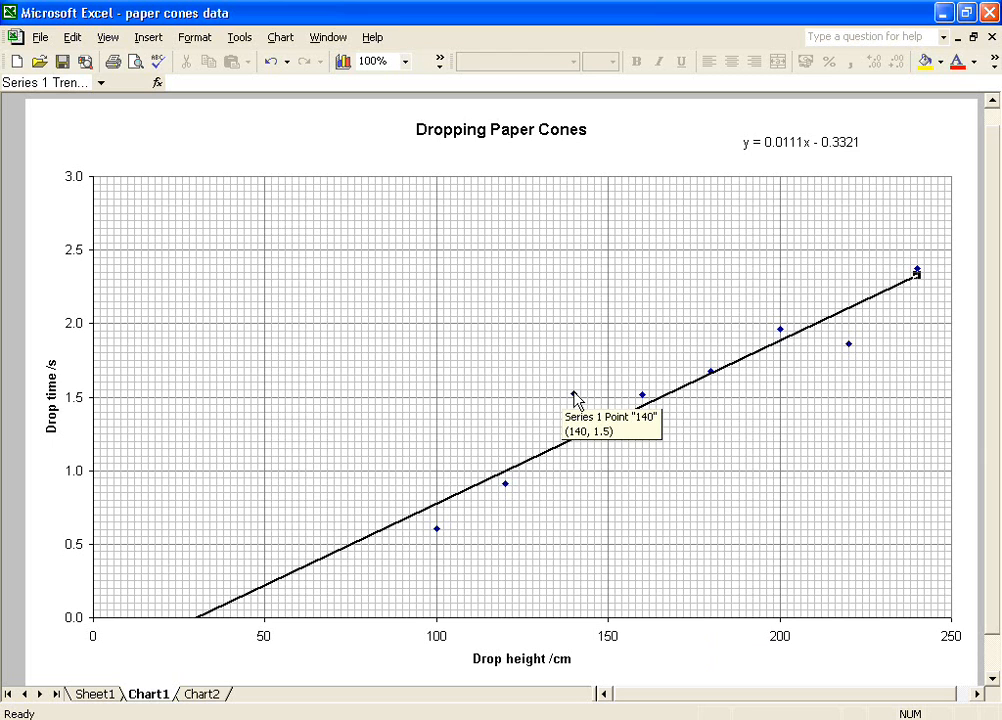
pyautogui.moveTo(850, 348)
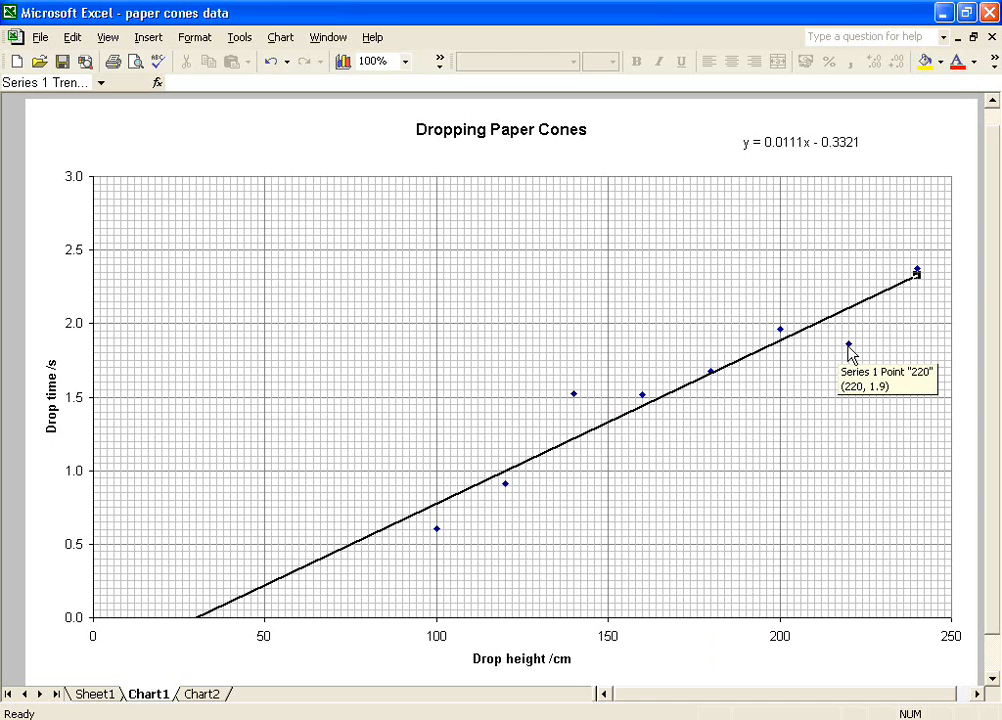
pyautogui.moveTo(622, 446)
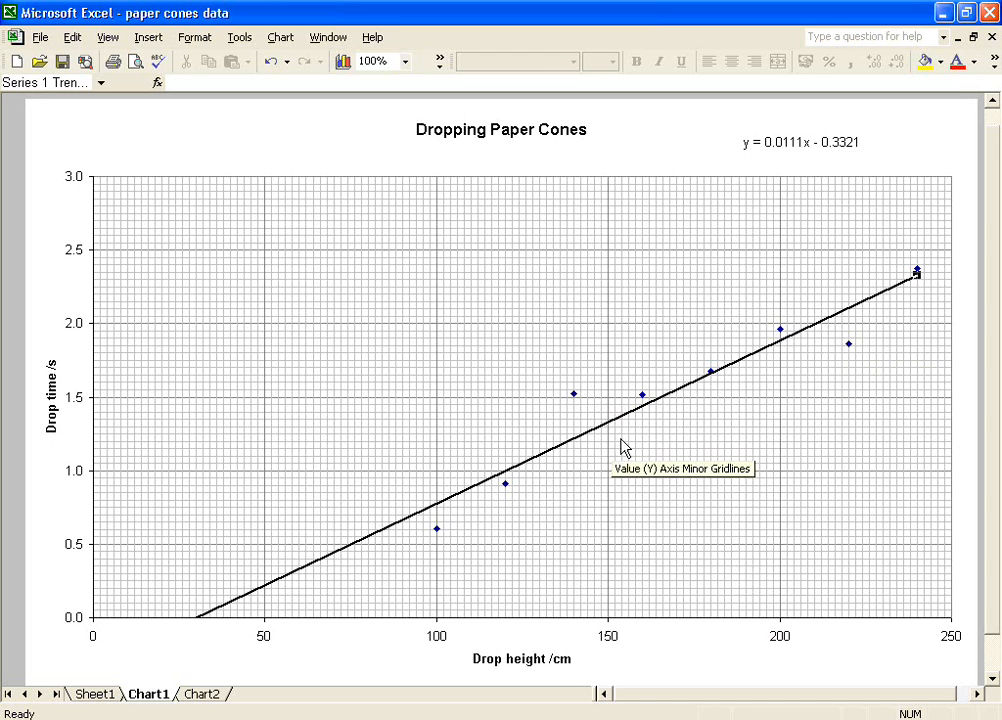
pyautogui.moveTo(588, 418)
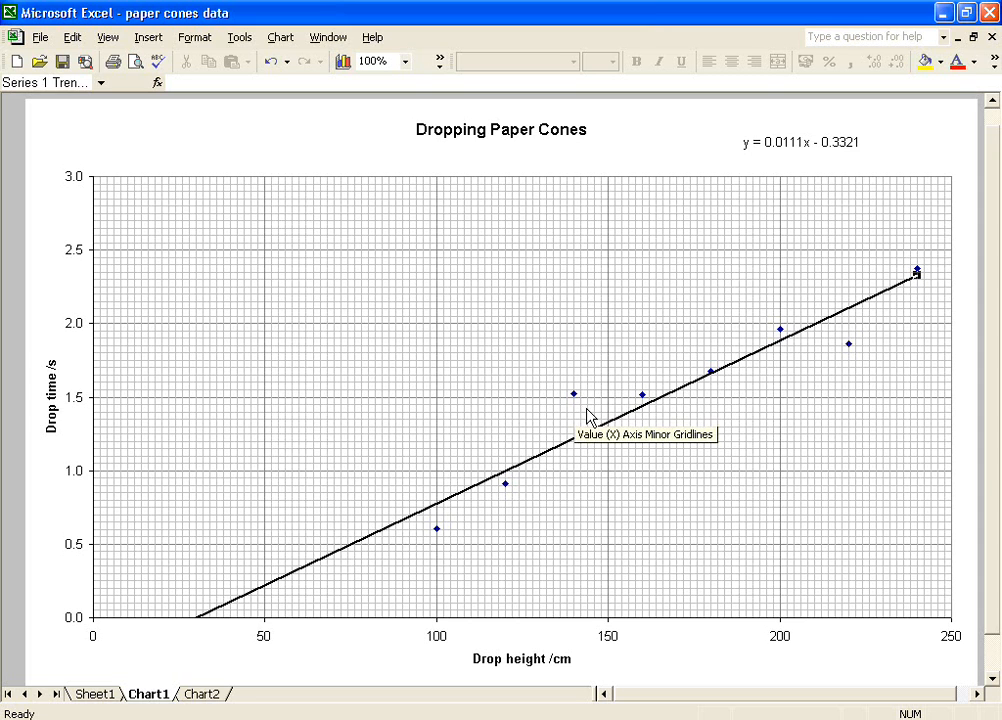
pyautogui.moveTo(588, 410)
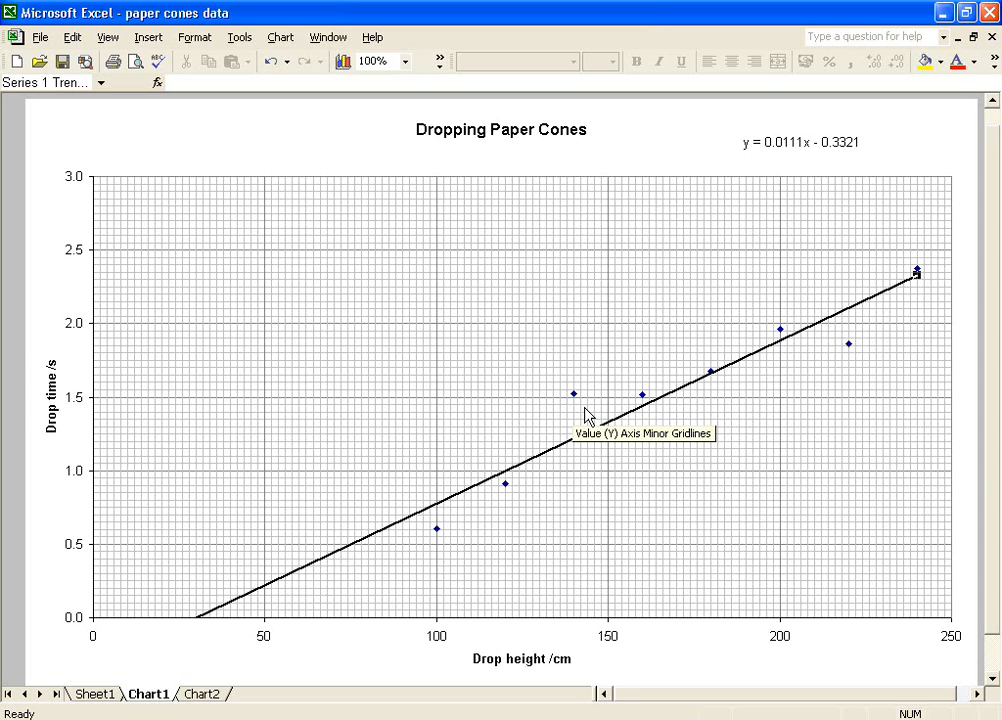
pyautogui.moveTo(574, 394)
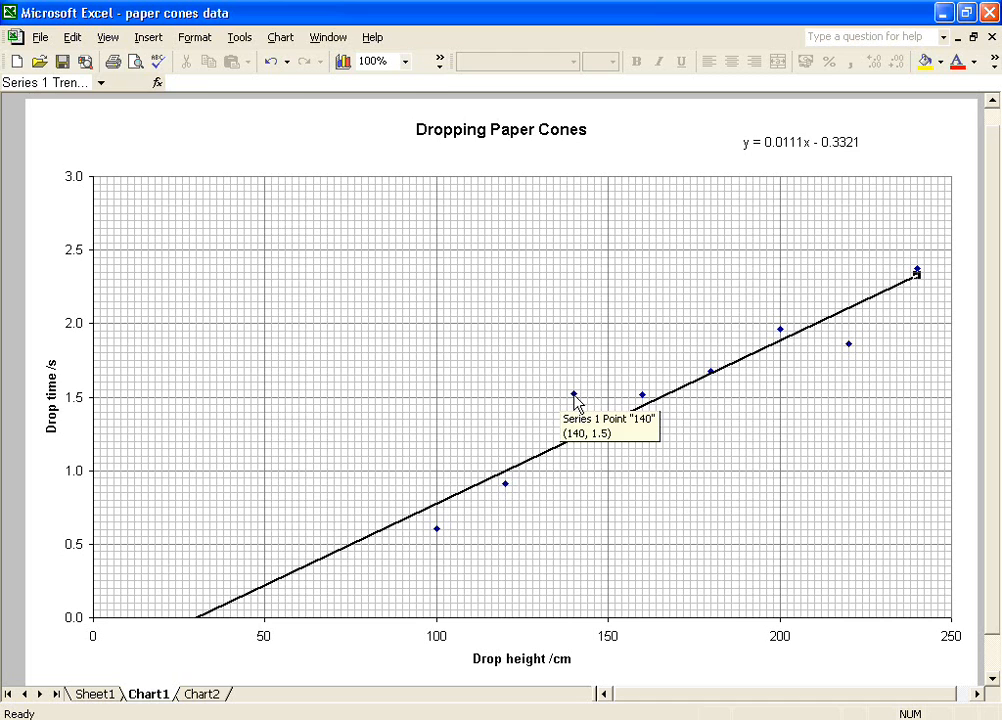
pyautogui.rightClick(572, 396)
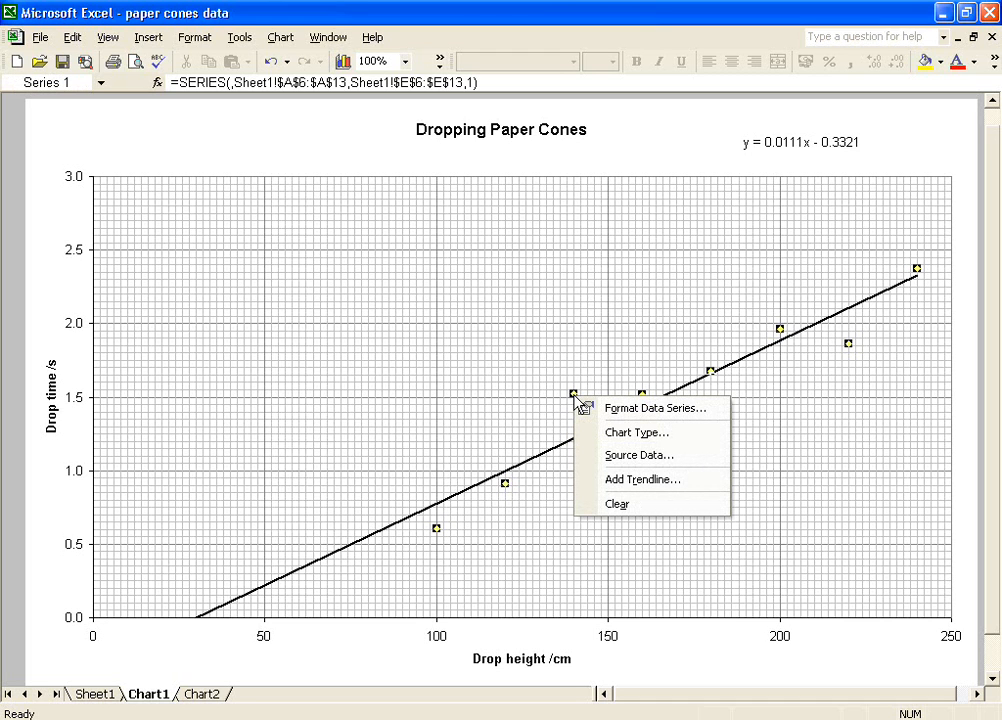
pyautogui.moveTo(550, 408)
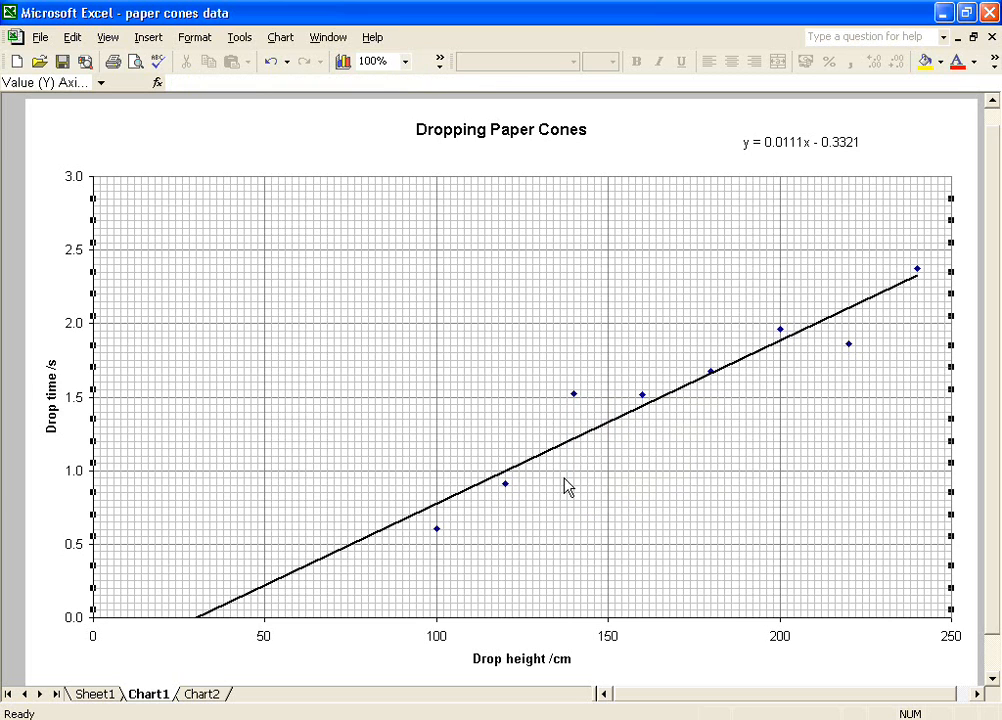
pyautogui.moveTo(338, 656)
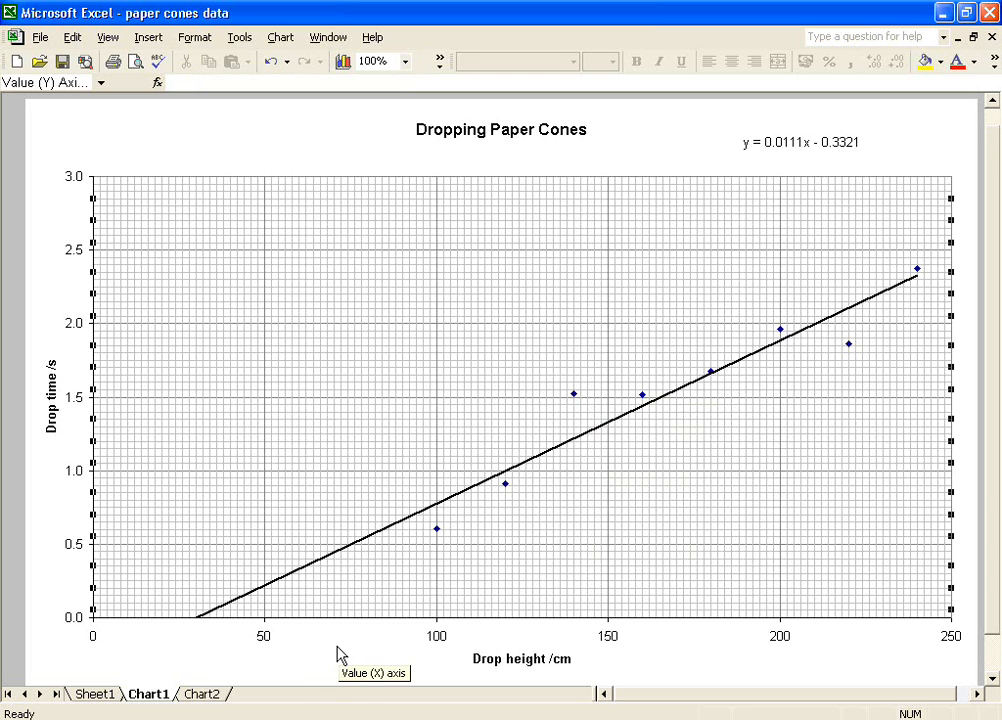
pyautogui.moveTo(108, 704)
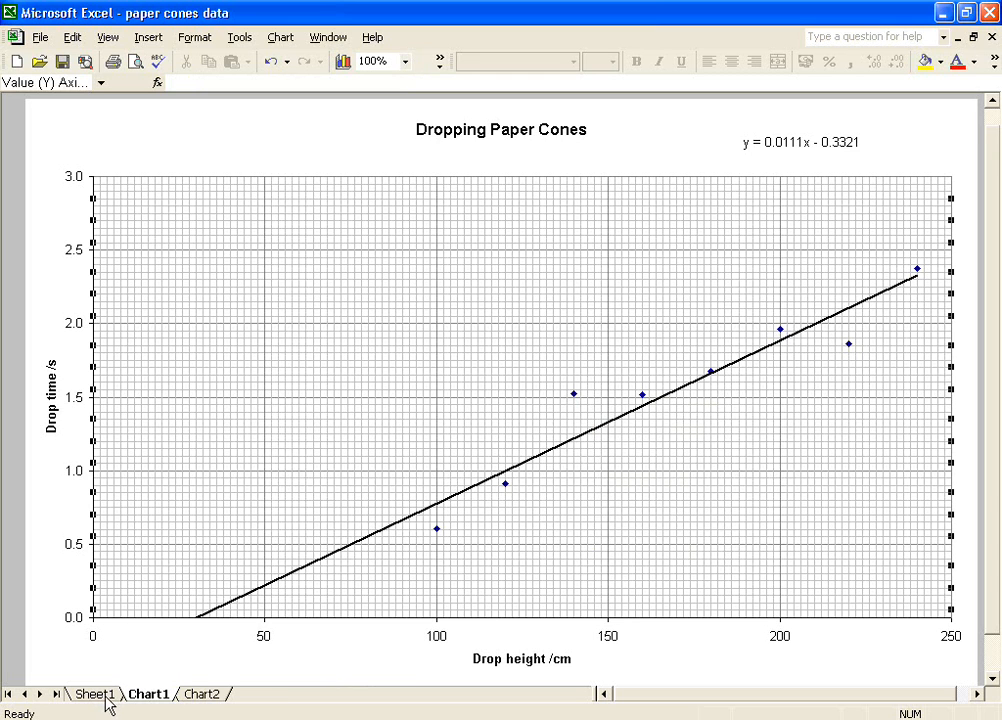
# Switch to Sheet1 with the cone readings and clear the row selection
pyautogui.click(94, 692)
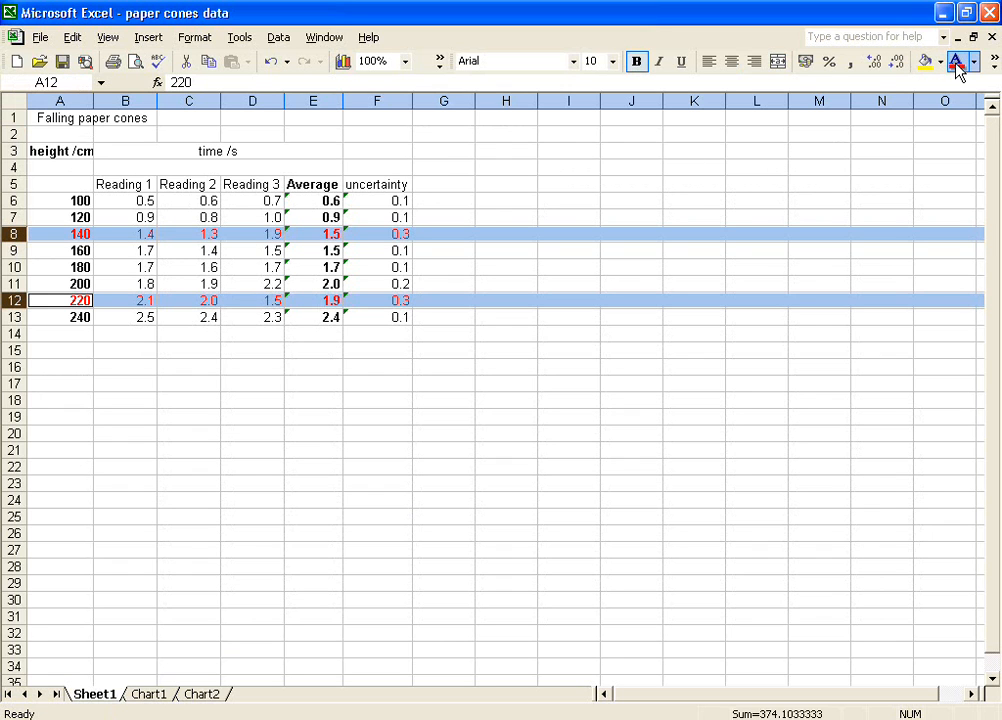
pyautogui.click(444, 316)
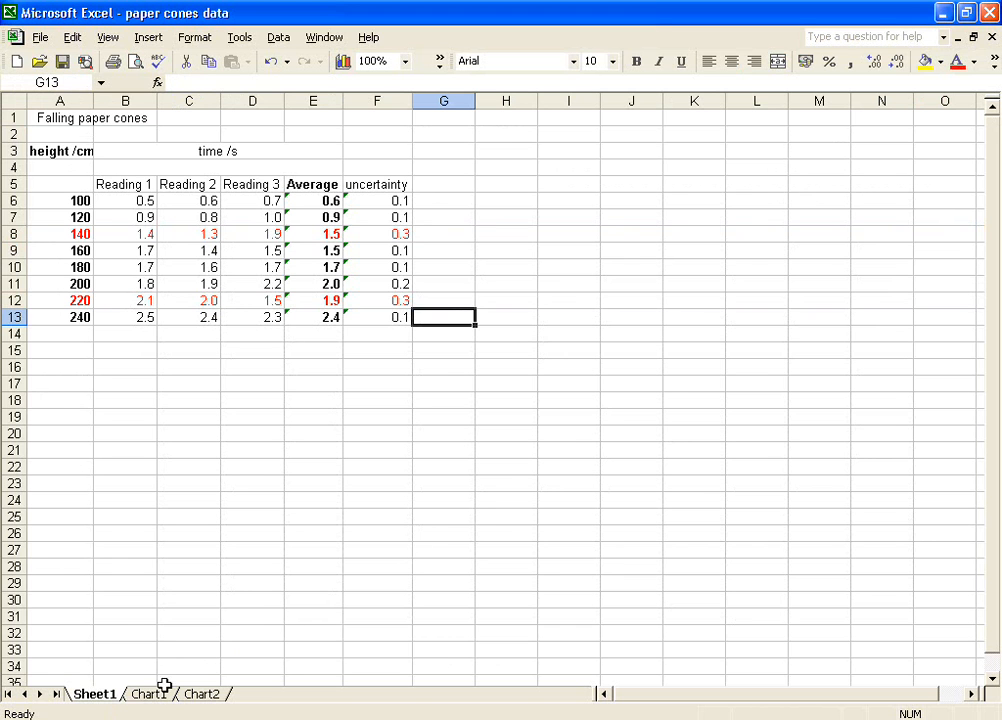
# Return to Chart1 and bring up the series' Source Data settings
pyautogui.click(148, 692)
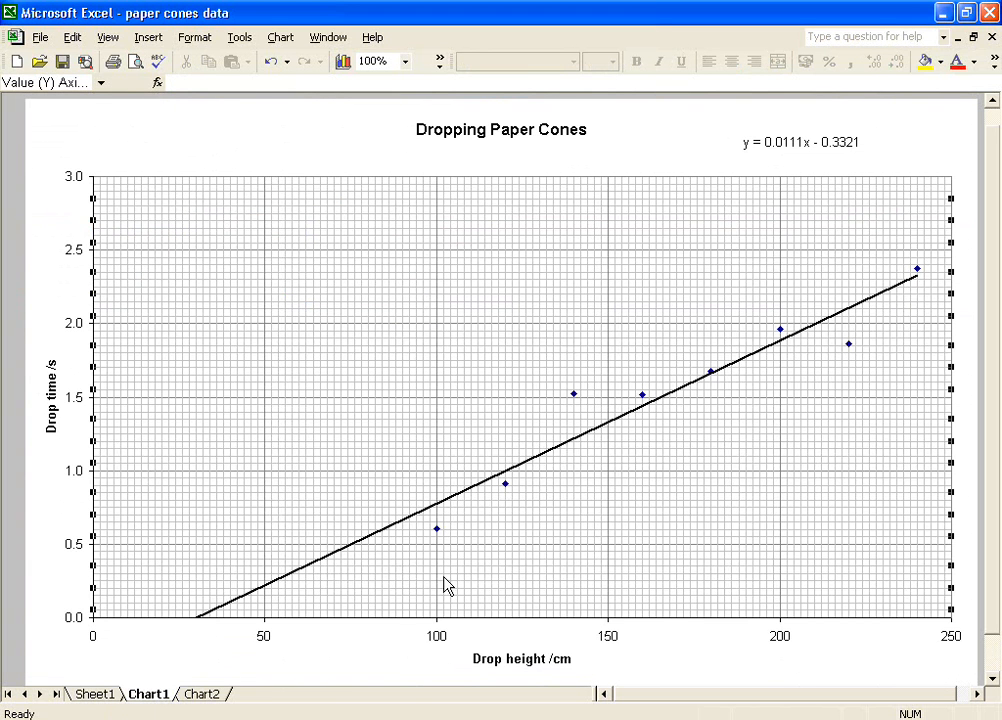
pyautogui.moveTo(574, 396)
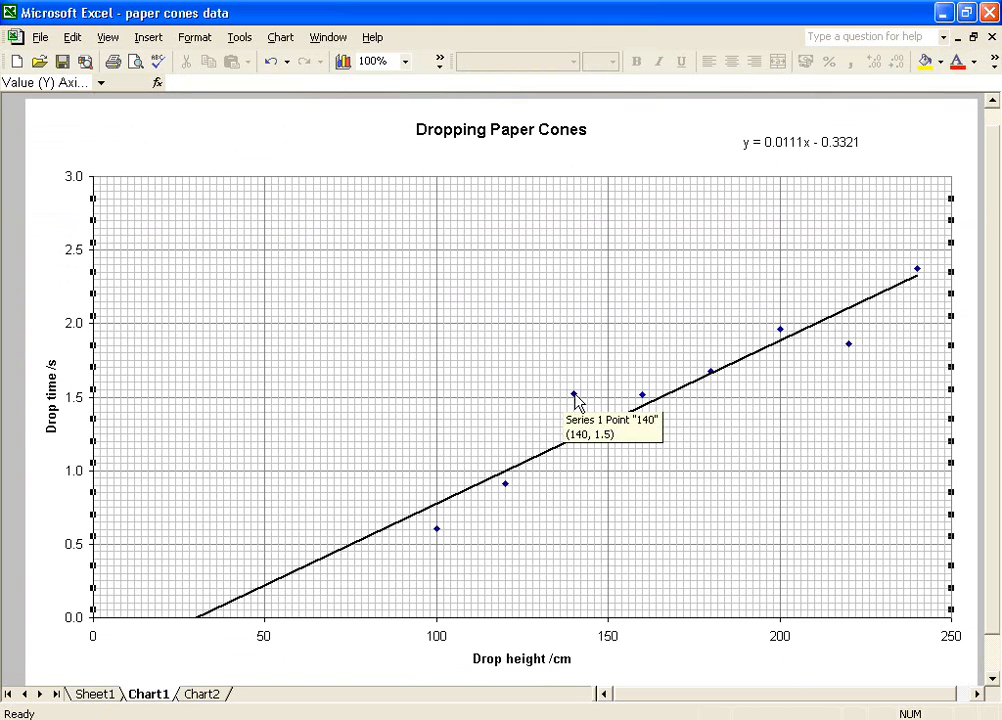
pyautogui.rightClick(572, 394)
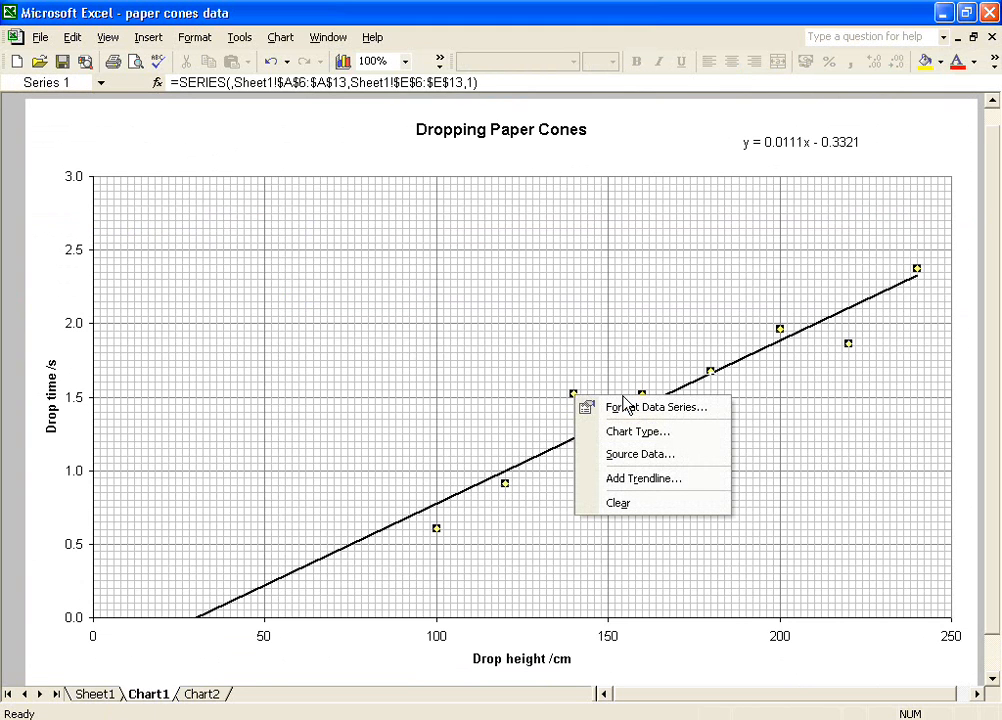
pyautogui.moveTo(640, 454)
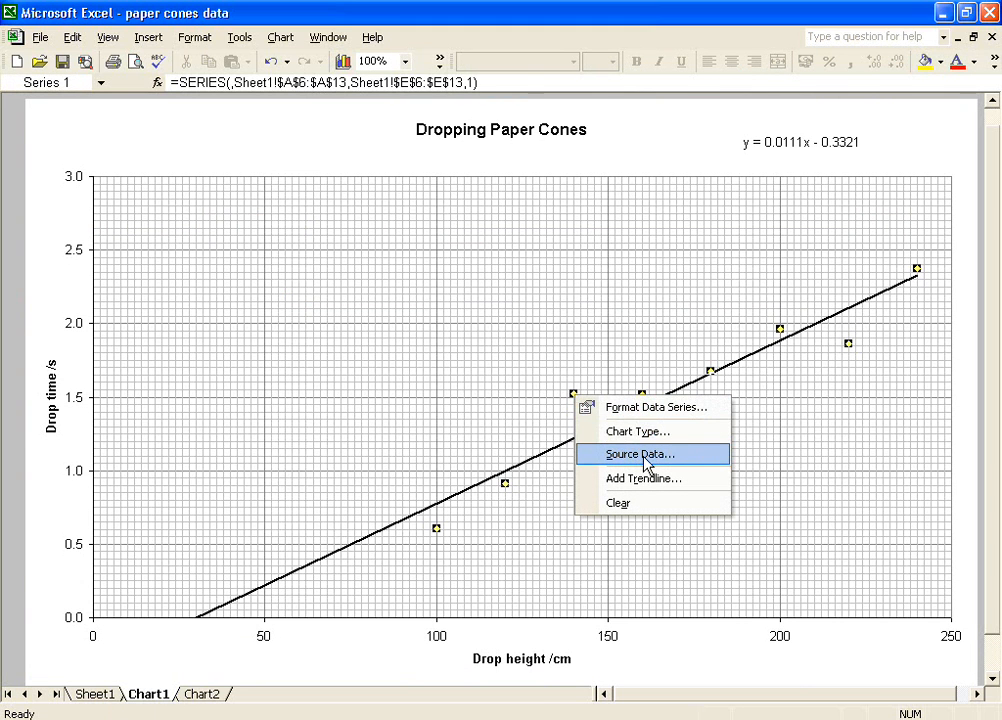
pyautogui.click(636, 454)
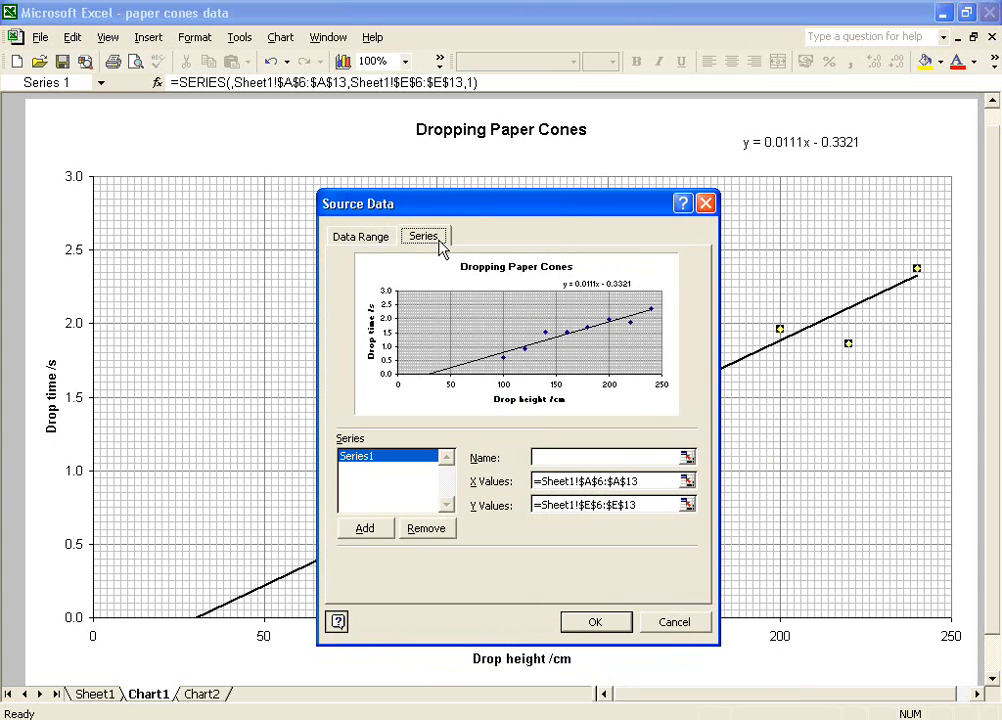
pyautogui.moveTo(532, 248)
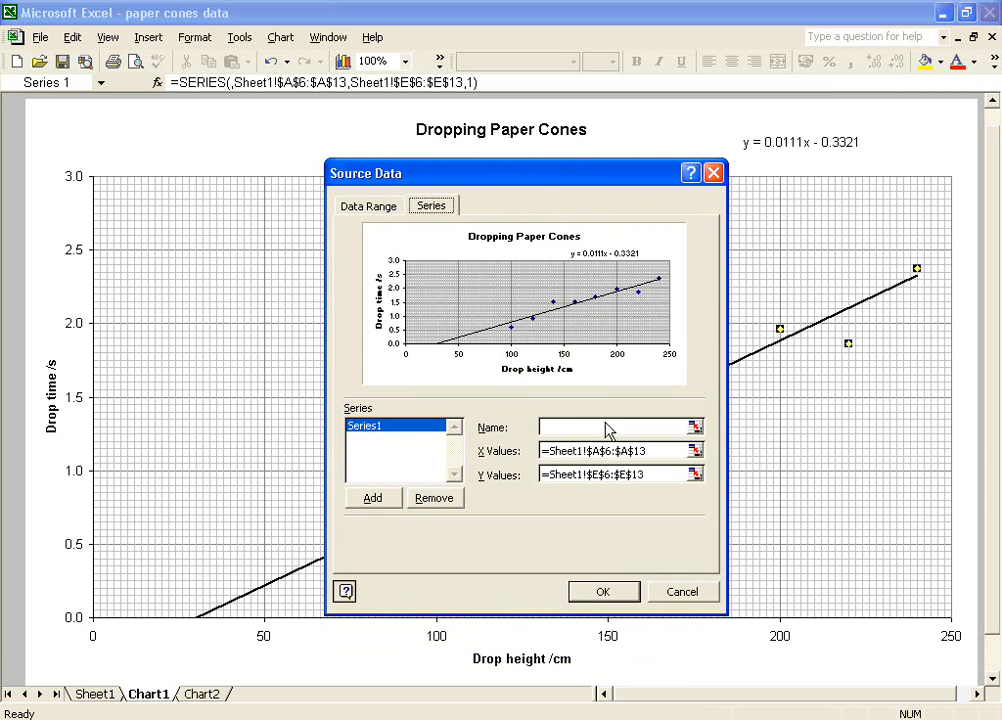
pyautogui.moveTo(524, 490)
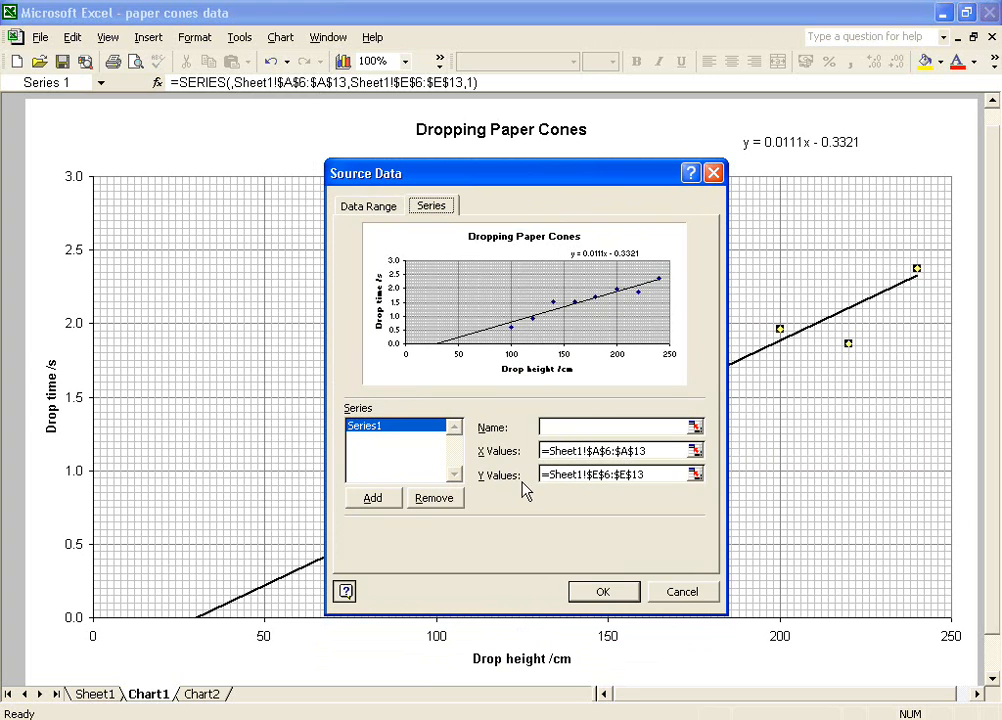
pyautogui.moveTo(698, 504)
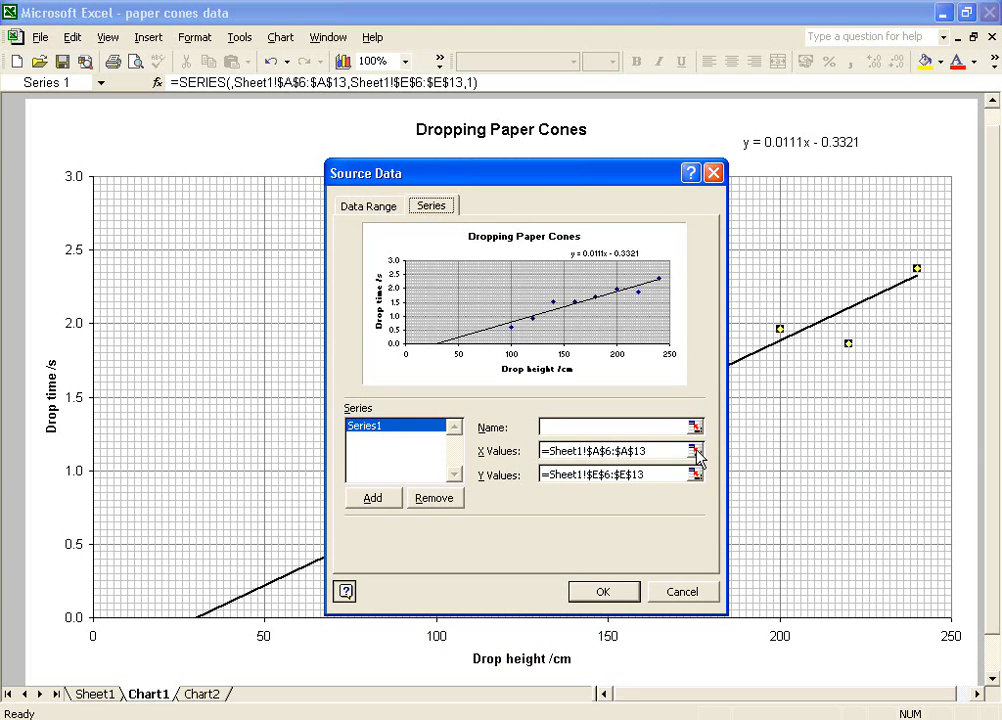
# Reselect the X Values as A6:A7, A9:A11, A13, skipping the 140 and 220 rows
pyautogui.click(696, 452)
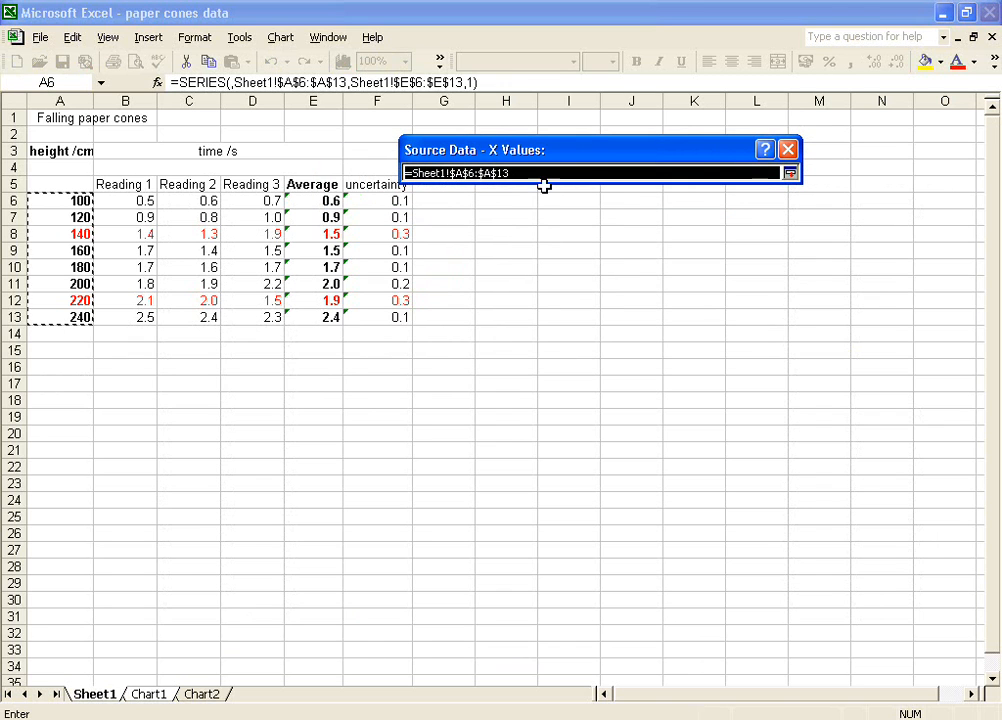
pyautogui.moveTo(70, 300)
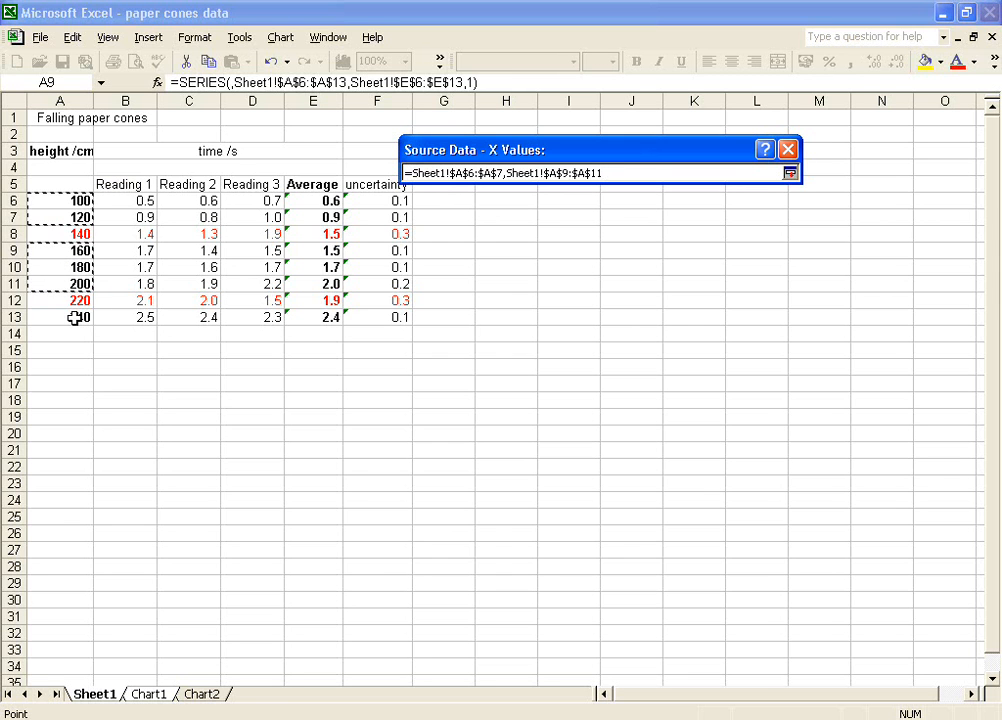
pyautogui.click(60, 316)
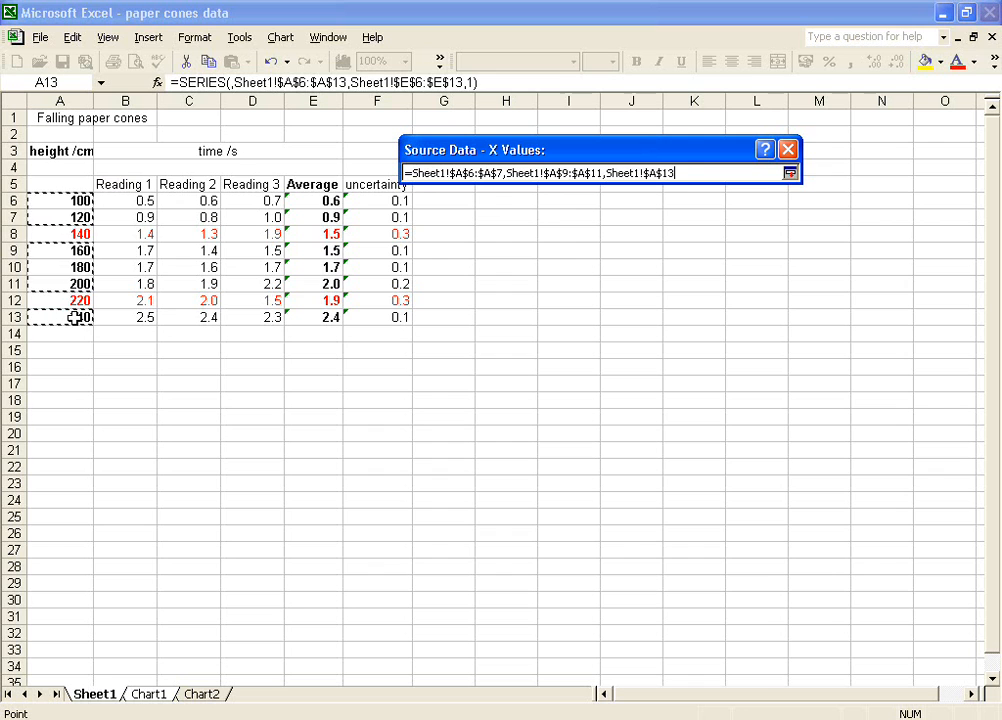
pyautogui.moveTo(284, 336)
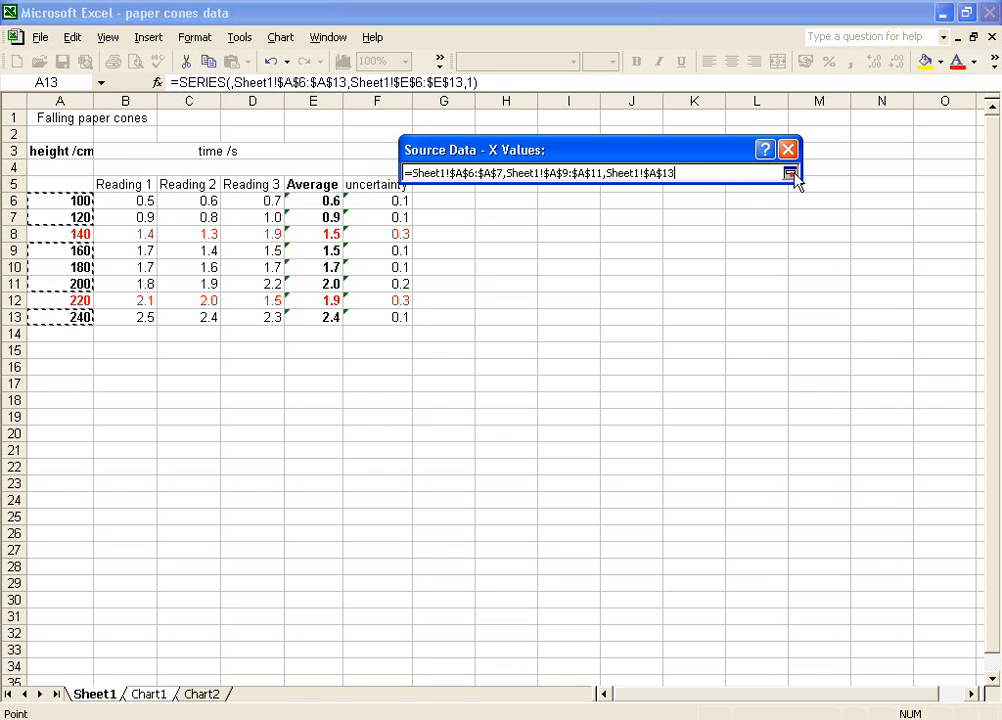
pyautogui.click(792, 172)
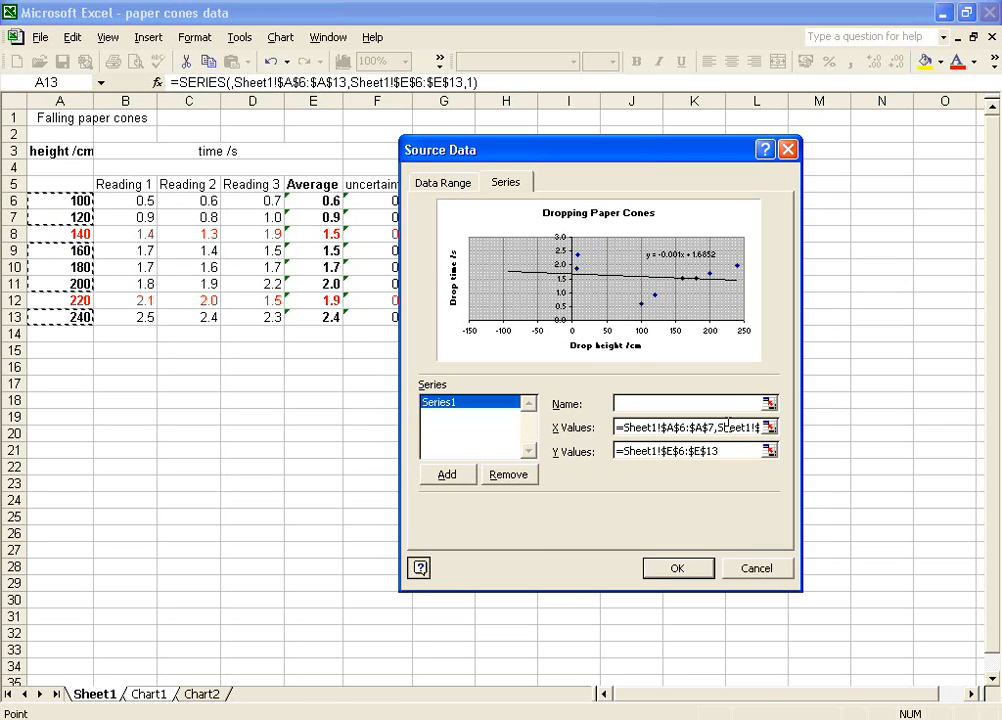
# Reselect the Y Values as E6:E7, E9:E11, E13 and apply, refitting to y = 0.0127x - 0.6042
pyautogui.click(770, 450)
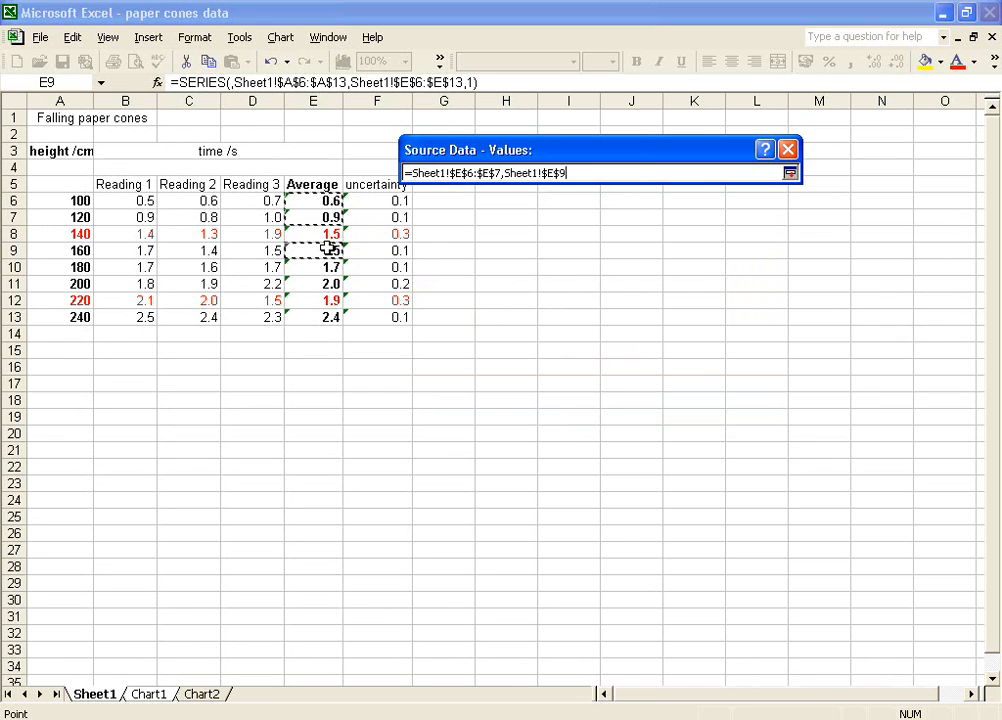
pyautogui.moveTo(312, 250); pyautogui.dragTo(312, 316)
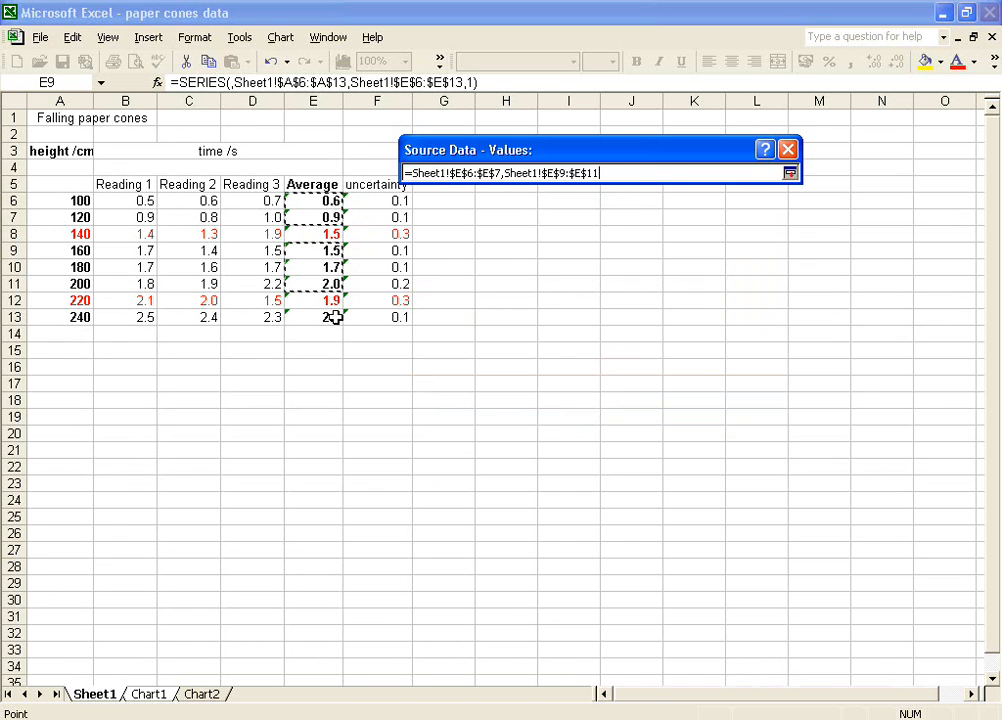
pyautogui.click(312, 316)
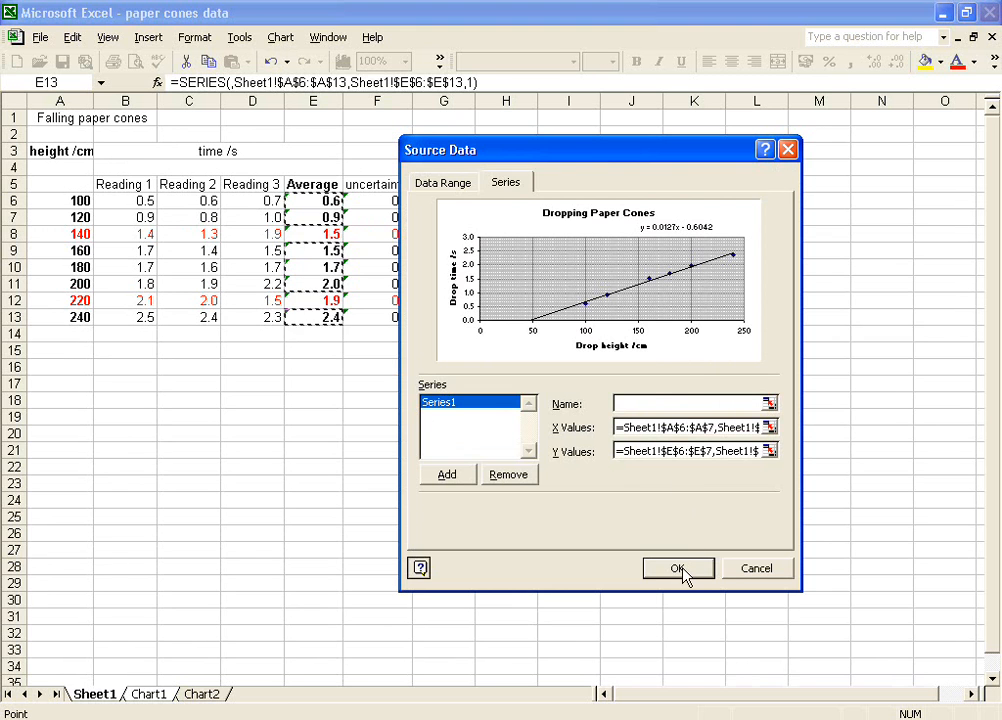
pyautogui.click(678, 568)
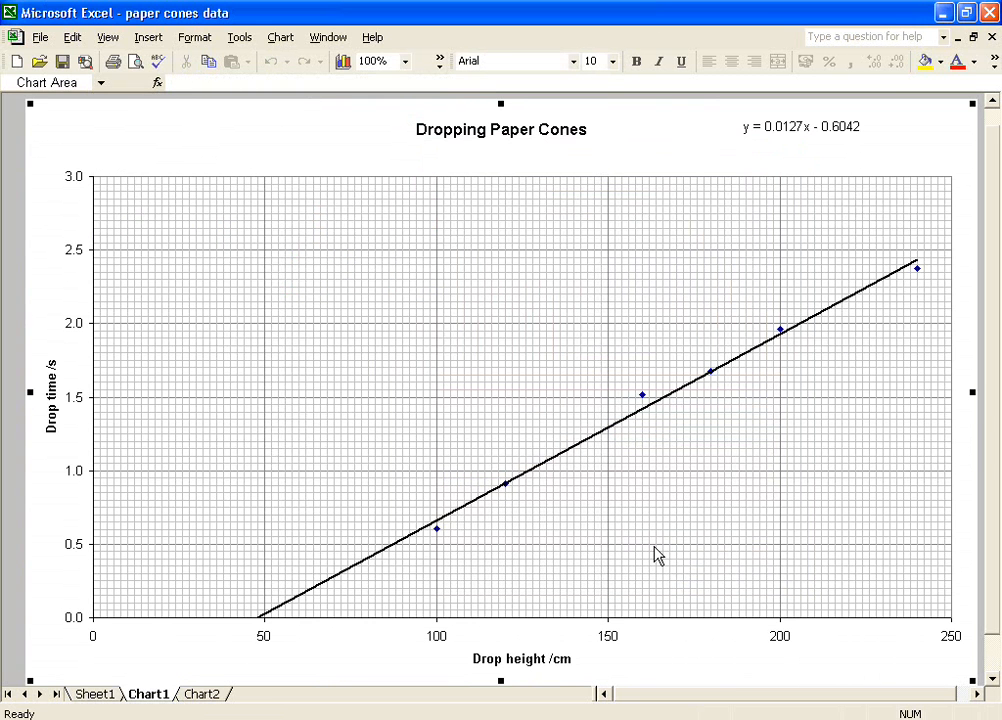
pyautogui.moveTo(608, 512)
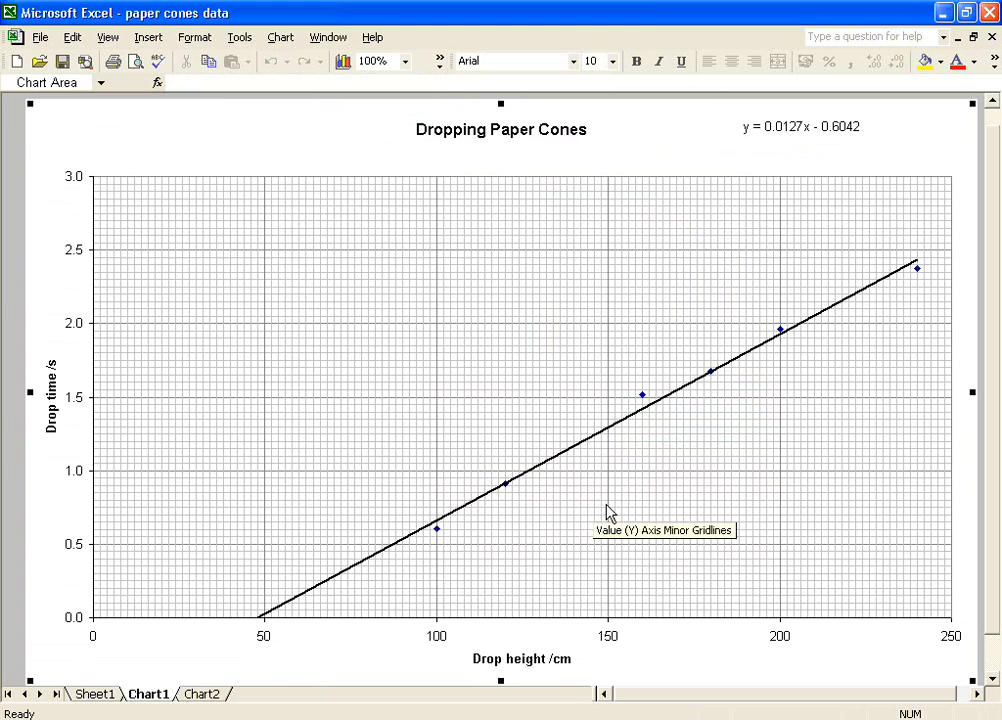
pyautogui.moveTo(856, 352)
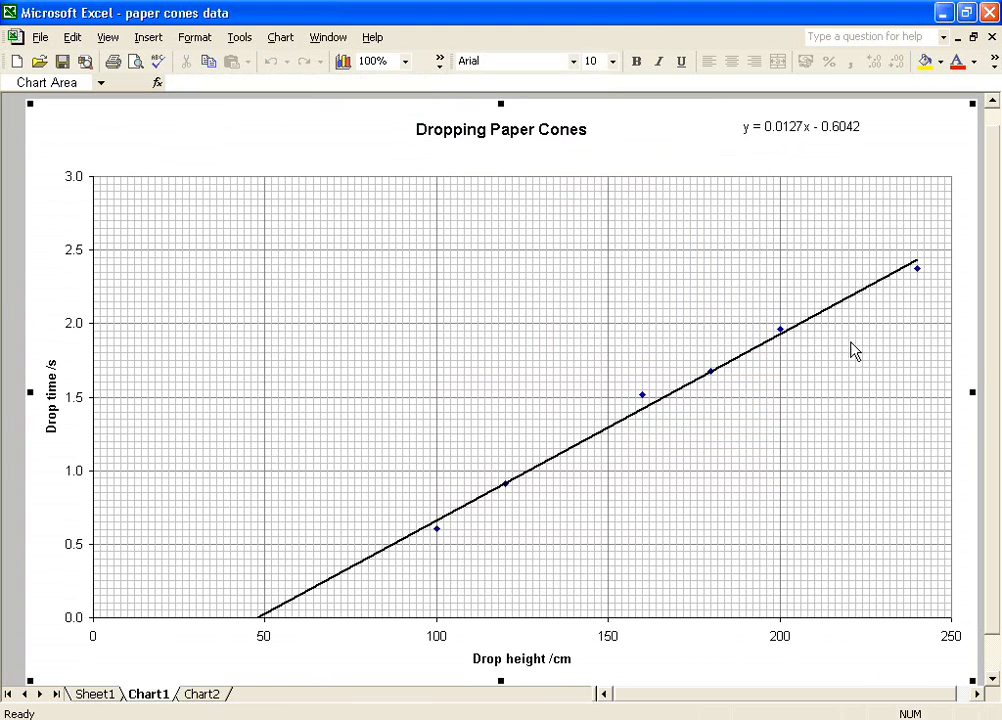
pyautogui.moveTo(714, 552)
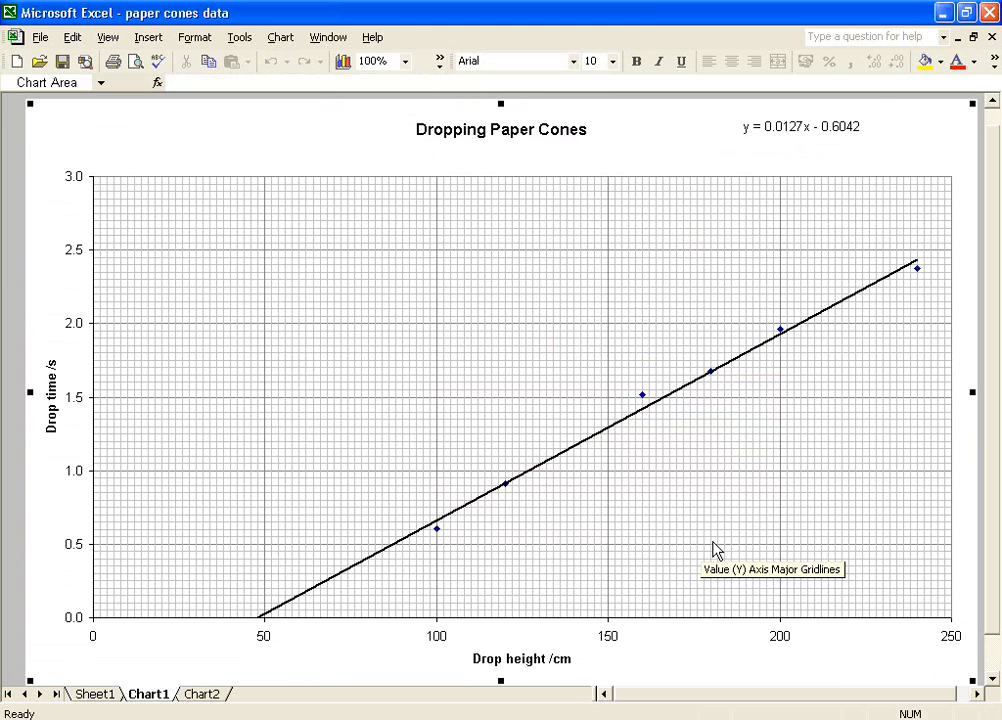
pyautogui.moveTo(716, 516)
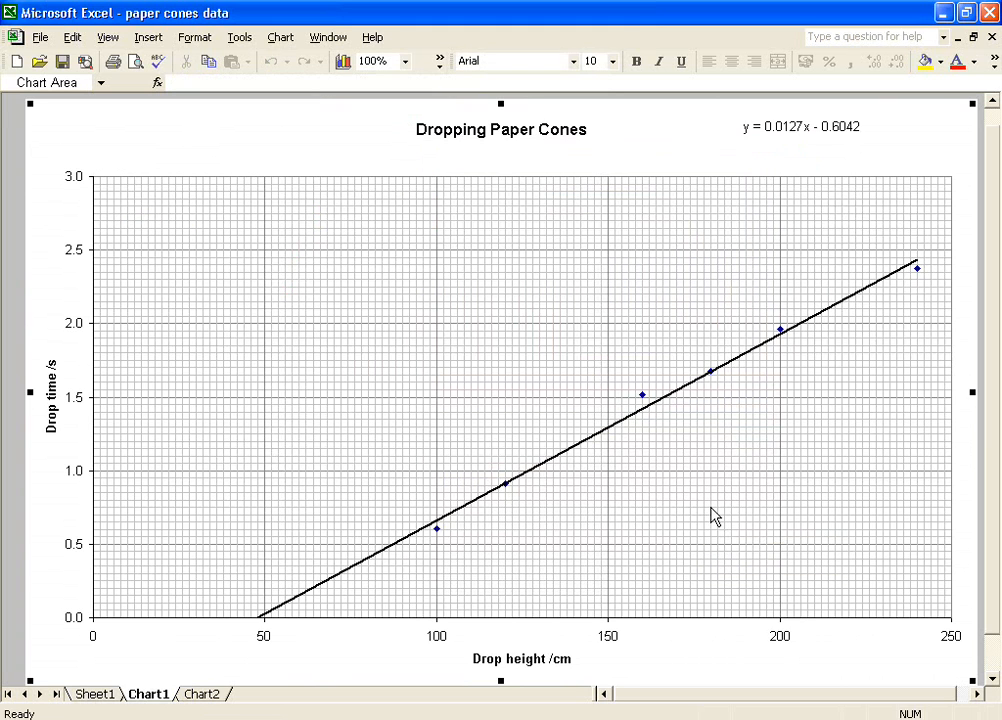
pyautogui.moveTo(688, 652)
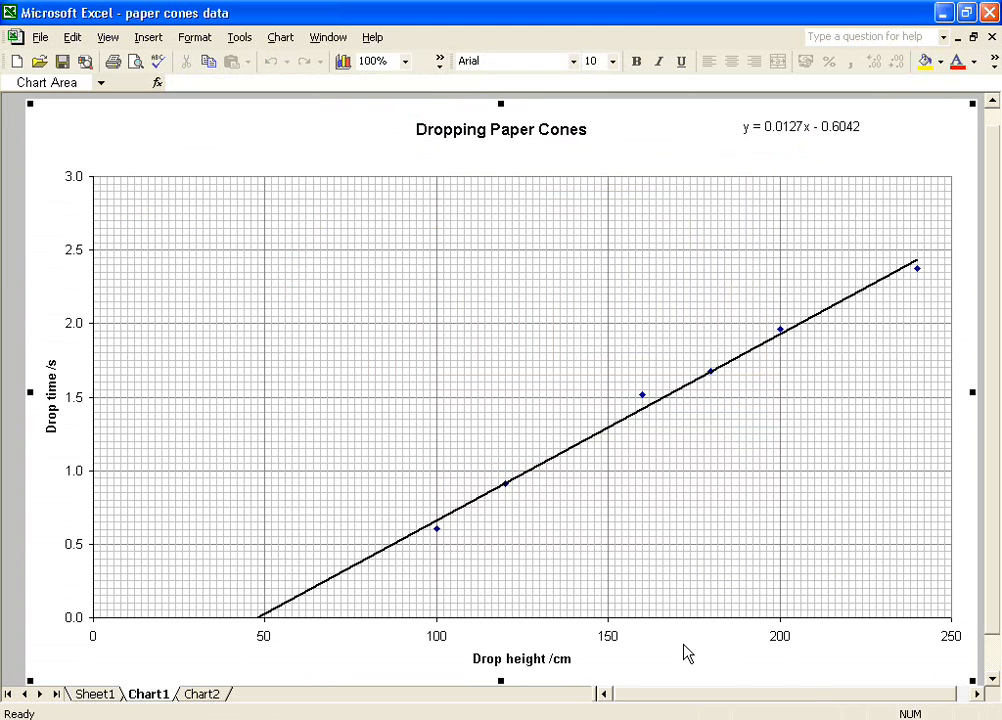
pyautogui.moveTo(688, 650)
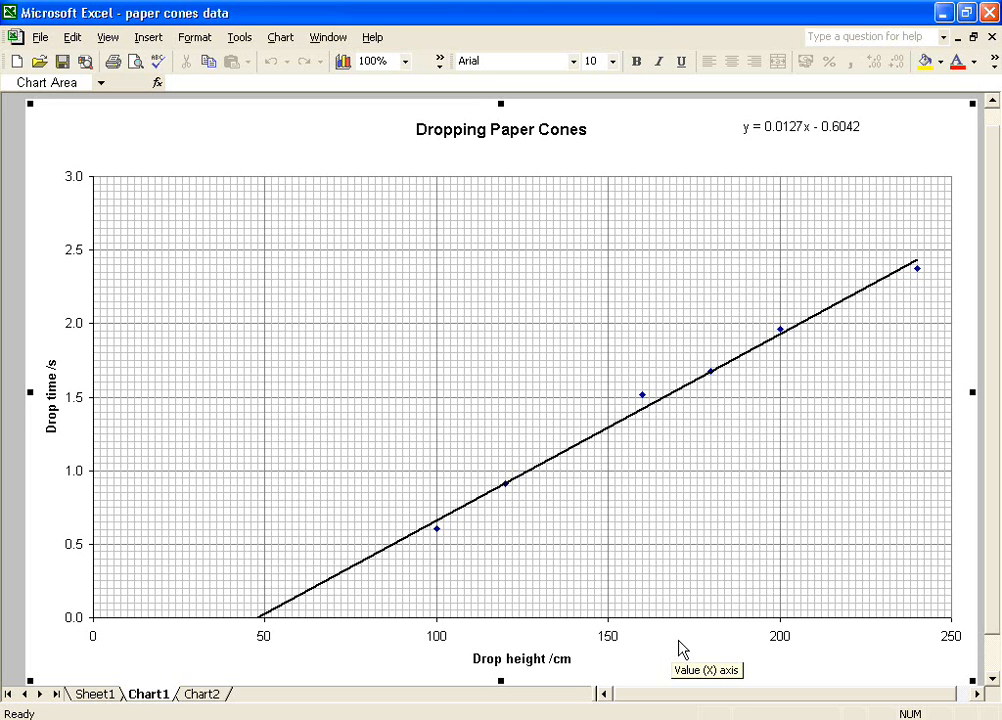
pyautogui.moveTo(644, 404)
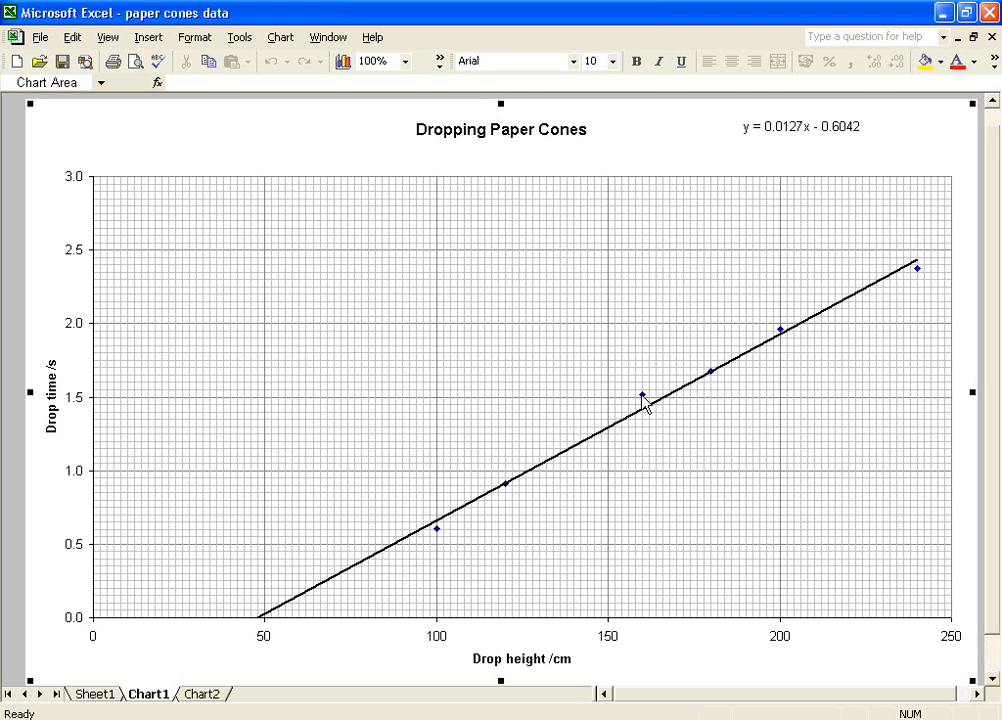
# Add a second empty series in Source Data and begin picking its X Values cells
pyautogui.rightClick(640, 396)
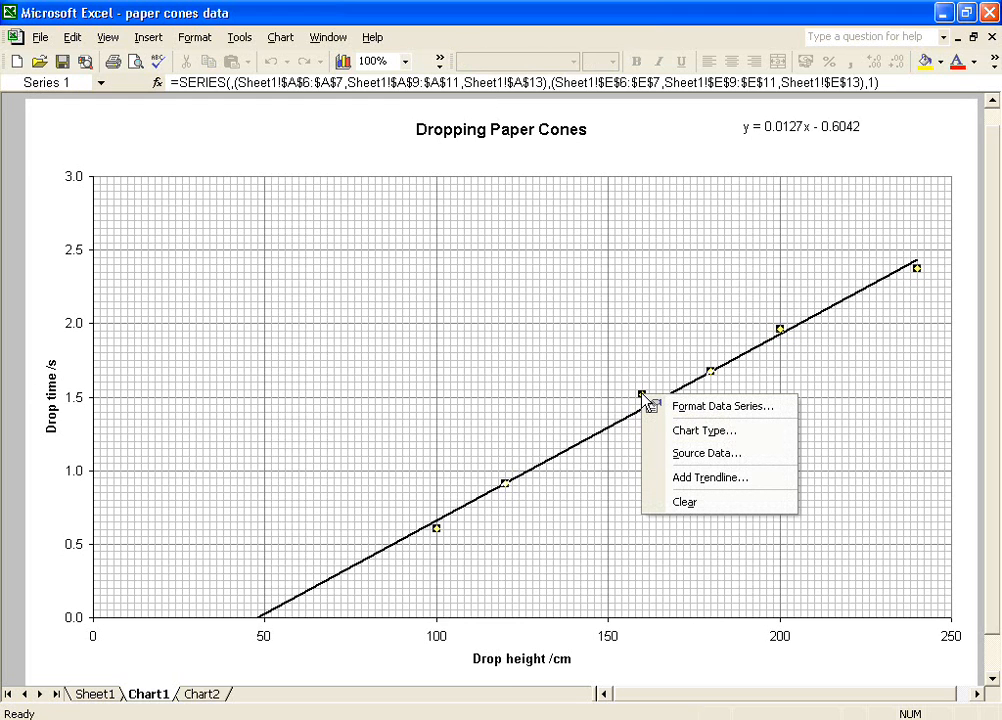
pyautogui.moveTo(710, 452)
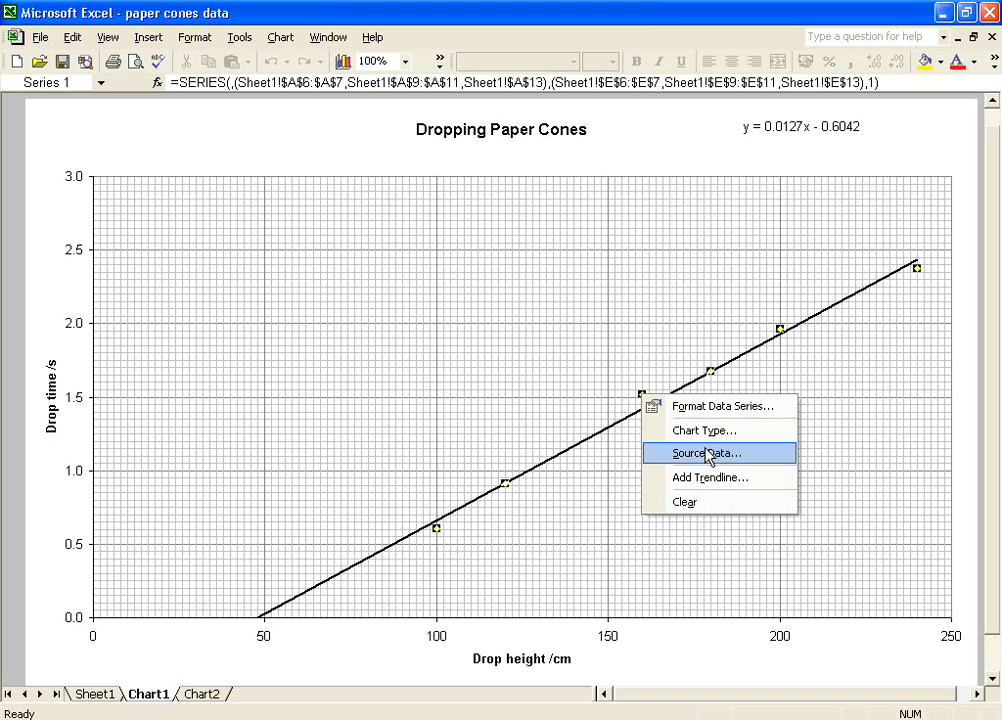
pyautogui.click(704, 452)
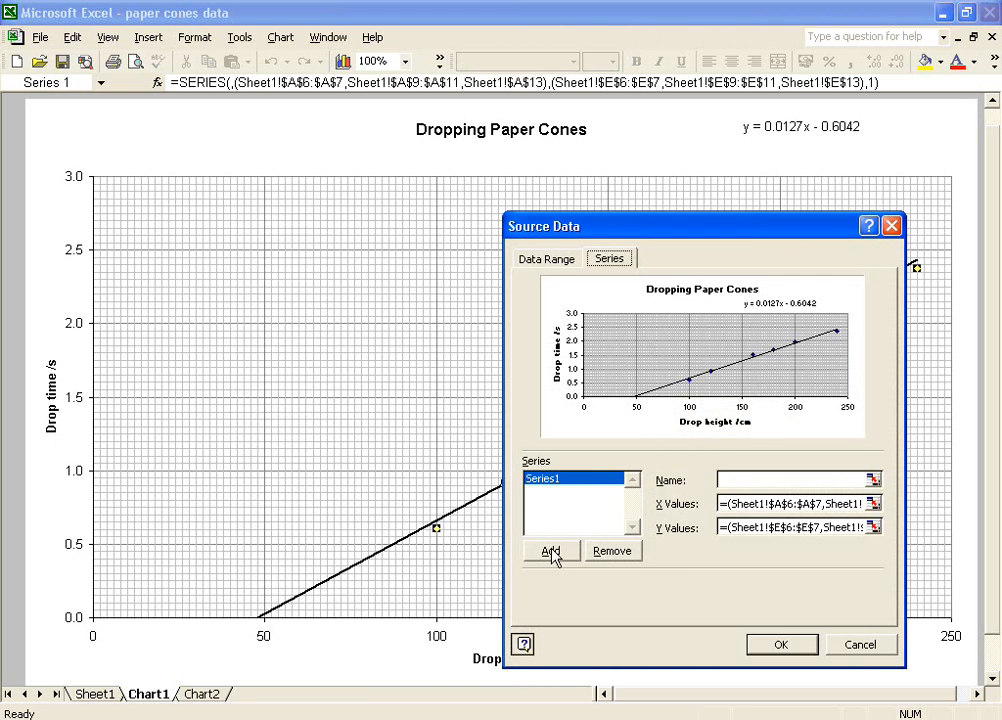
pyautogui.click(548, 552)
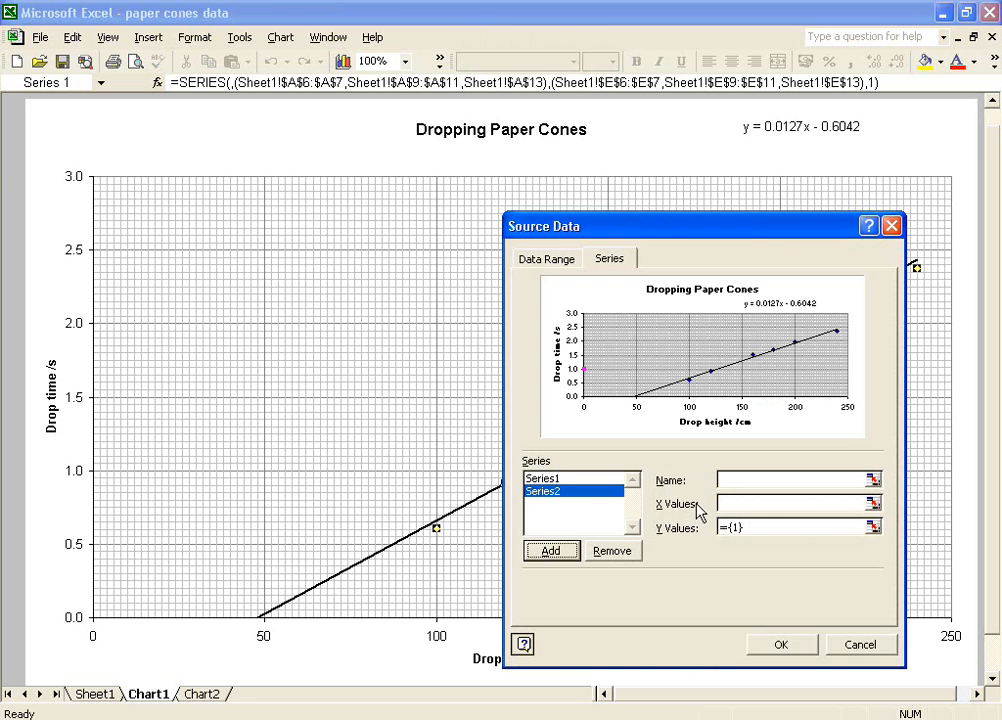
pyautogui.moveTo(878, 510)
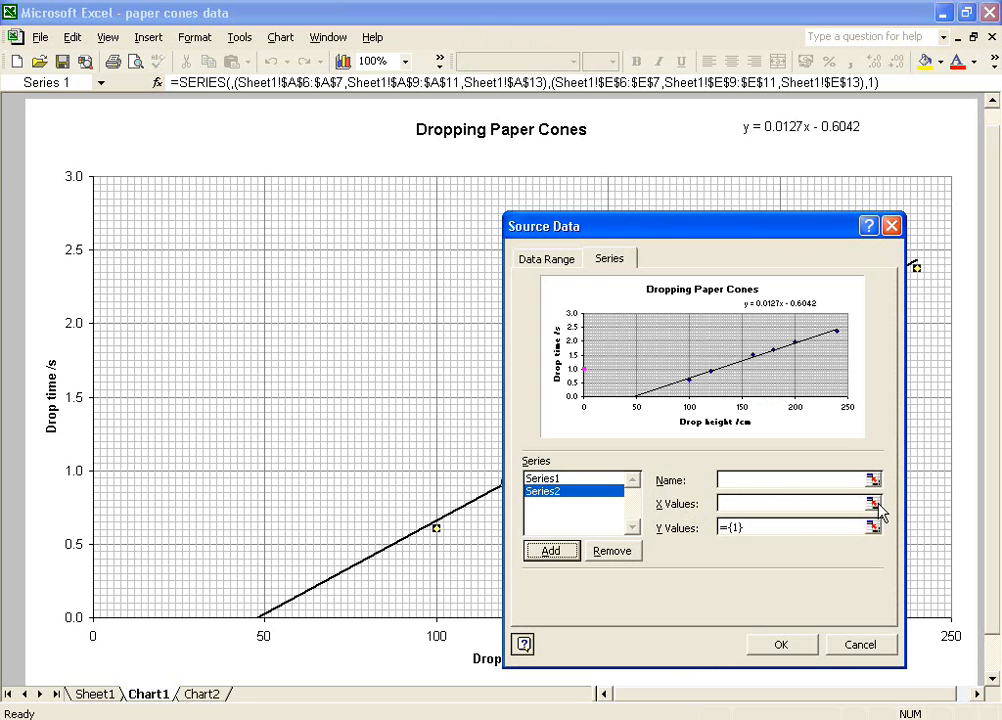
pyautogui.click(868, 504)
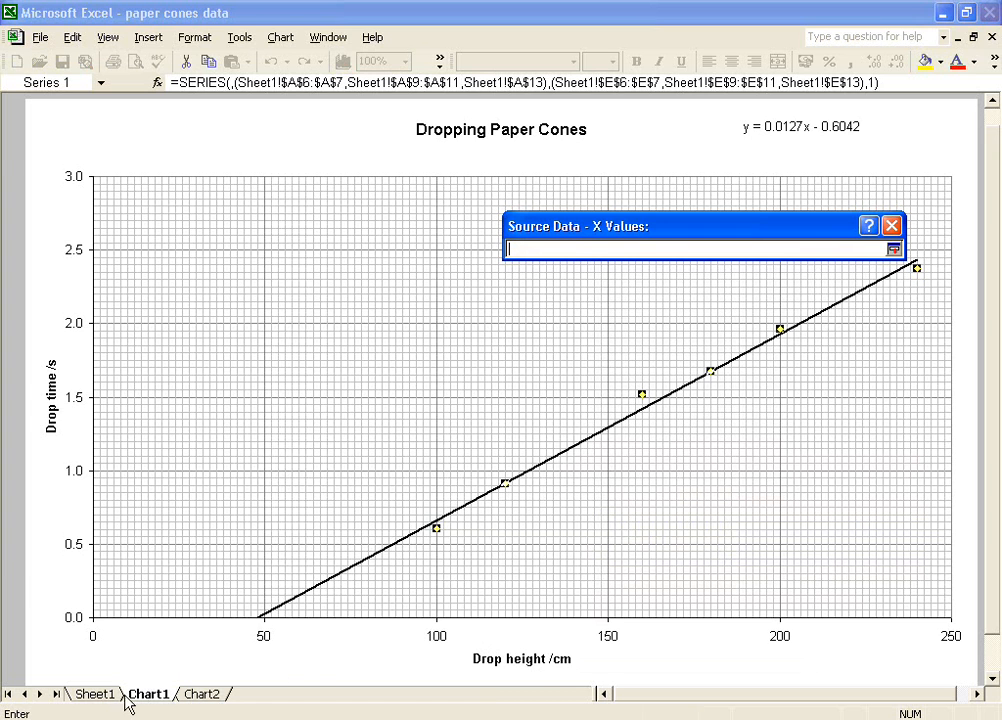
# Assign heights 140 (A8) and 220 (A12) as the new series' x values, then move to choosing its y values
pyautogui.click(94, 692)
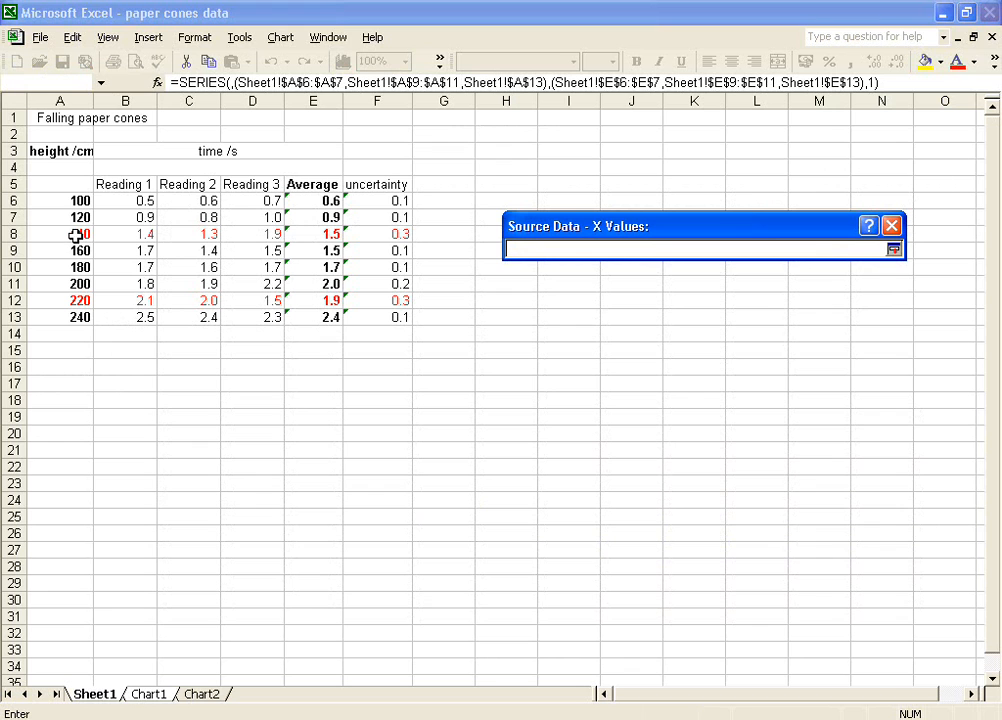
pyautogui.click(60, 234)
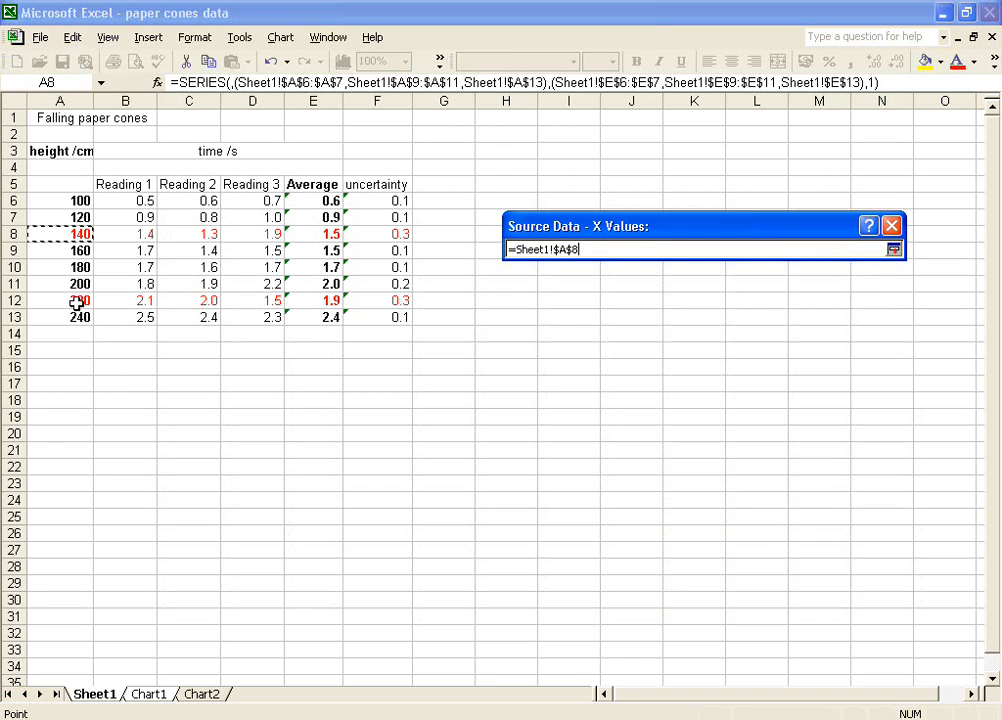
pyautogui.click(80, 300)
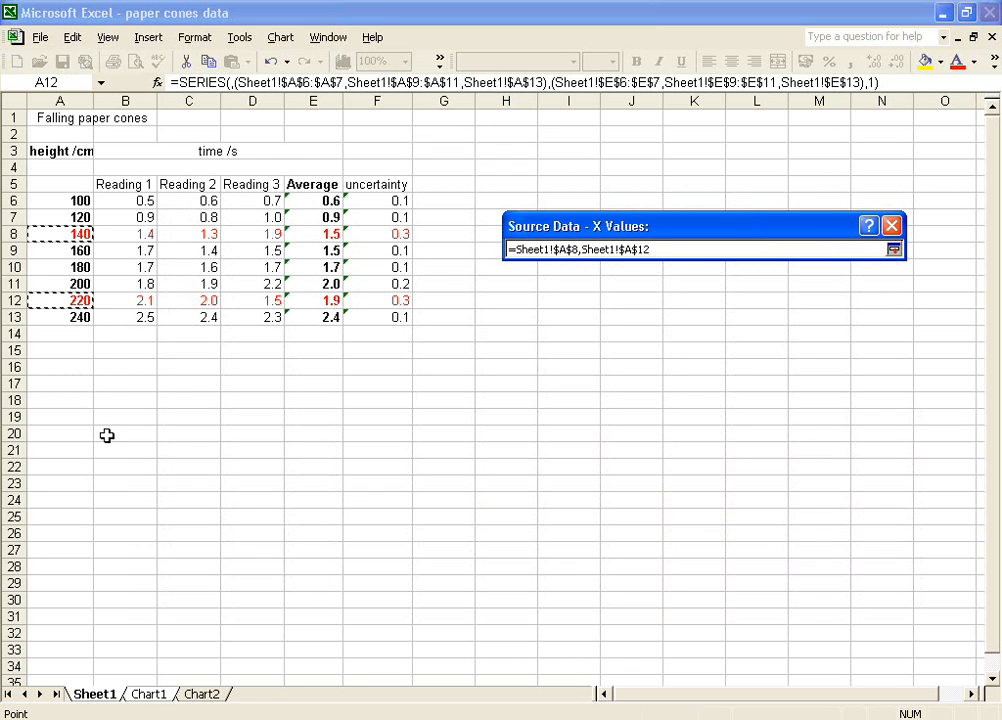
pyautogui.moveTo(670, 390)
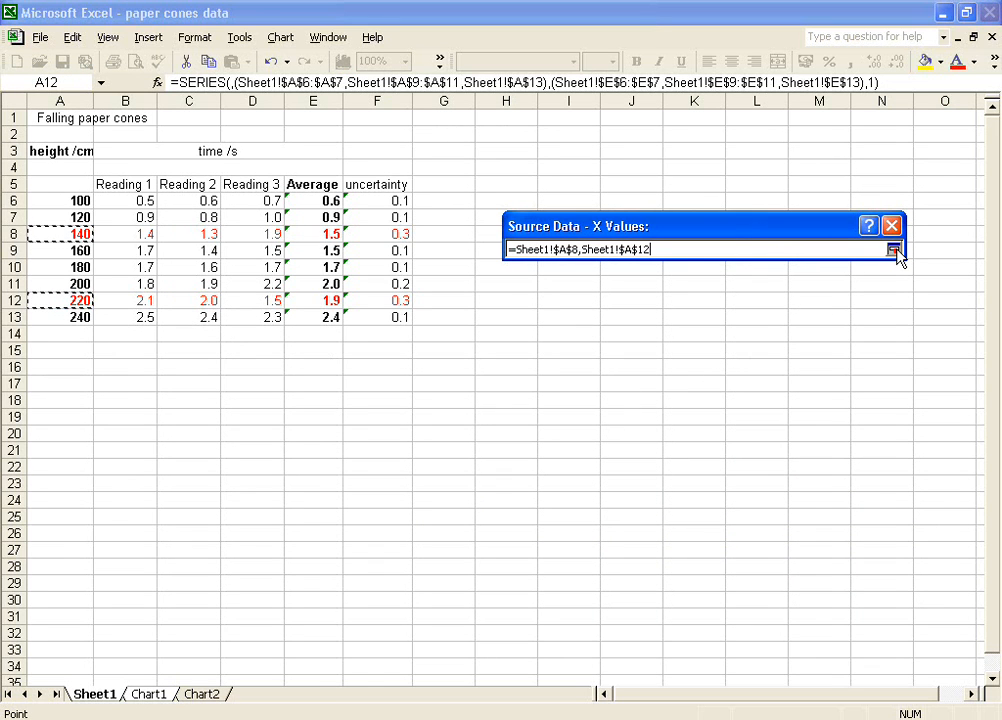
pyautogui.click(892, 248)
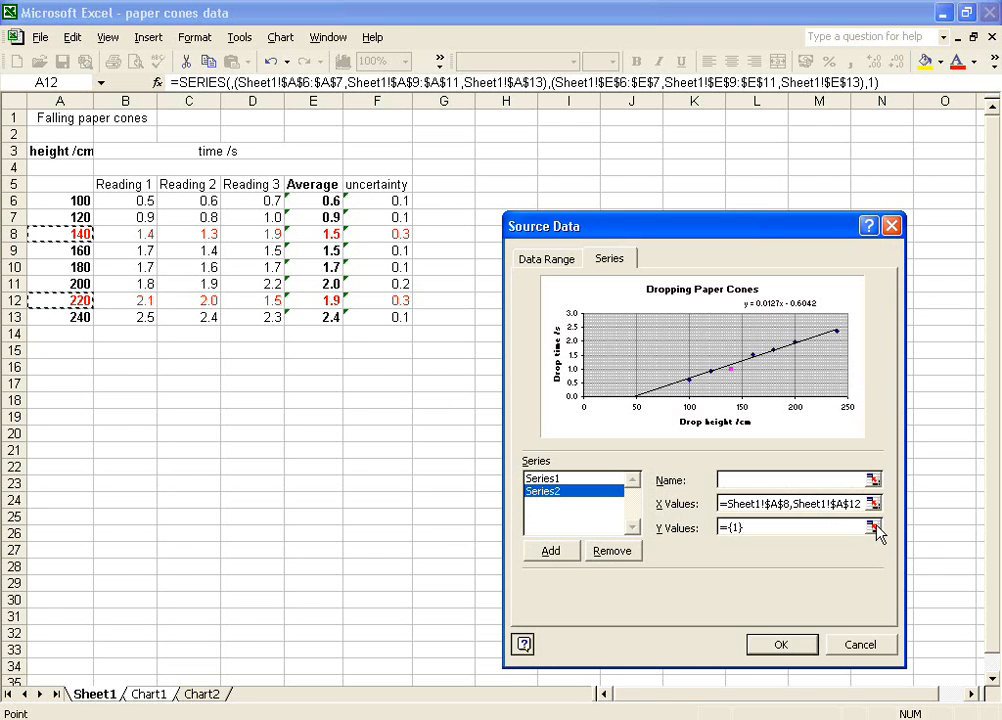
pyautogui.click(872, 528)
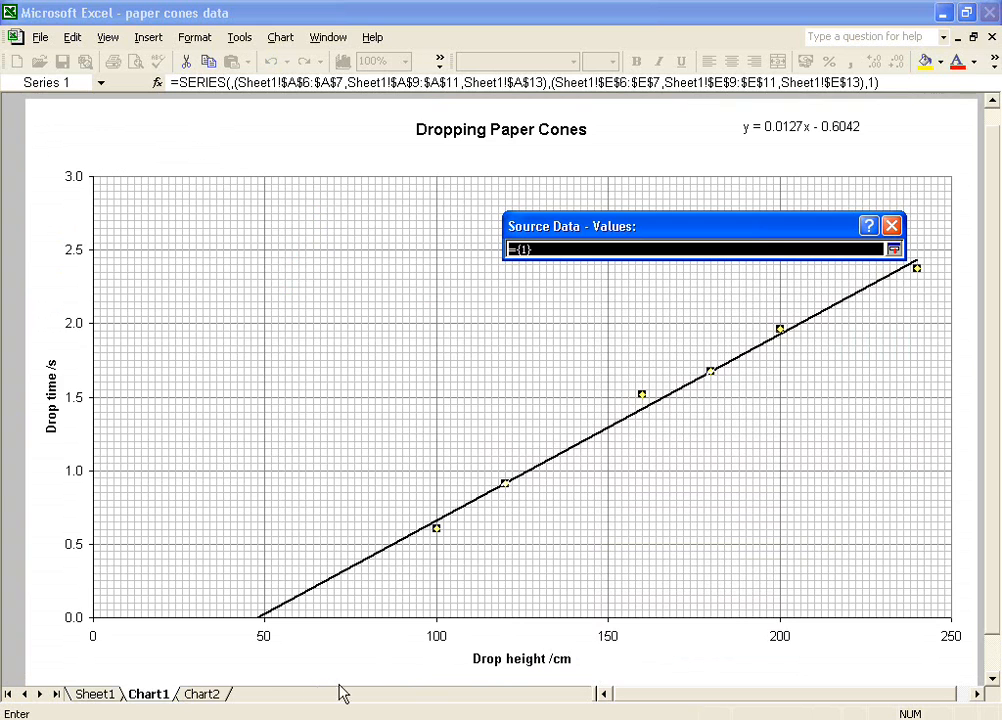
# Assign the averages in E8 and E12 as the series' y values and add it to the chart
pyautogui.click(94, 692)
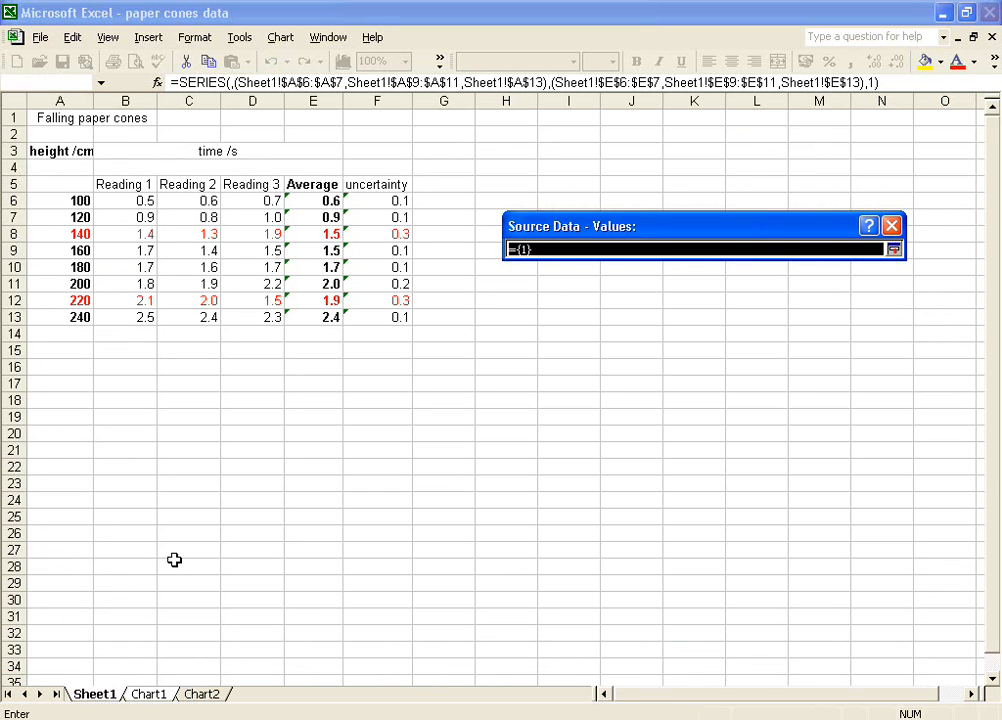
pyautogui.moveTo(326, 234)
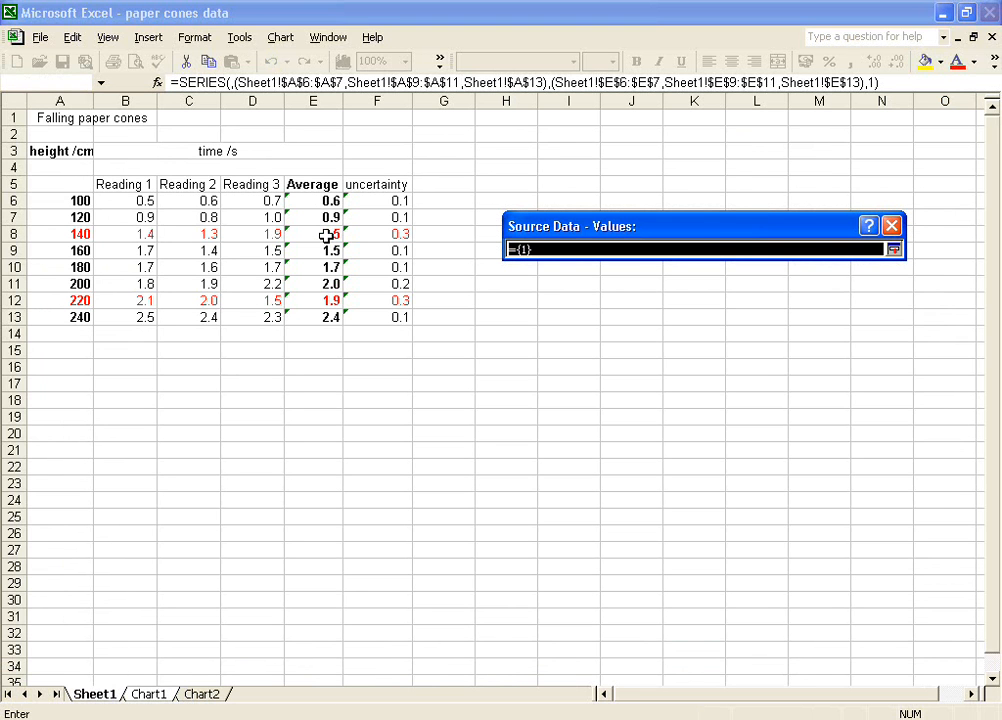
pyautogui.click(330, 232)
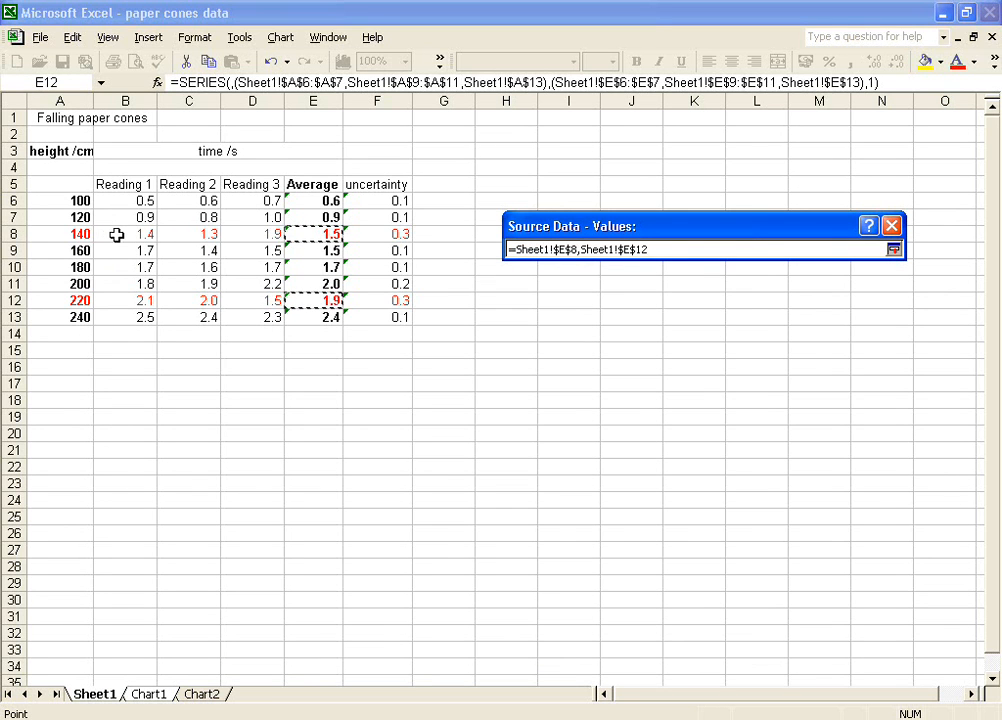
pyautogui.click(892, 248)
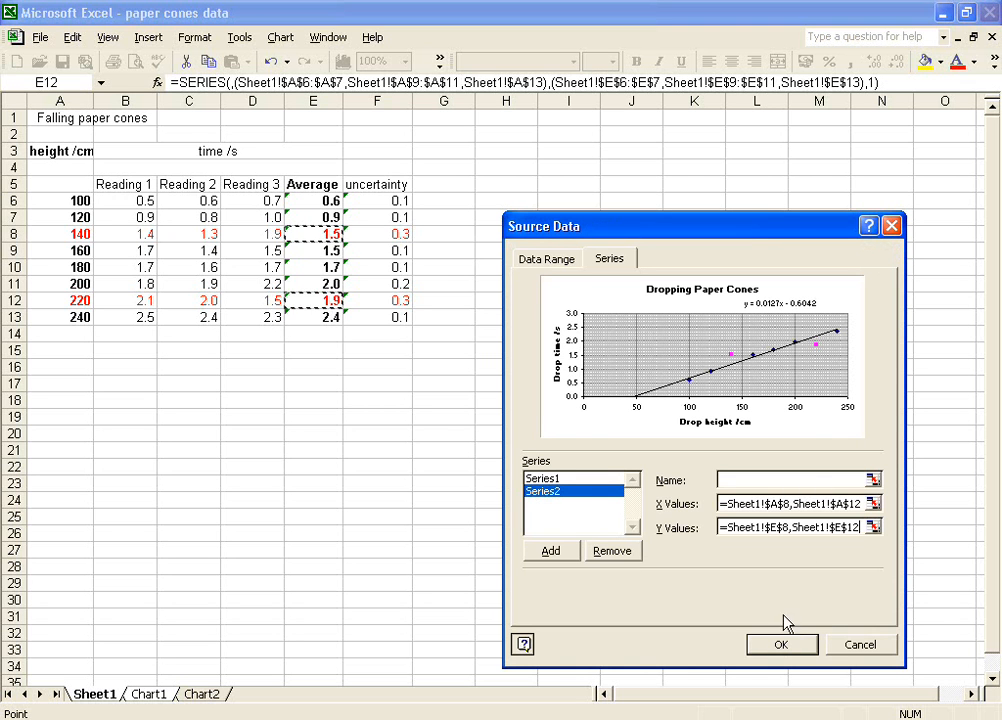
pyautogui.click(782, 644)
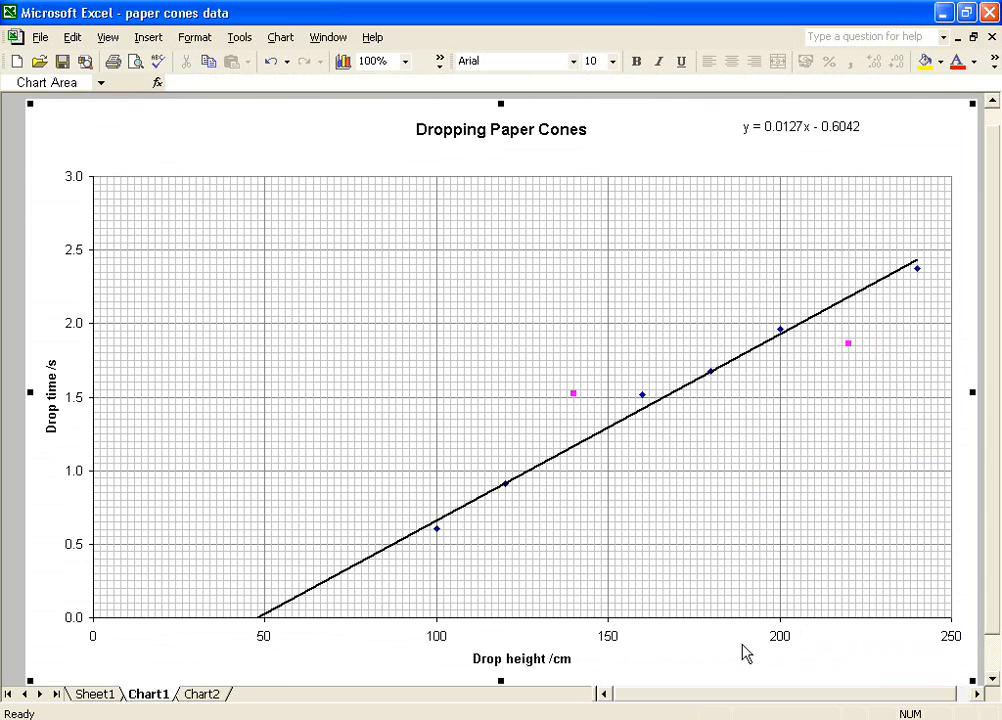
pyautogui.moveTo(820, 402)
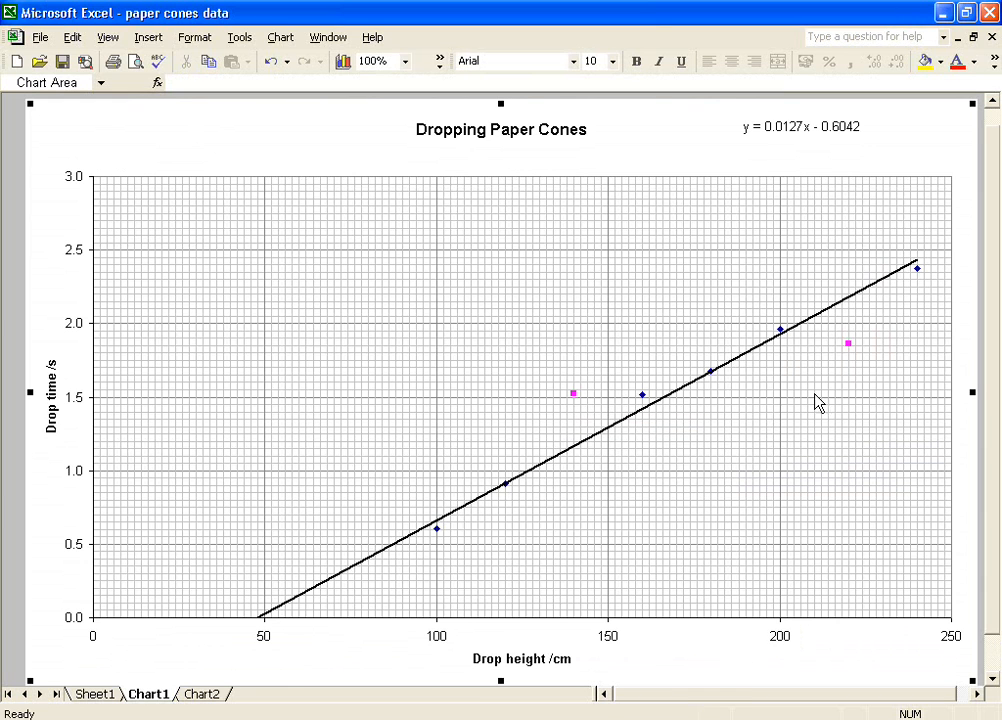
pyautogui.moveTo(828, 570)
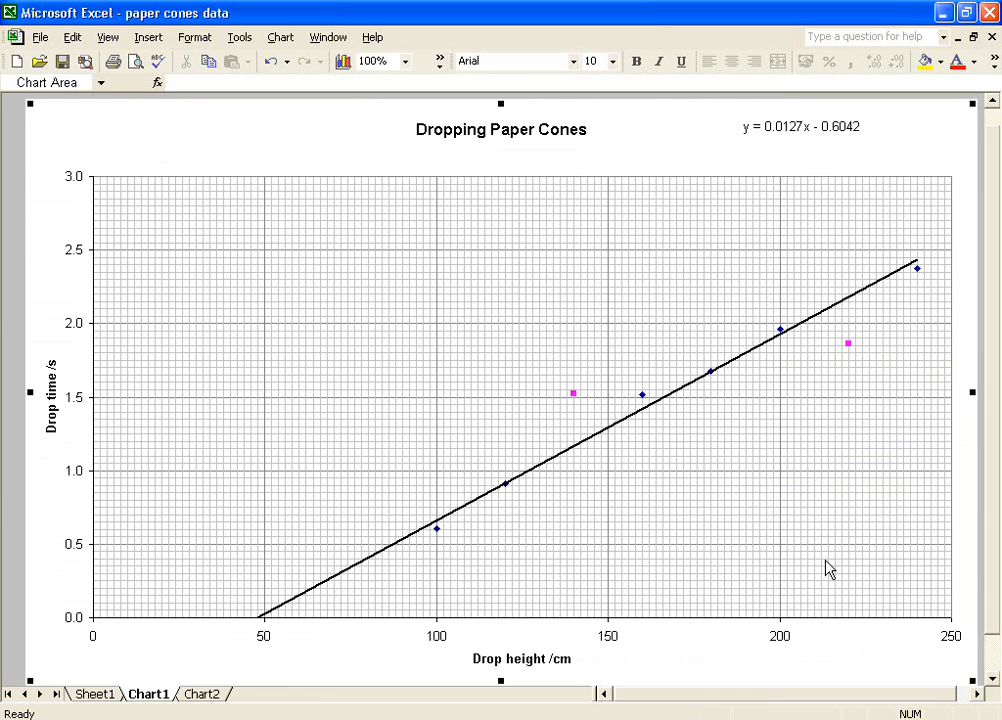
pyautogui.moveTo(744, 664)
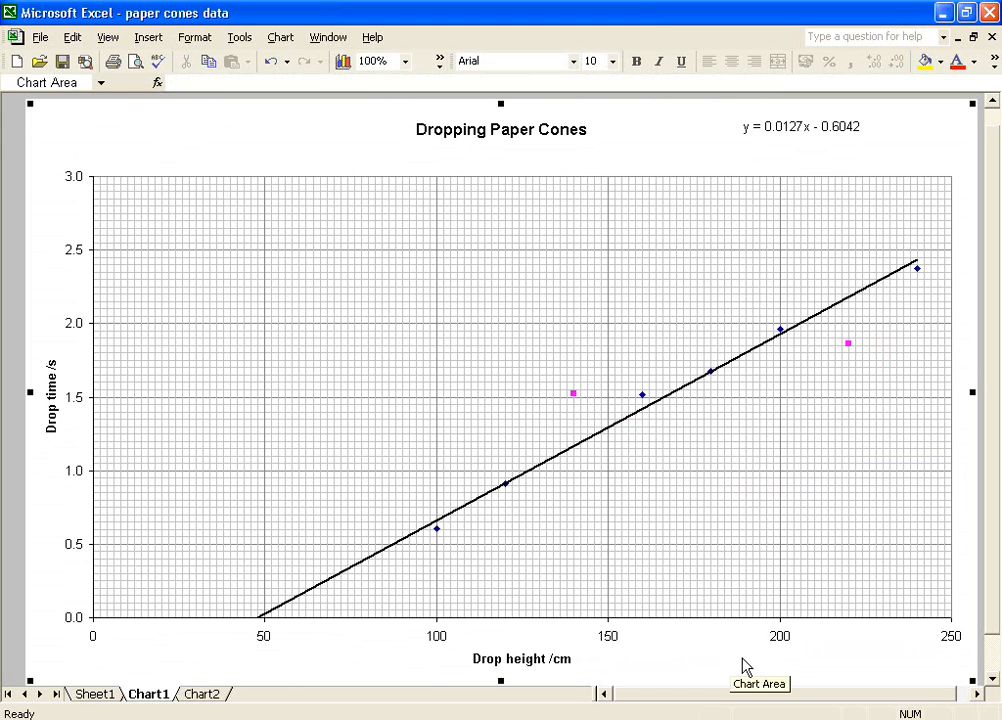
pyautogui.moveTo(724, 668)
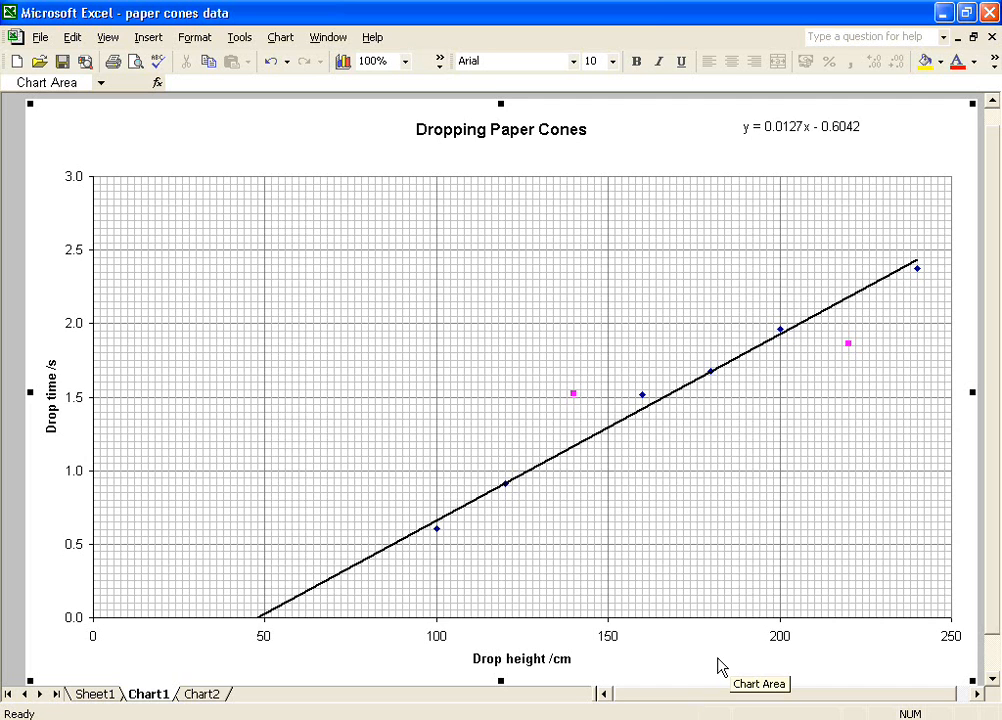
pyautogui.moveTo(708, 668)
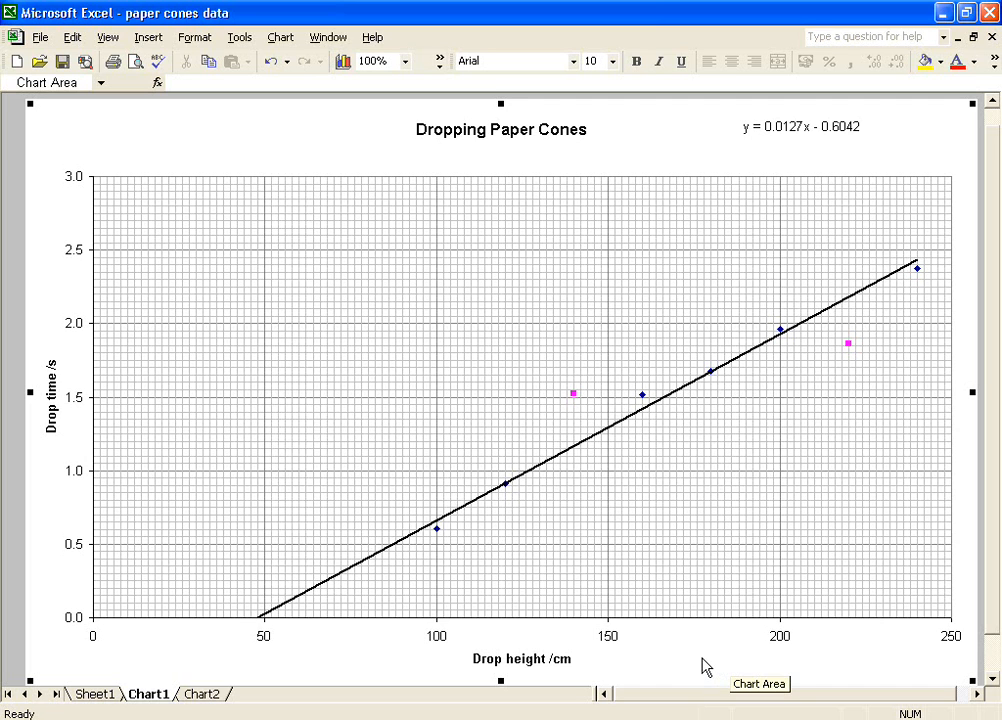